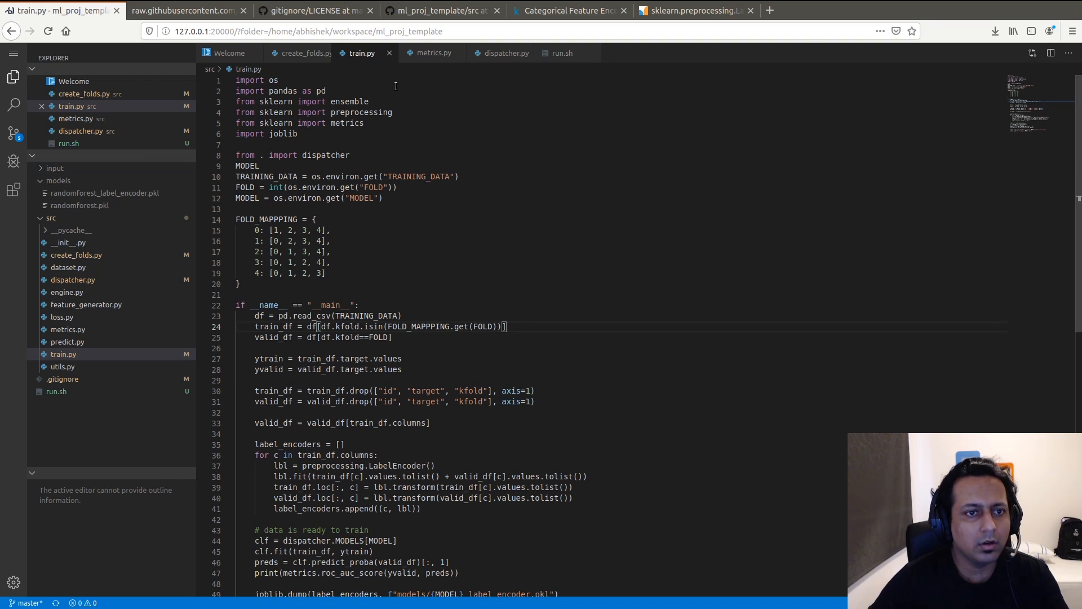
mouse_move(431, 288)
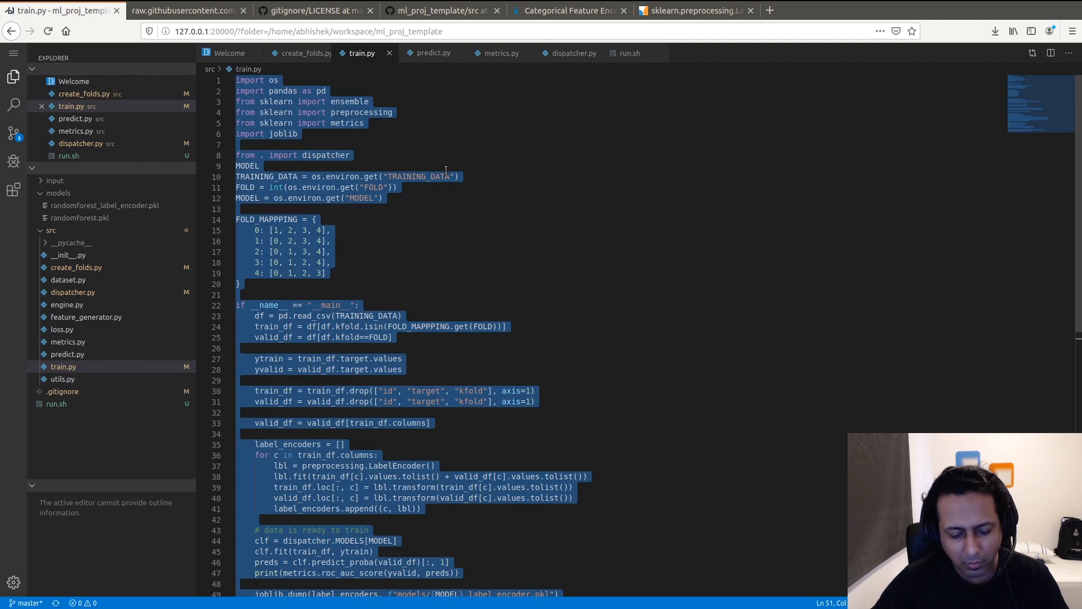
- Delete FOLD_MAPPING, TRAINING_DATA, FOLD and the stray MODEL line from predict.py
click(433, 52)
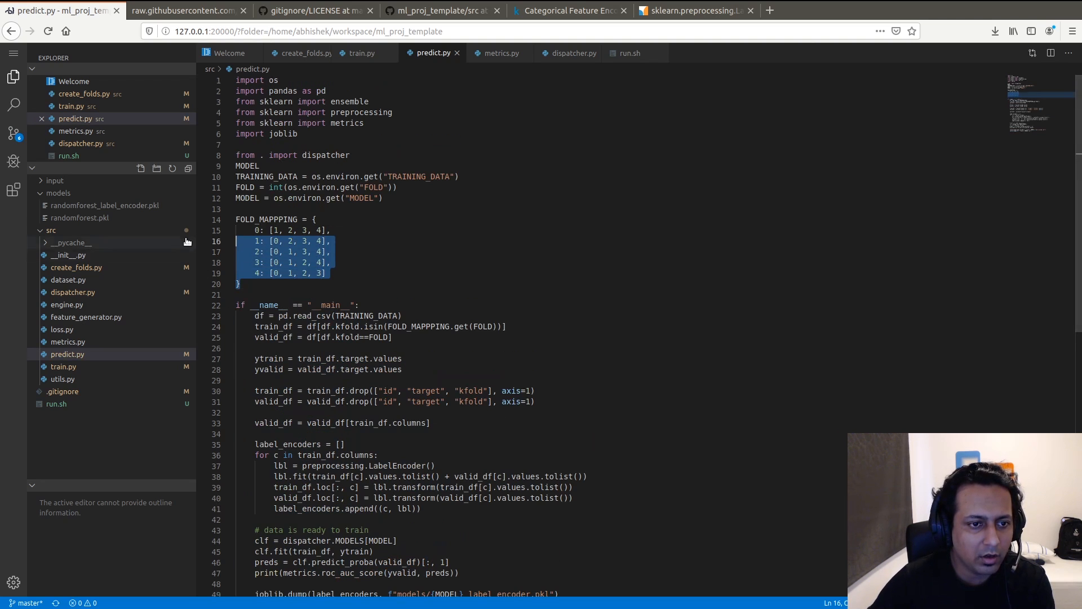
key(Delete)
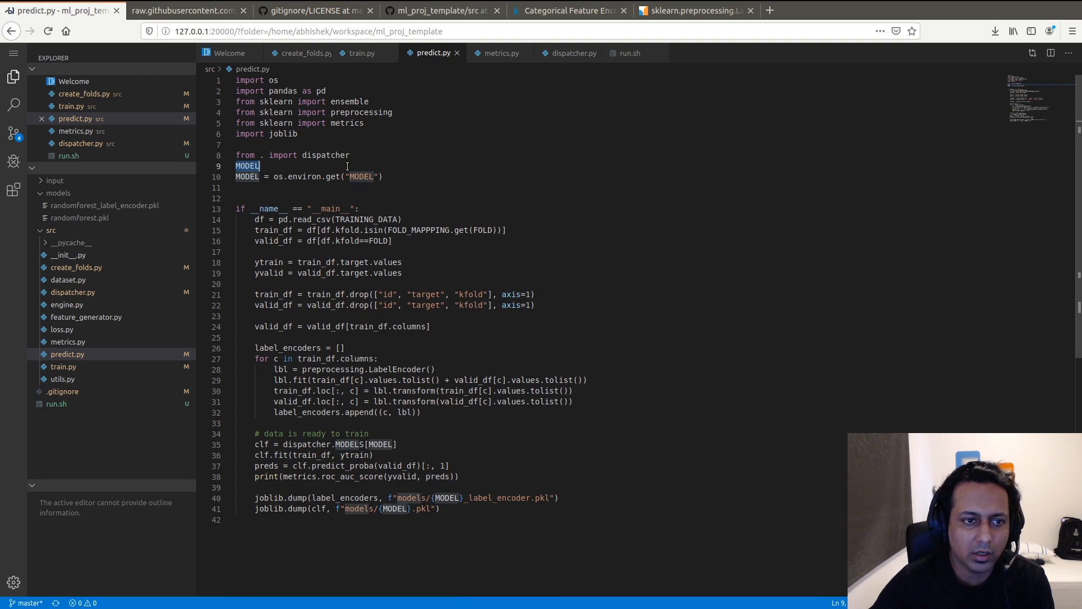
key(Delete)
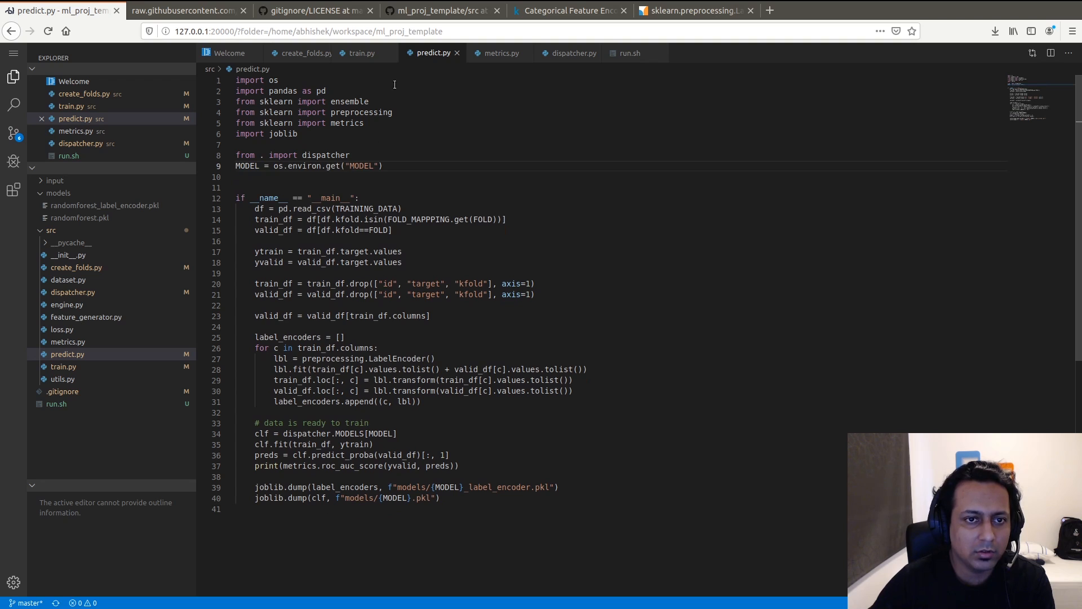
click(359, 52)
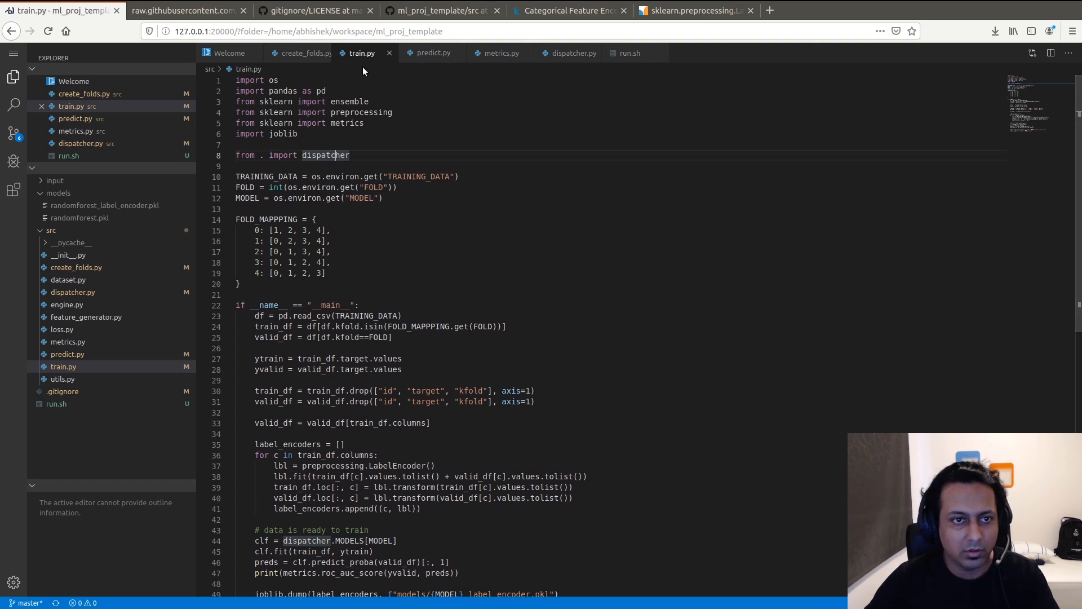
click(433, 53)
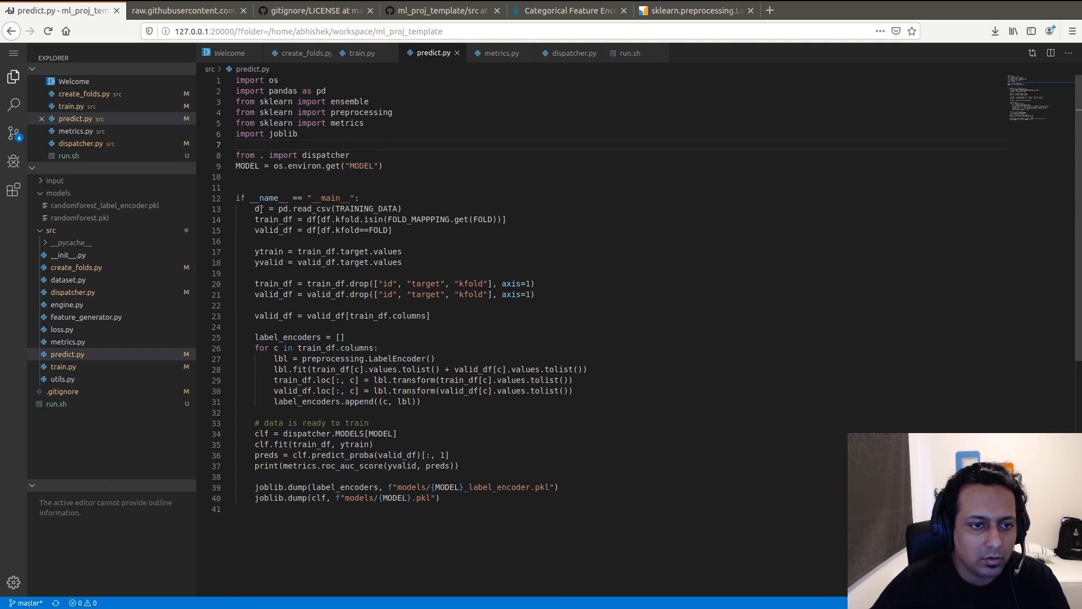
- Add TRAINING_DATA and TEST_DATA os.environ.get lines above MODEL in predict.py
double_click(367, 209)
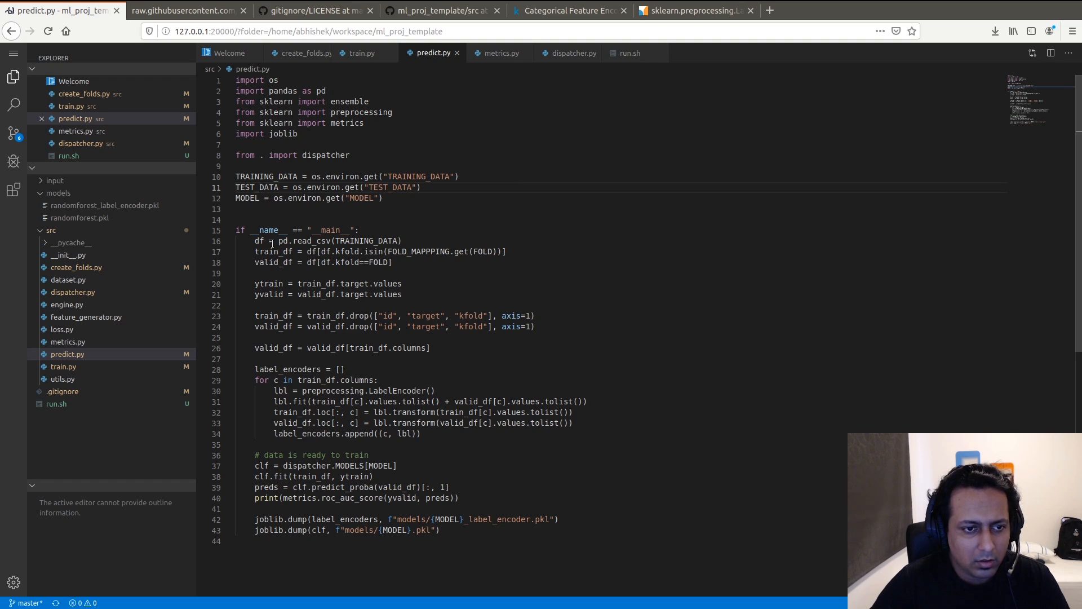
mouse_move(433, 69)
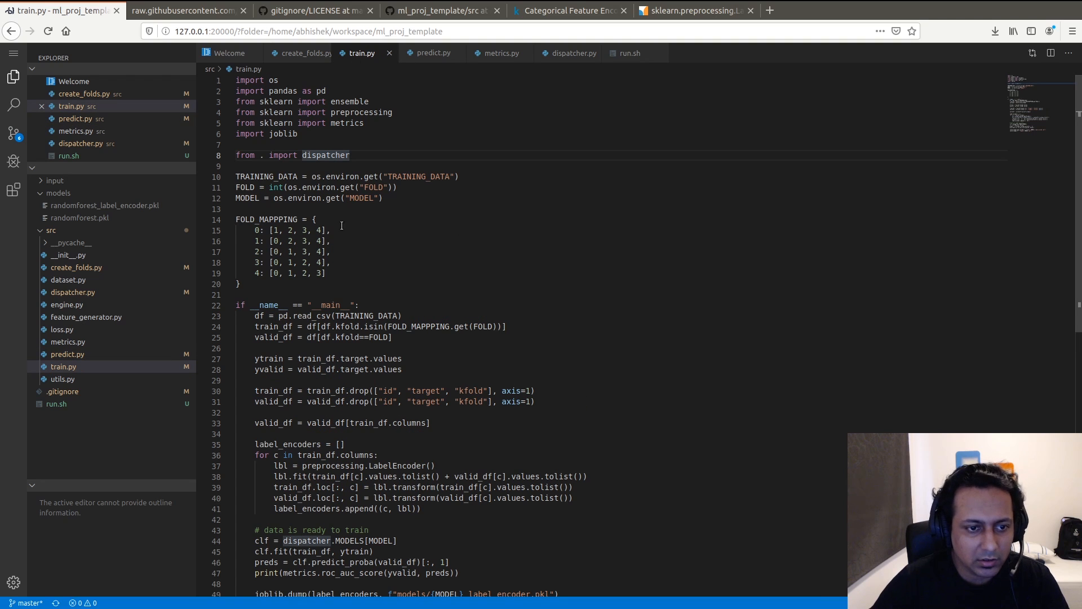
- In train.py, add a TEST_DATA env var, load df_test, and fit encoders on test values
scroll(down, 3)
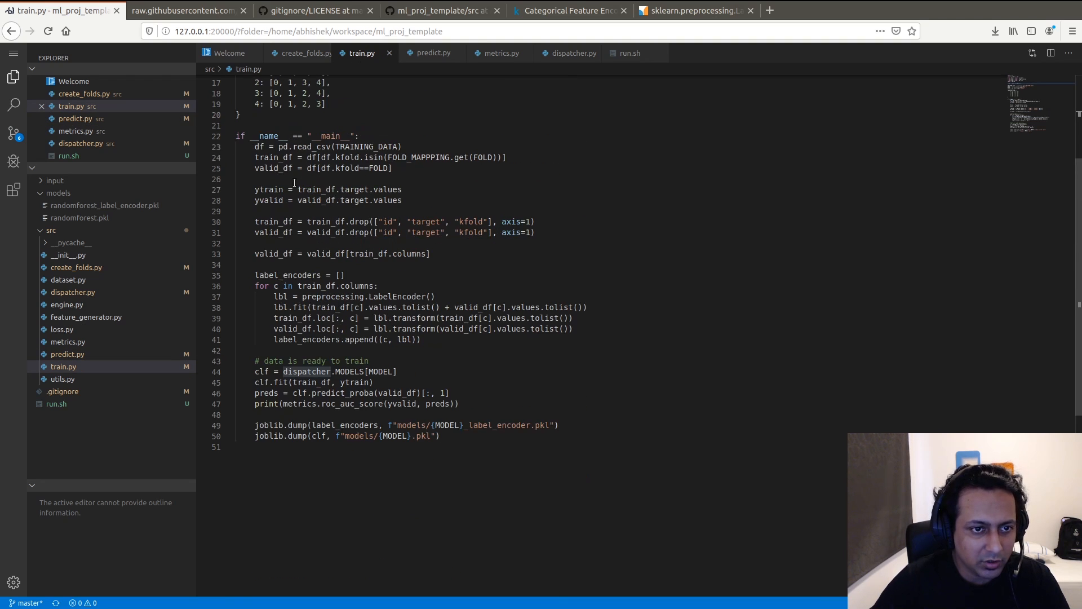
triple_click(328, 146)
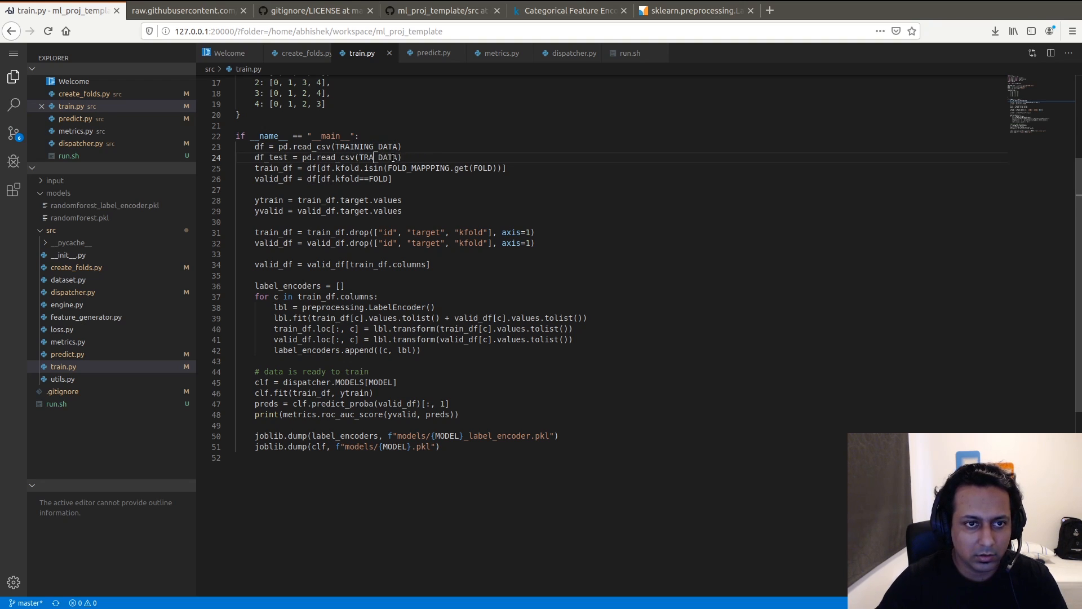
text(TEST_DATA)
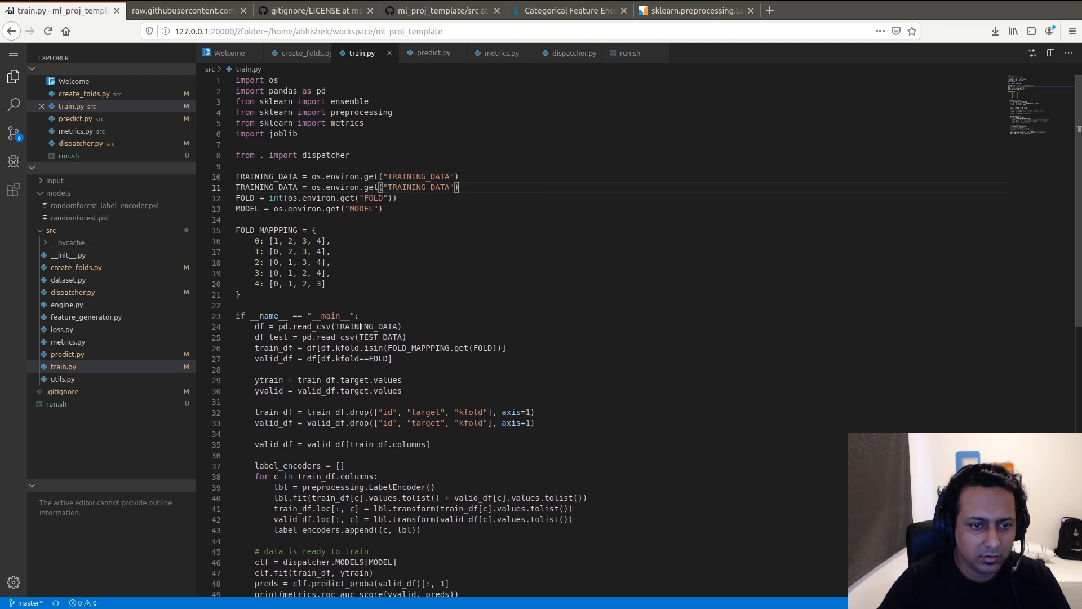
text(TEST_DATA)
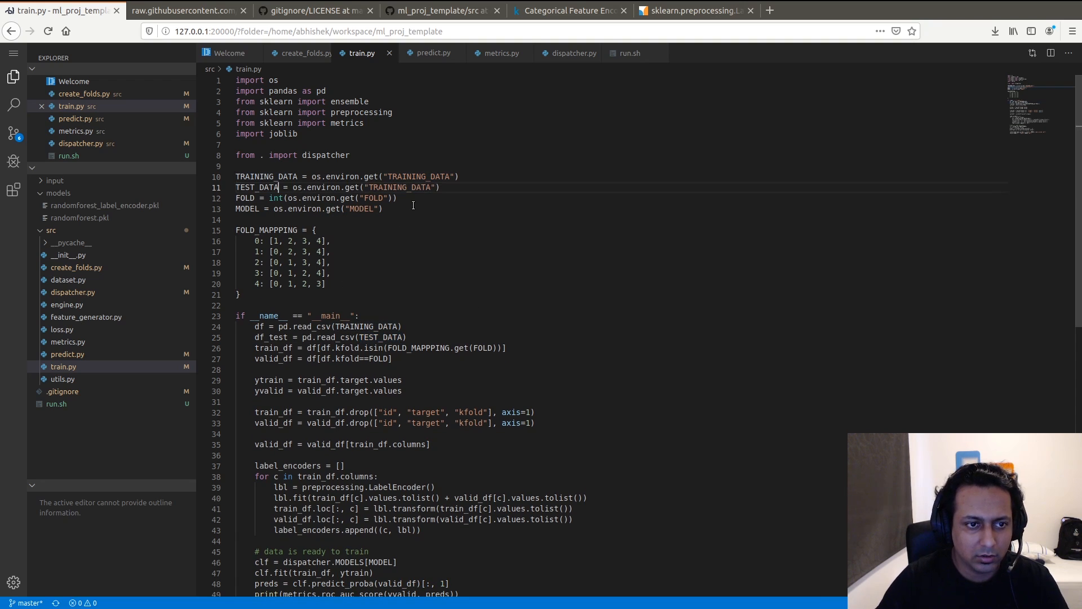
scroll(down, 3)
text(EST)
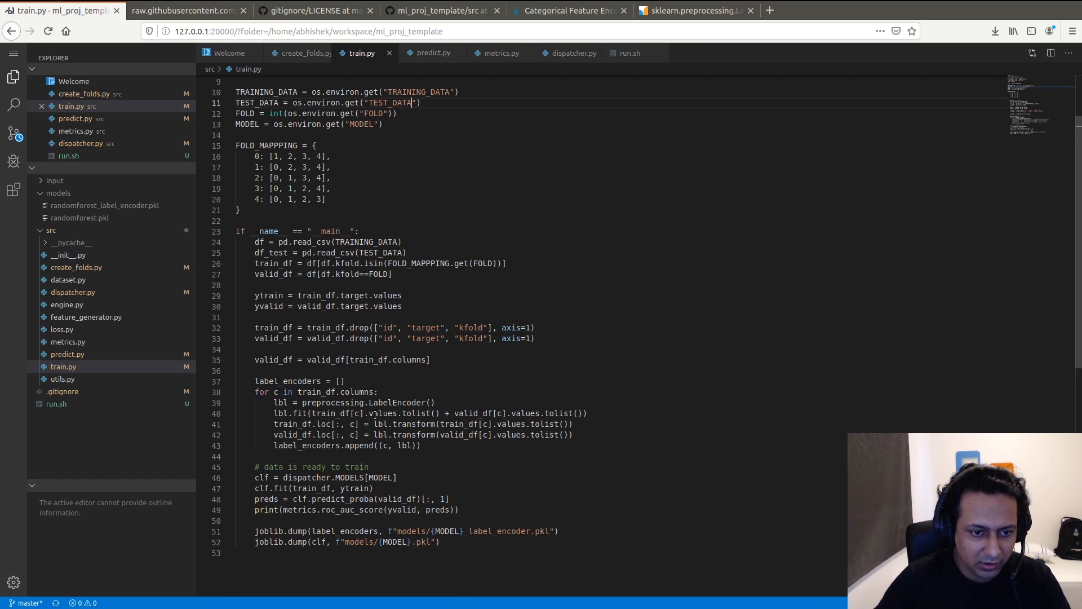
click(330, 412)
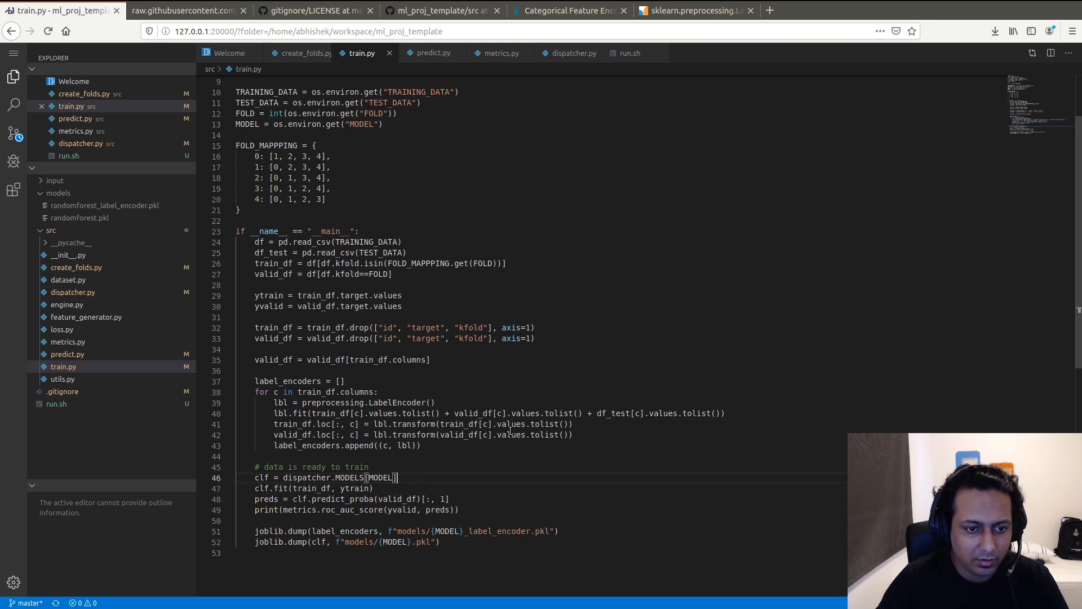
- Change predict.py's read_csv from TRAINING_DATA to TEST_DATA and select the fold split lines
click(433, 53)
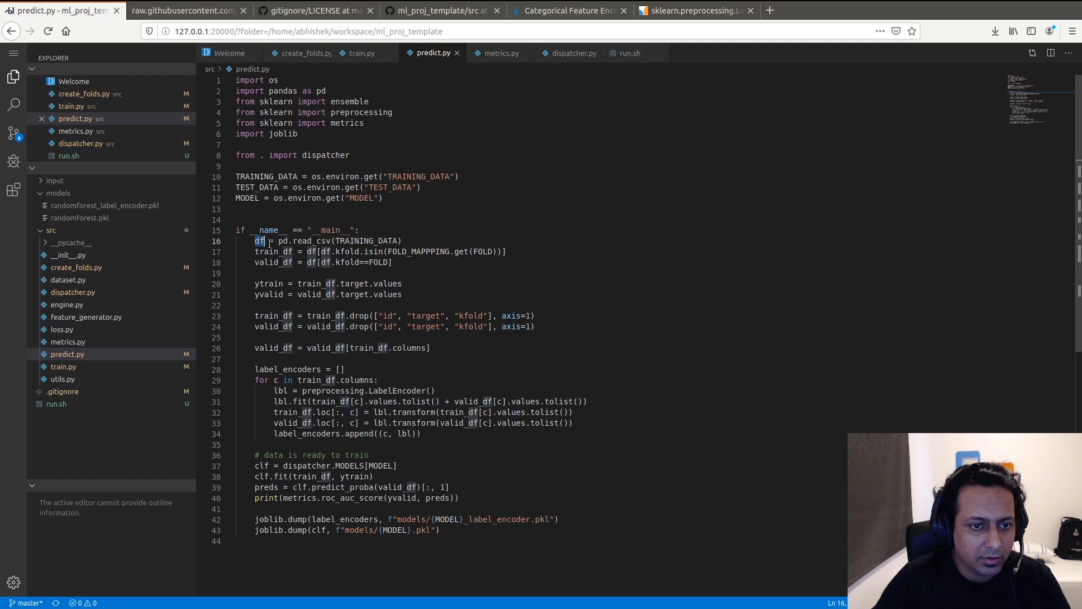
text(T)
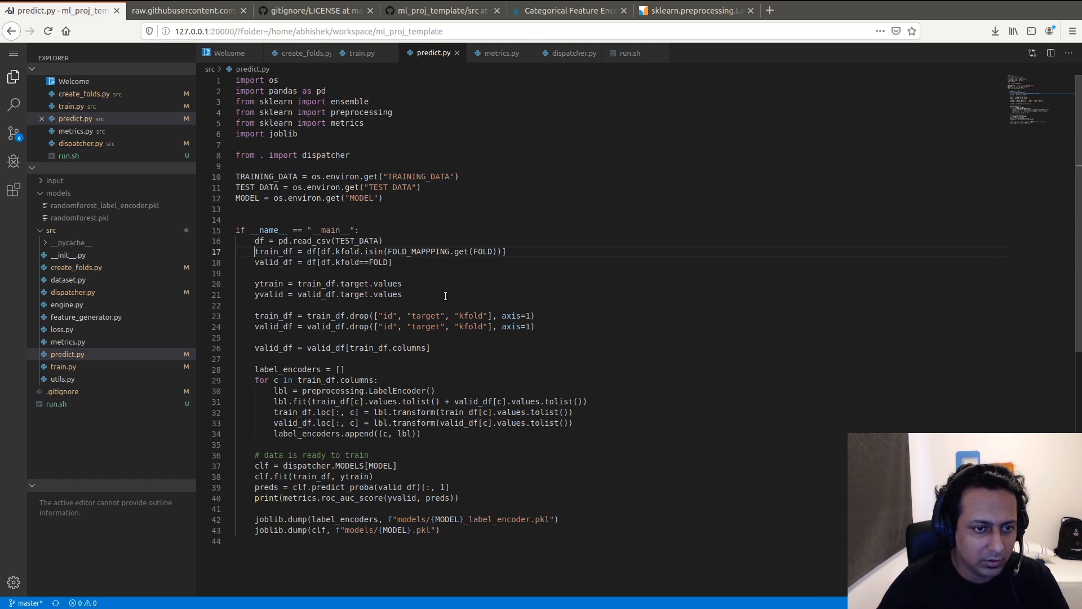
drag(254, 251, 504, 326)
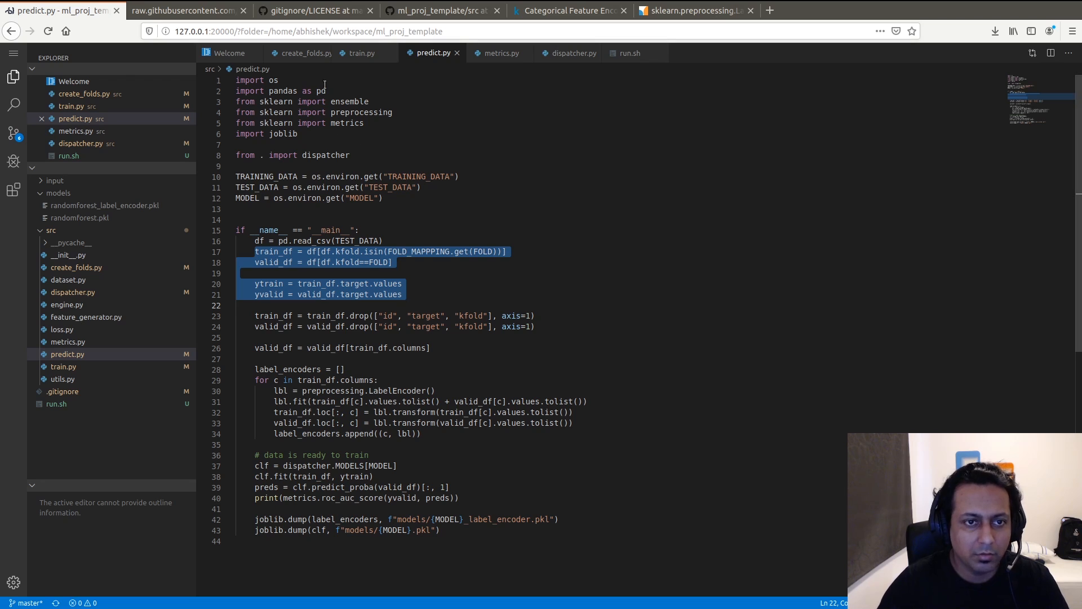
click(360, 52)
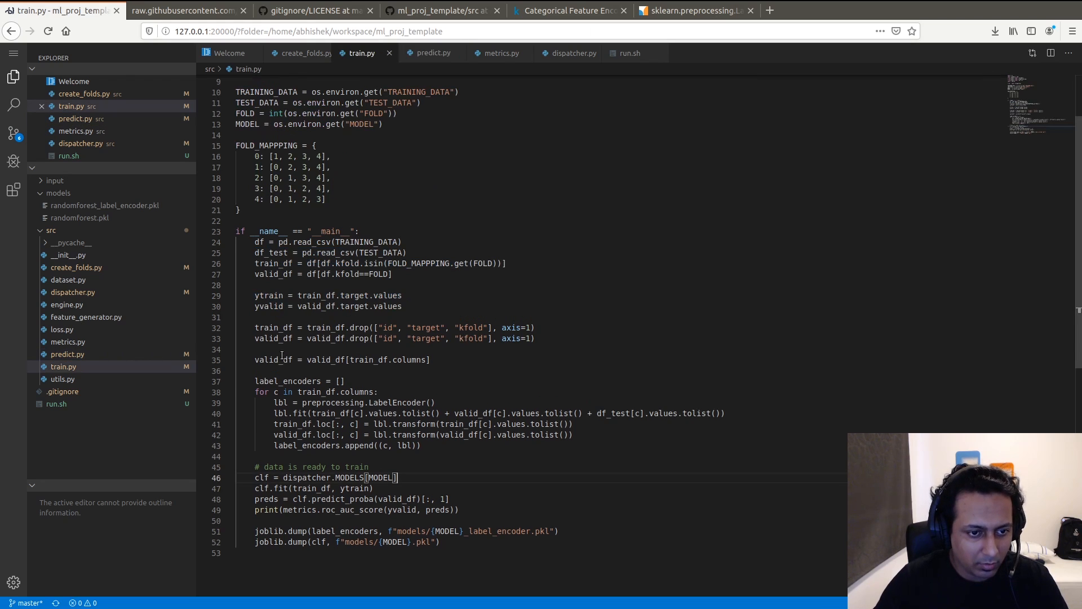
- Append joblib.dump(train_df.columns, f"models/{MODEL}_columns.pkl") to the end of train.py
scroll(down, 3)
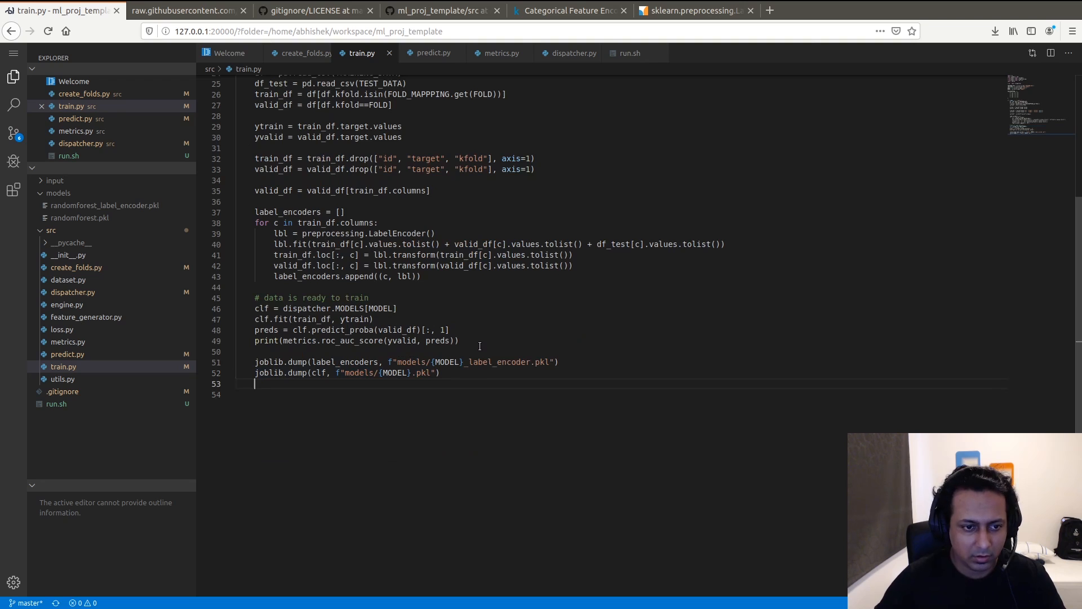
text(joblib.dump(clf, f"models/{MODEL}.pkl"))
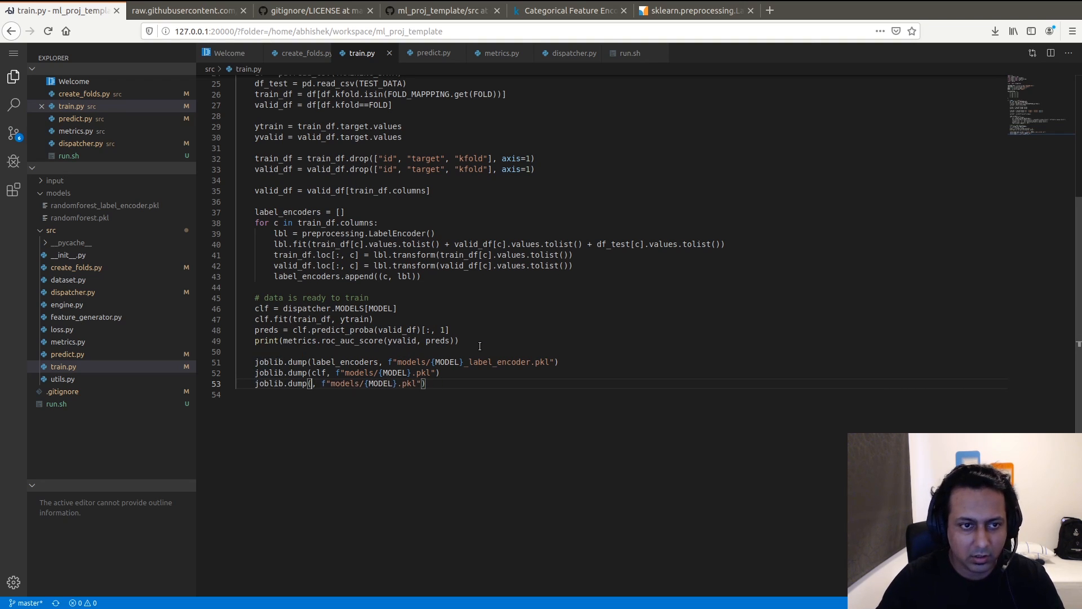
text(train)
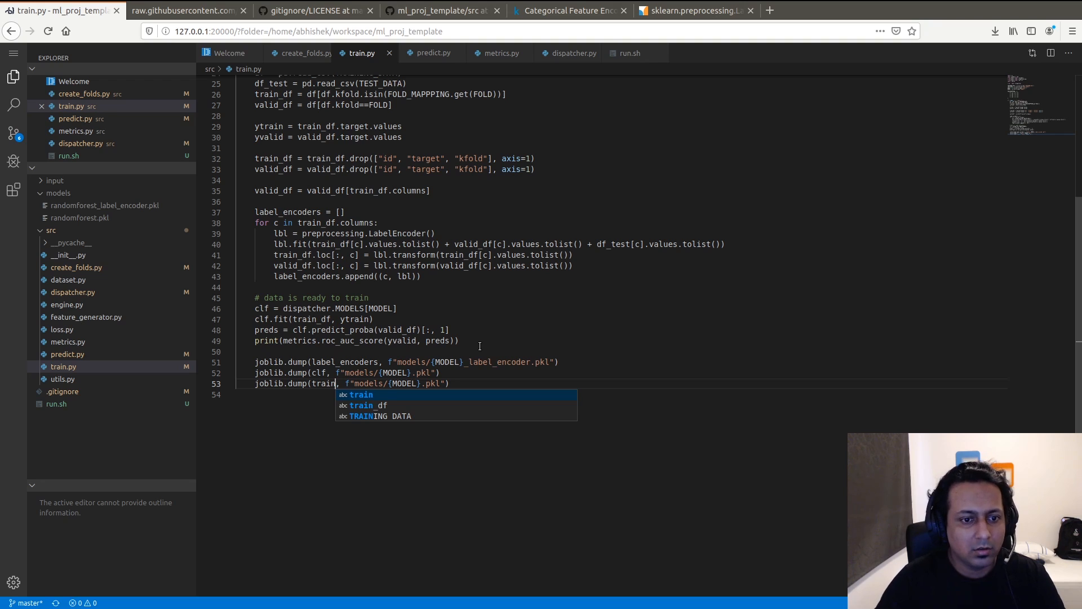
text(train_df.columns)
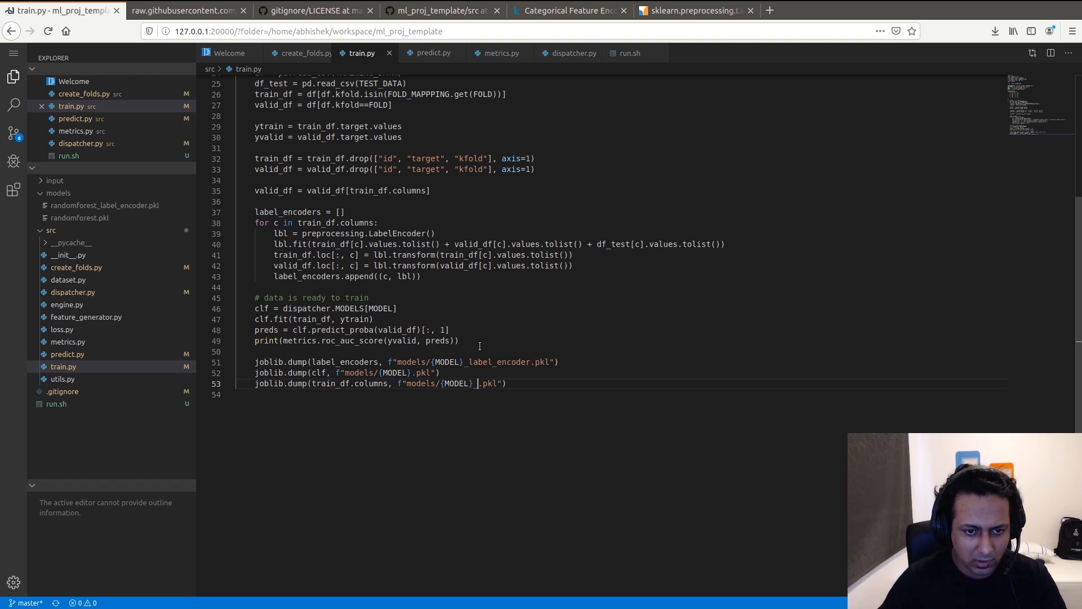
text(_columns)
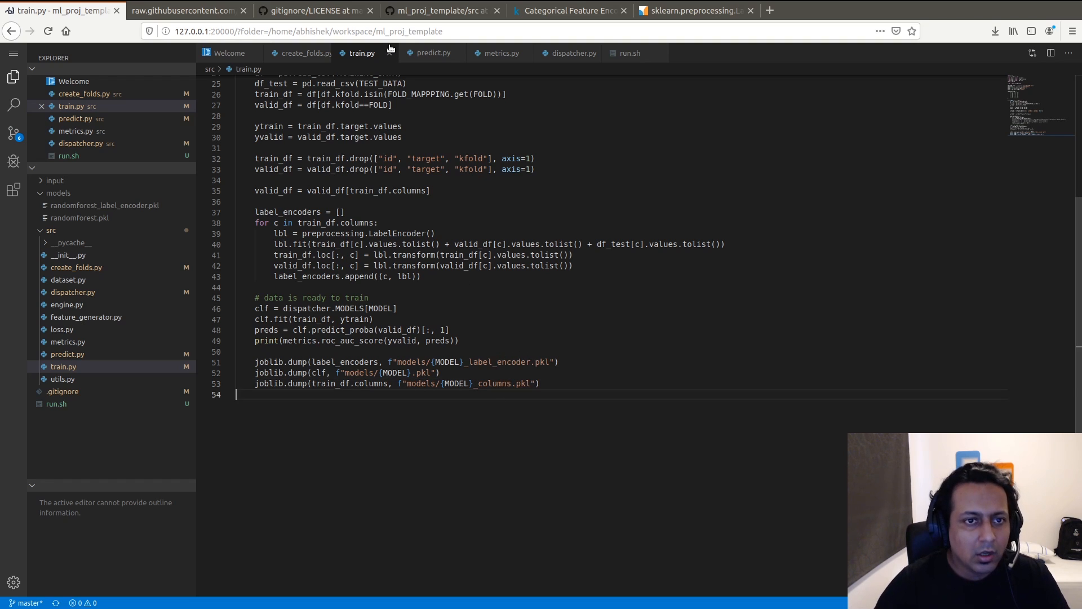
click(431, 53)
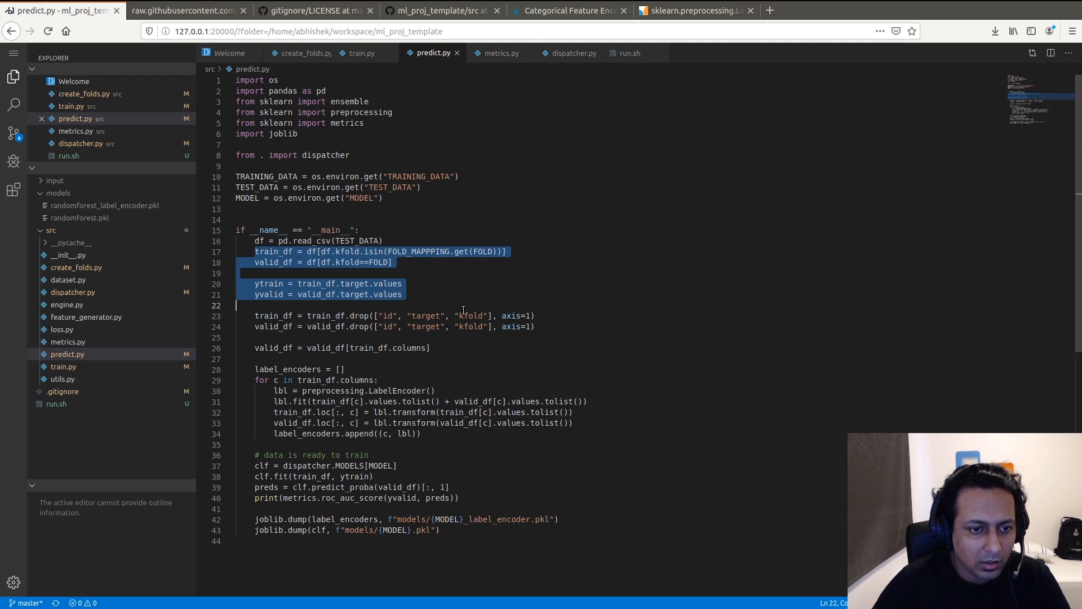
- Remove the fold split lines and load label_encoders with joblib.load from the models folder
key(Delete)
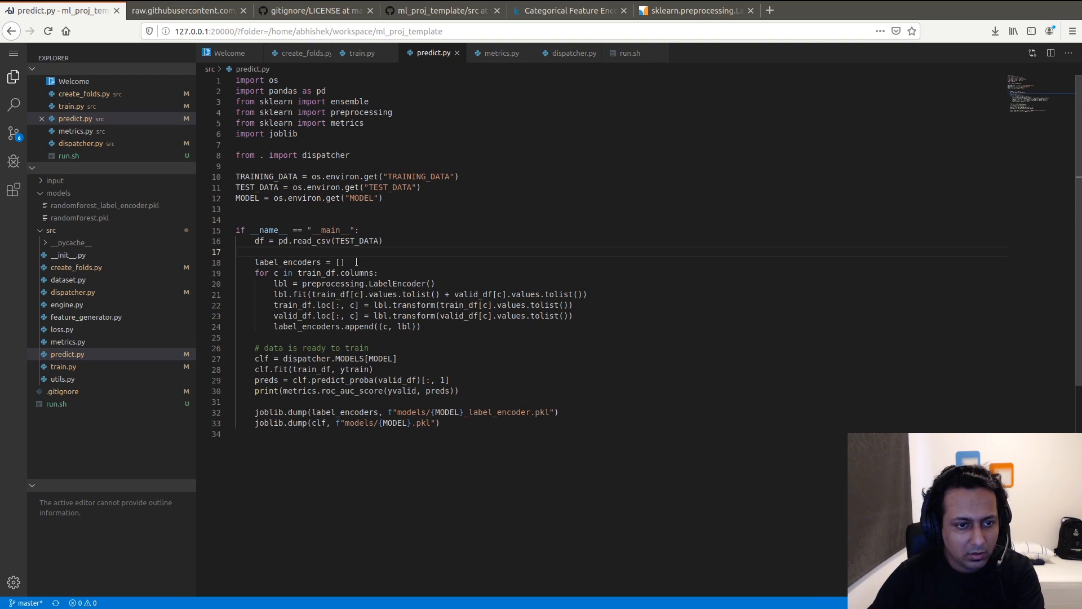
key(BackSpace)
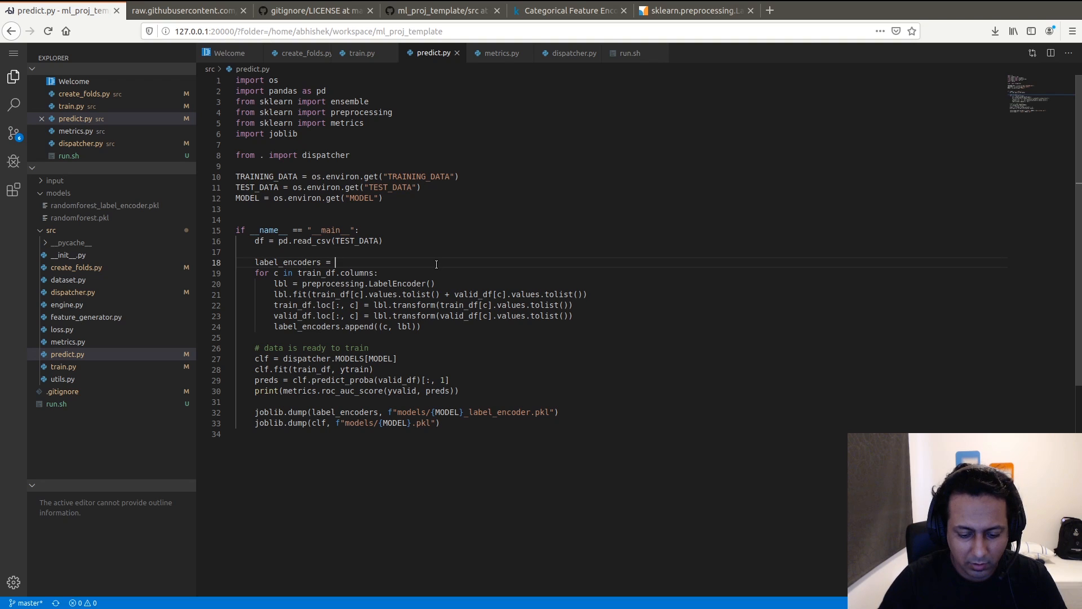
text(joblib.load)
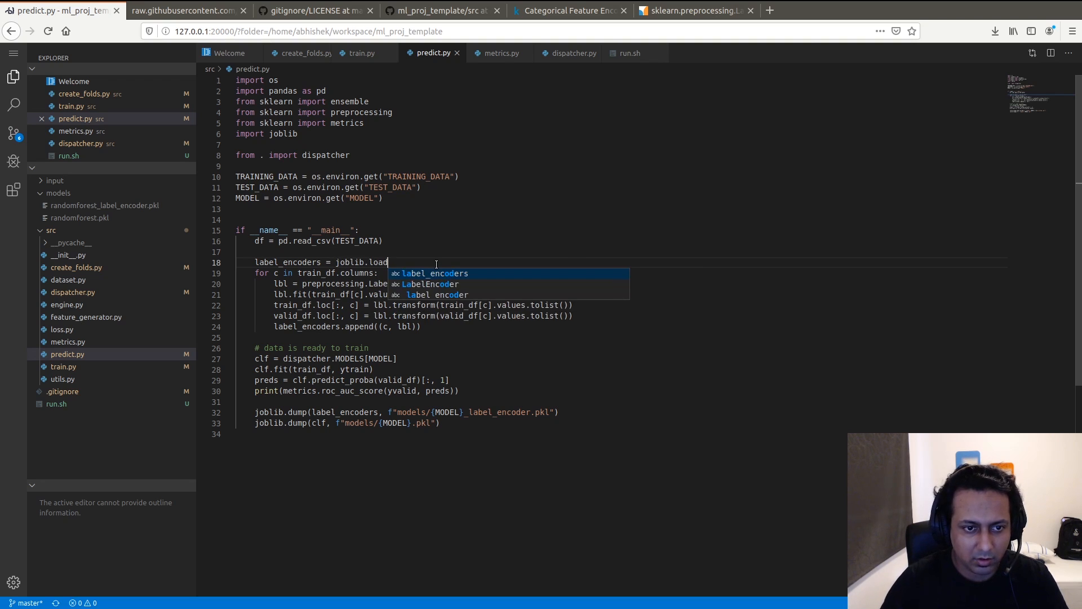
text((""))
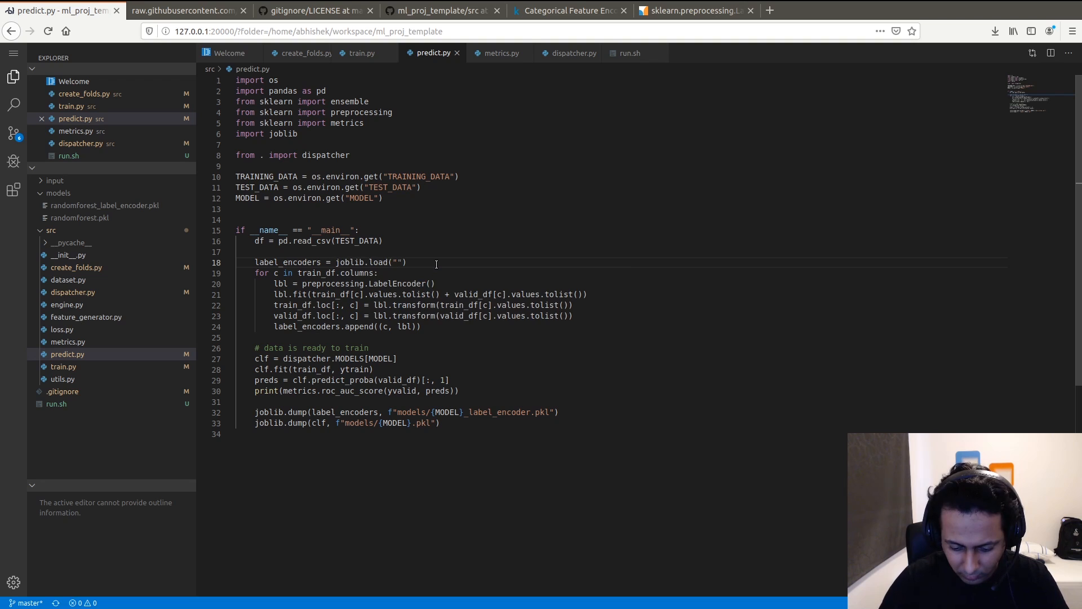
text(os.pat)
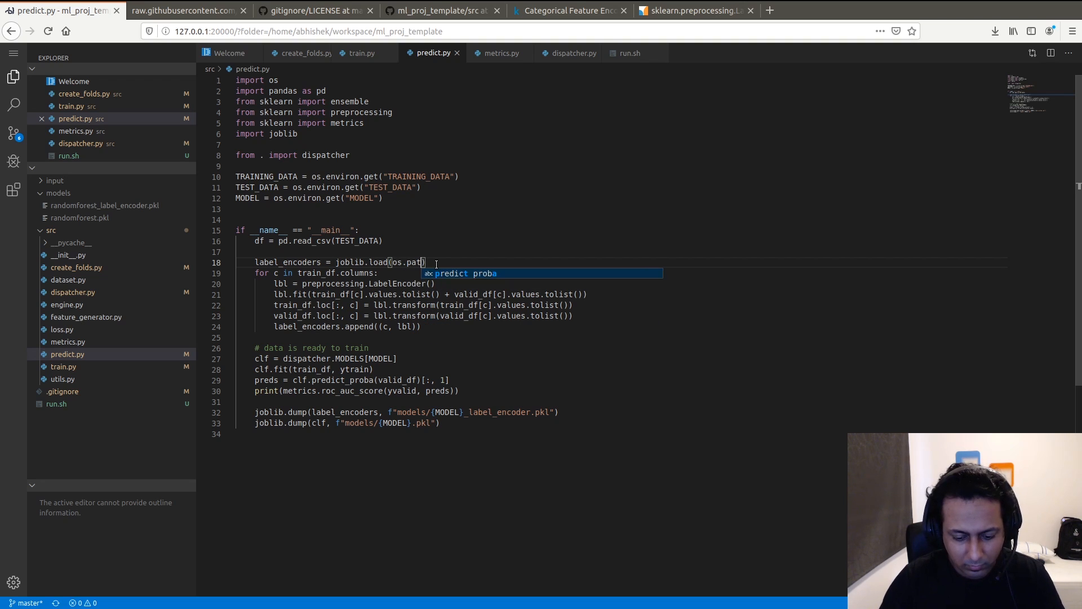
text(h.join())
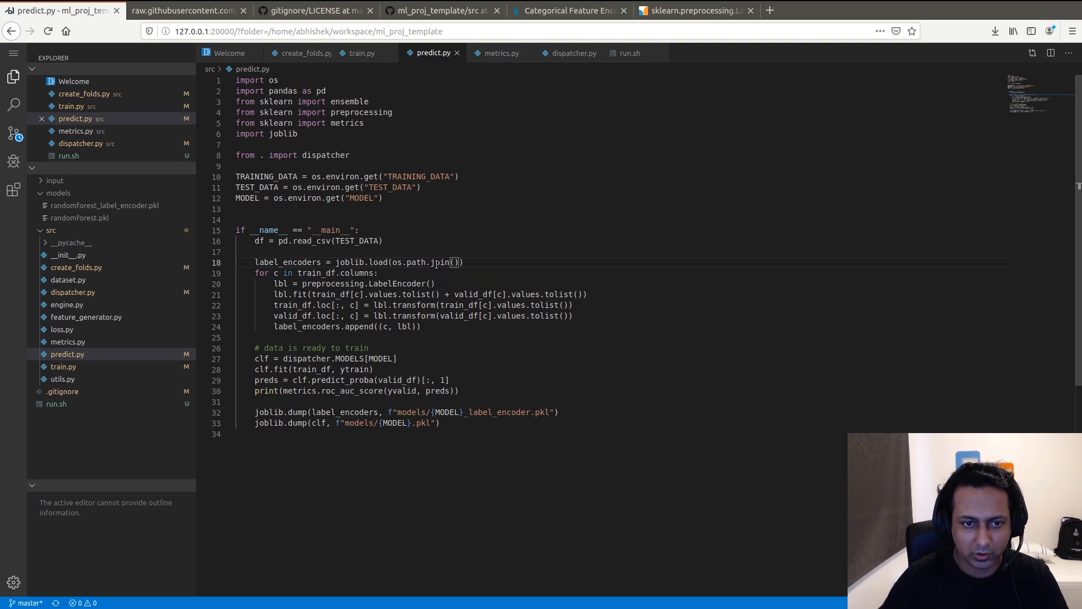
text(models",)
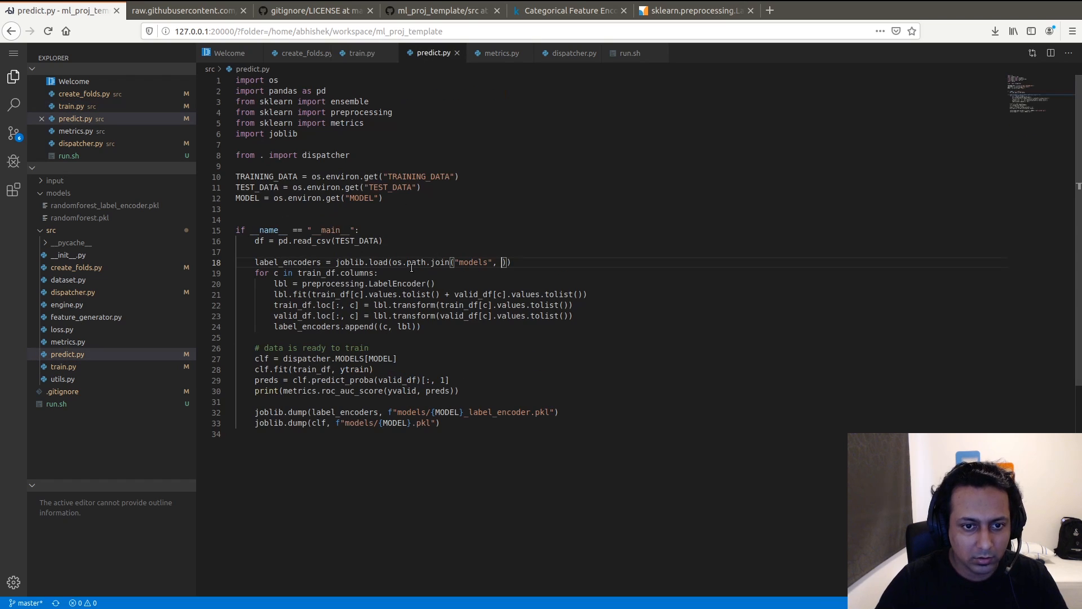
text("")
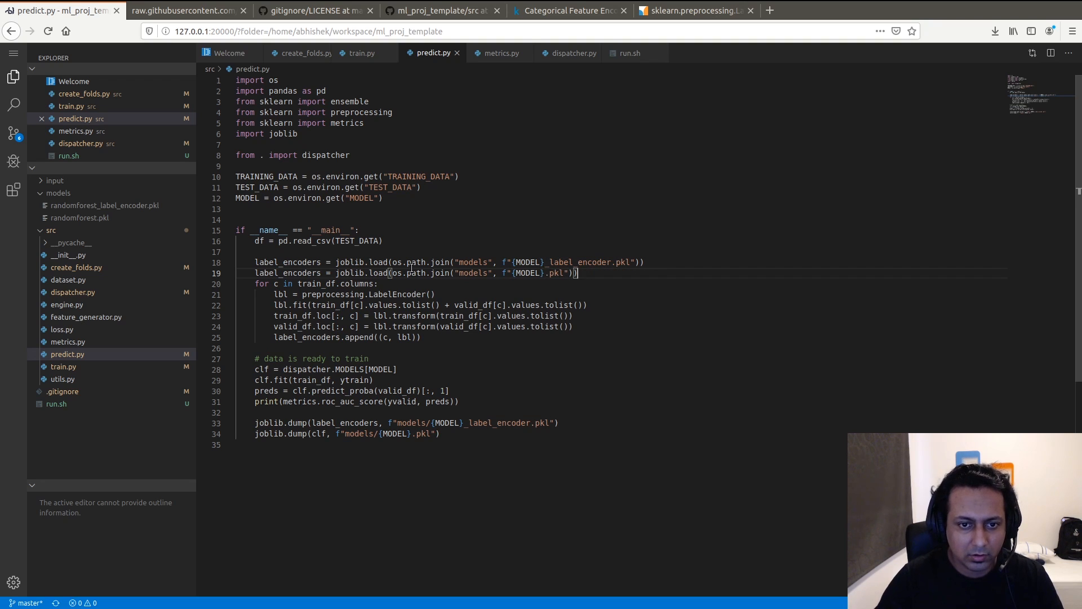
text(label_encoders = joblib.load(os.path.join("models", f"{MODEL}.pkl")))
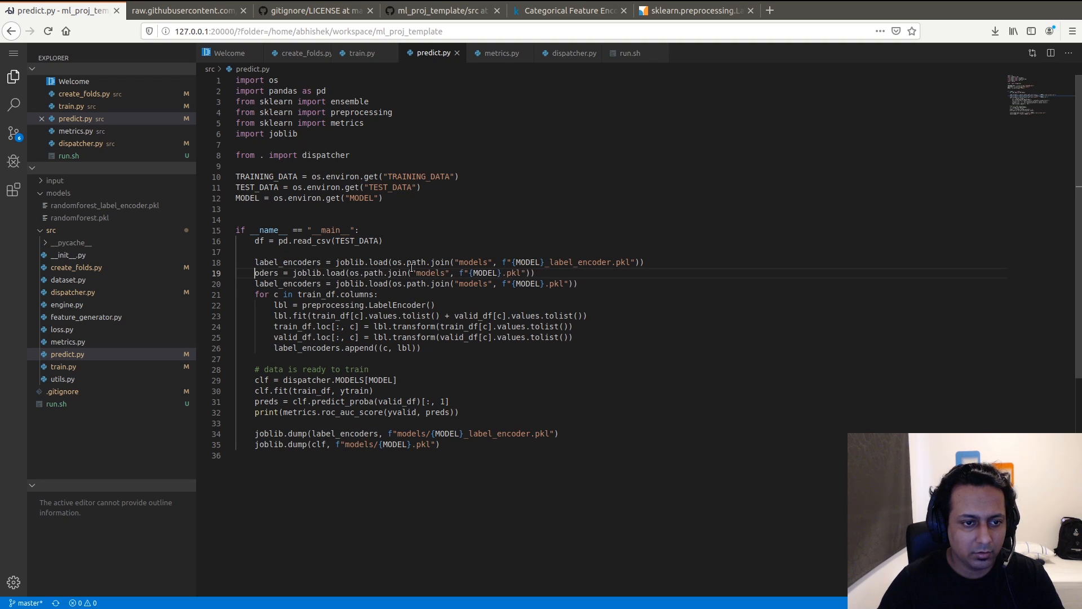
- Load clf and the _columns pickle, adding _{FOLD} to the file names
text(cl)
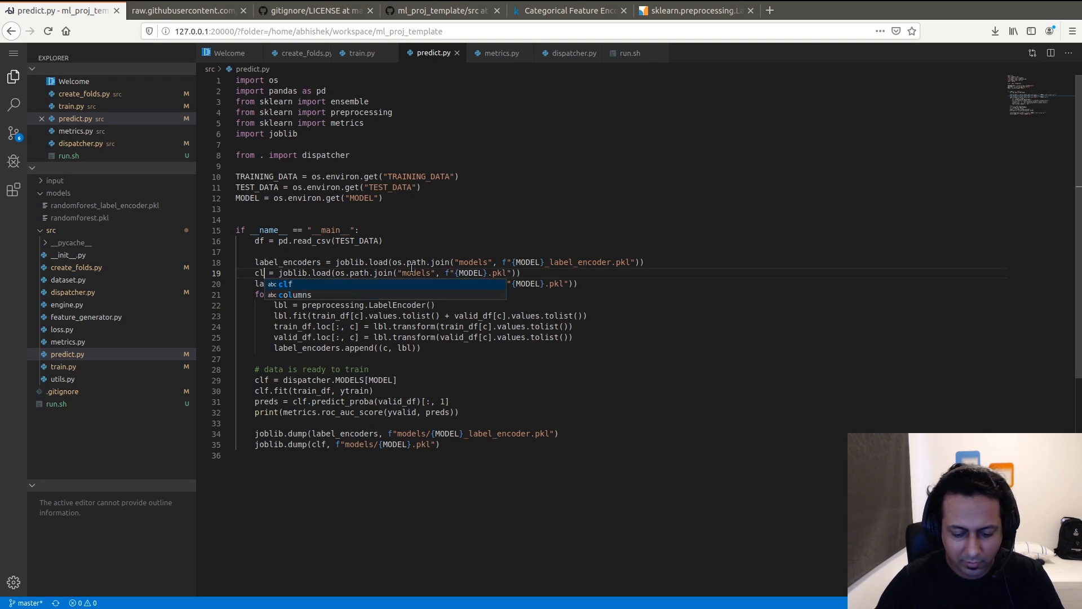
key(Tab)
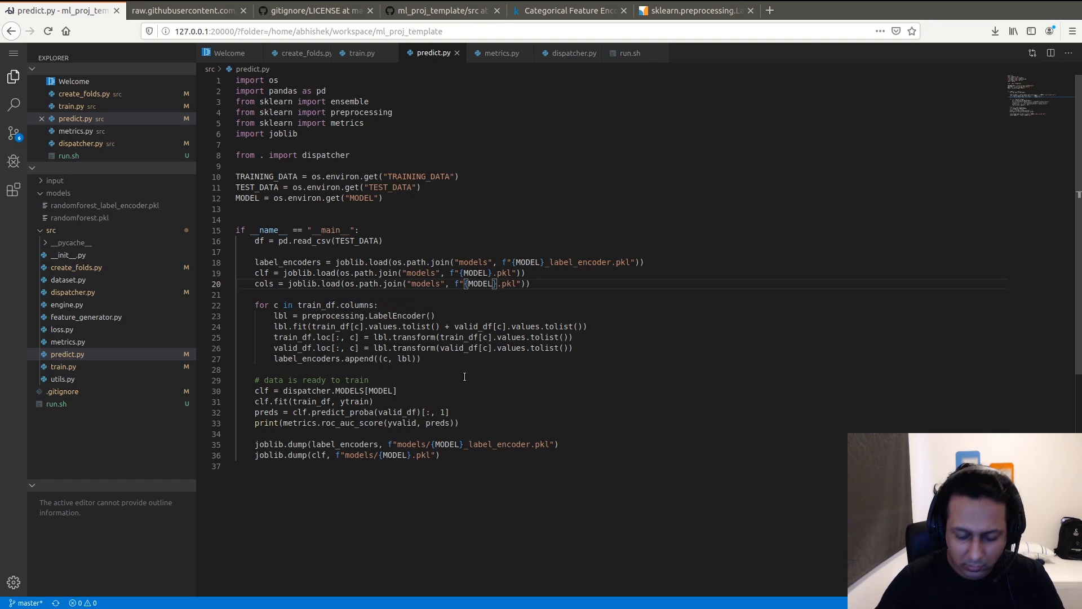
text(_columns)
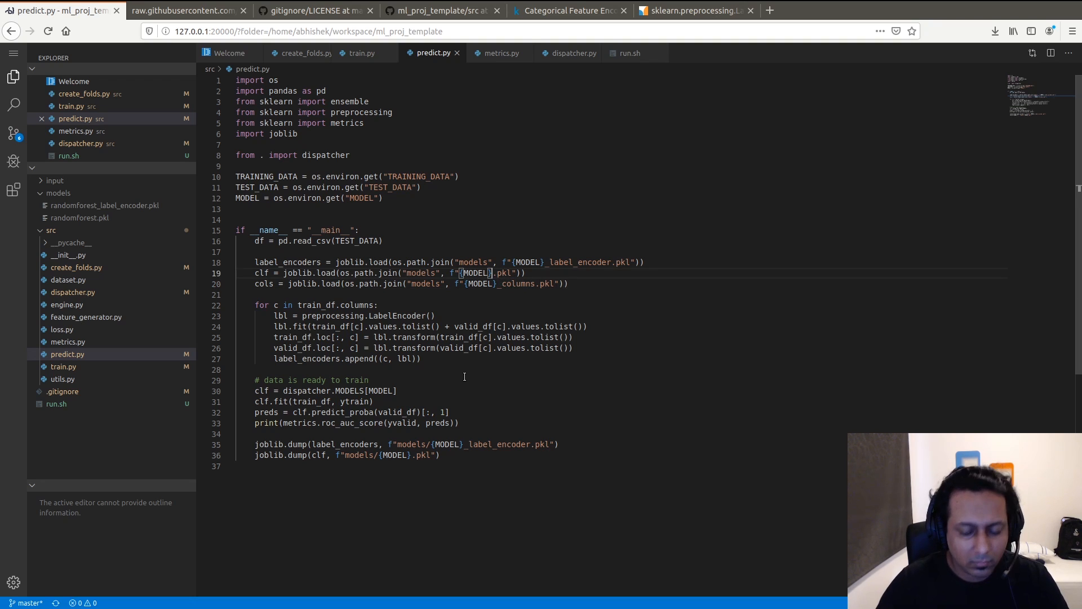
text(_{})
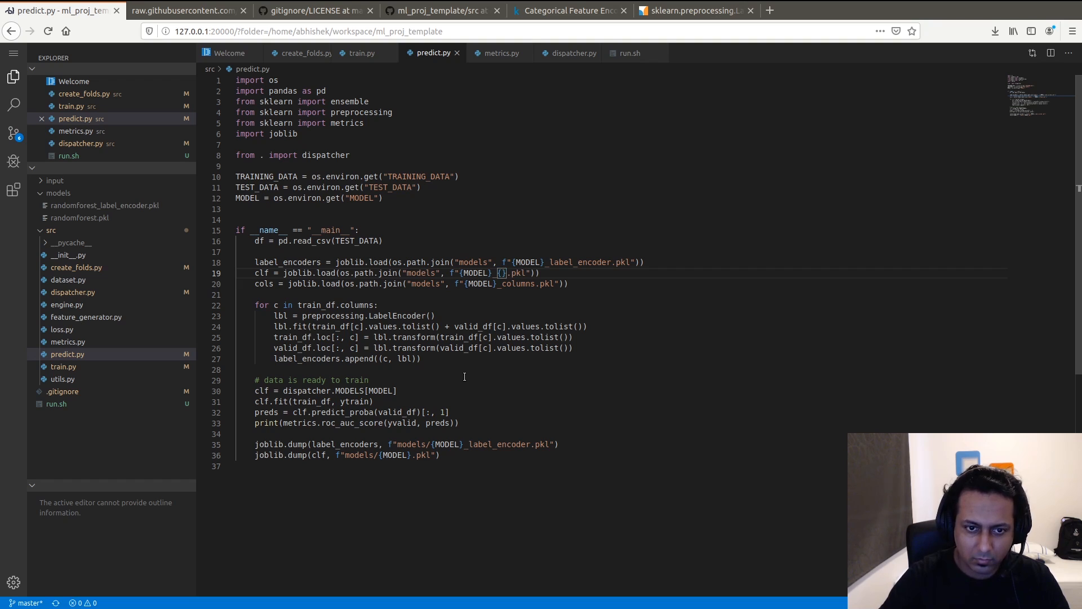
text(FOLD)
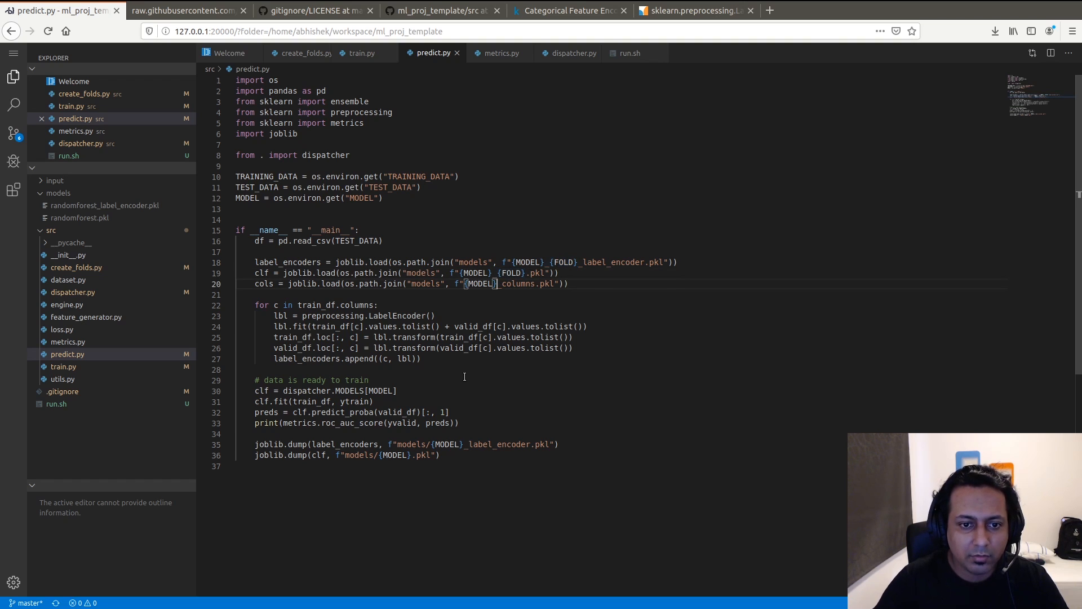
- Add _{FOLD} to the model and columns dump paths in train.py
click(360, 53)
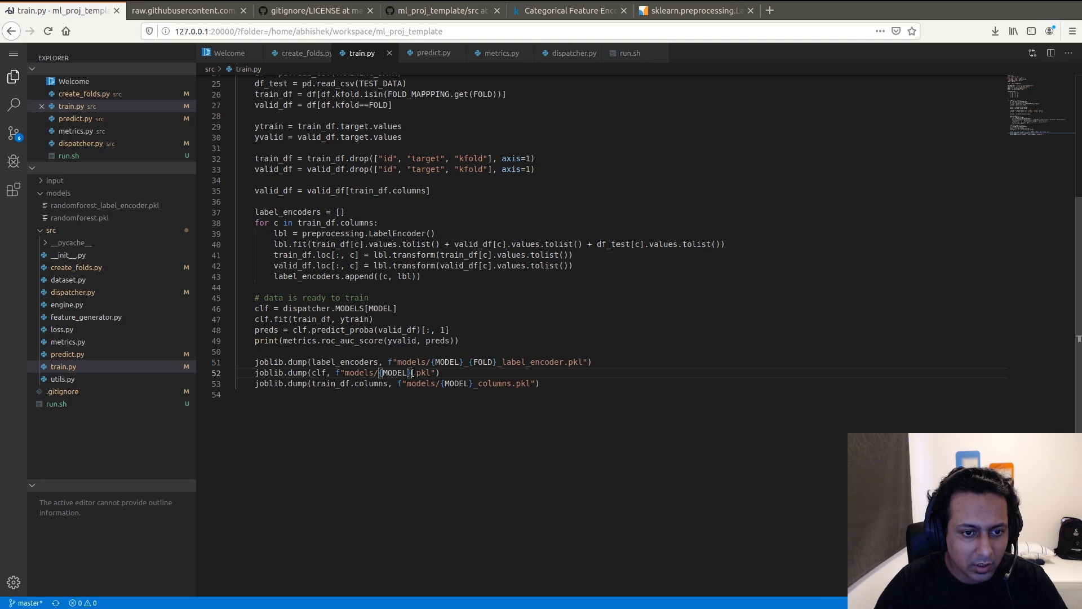
text(_{FOLD})
click(398, 382)
text({FOLD}_)
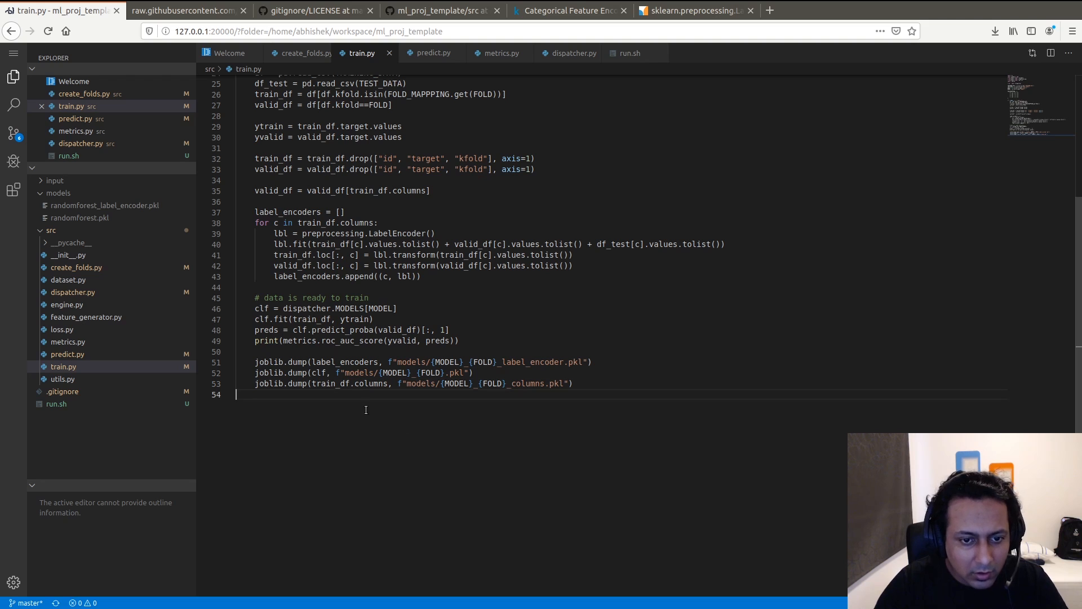
scroll(up, 3)
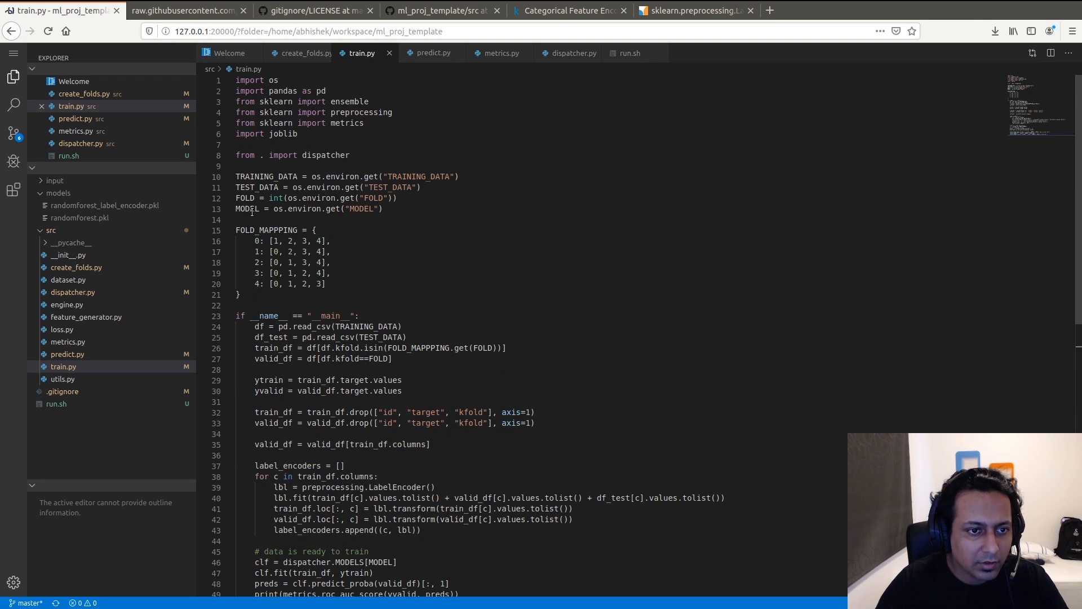
scroll(down, 3)
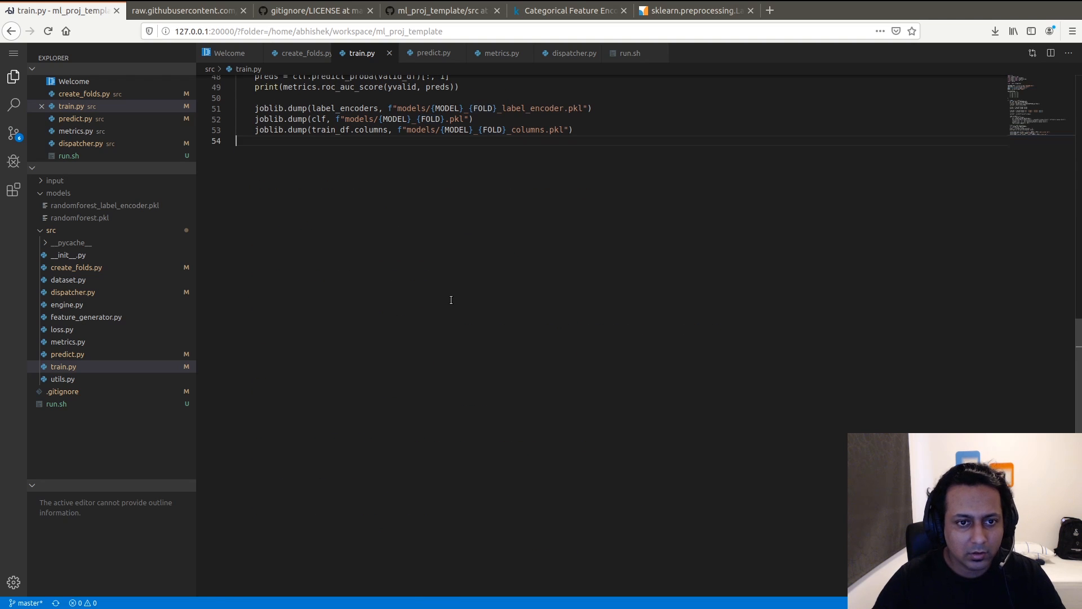
click(431, 53)
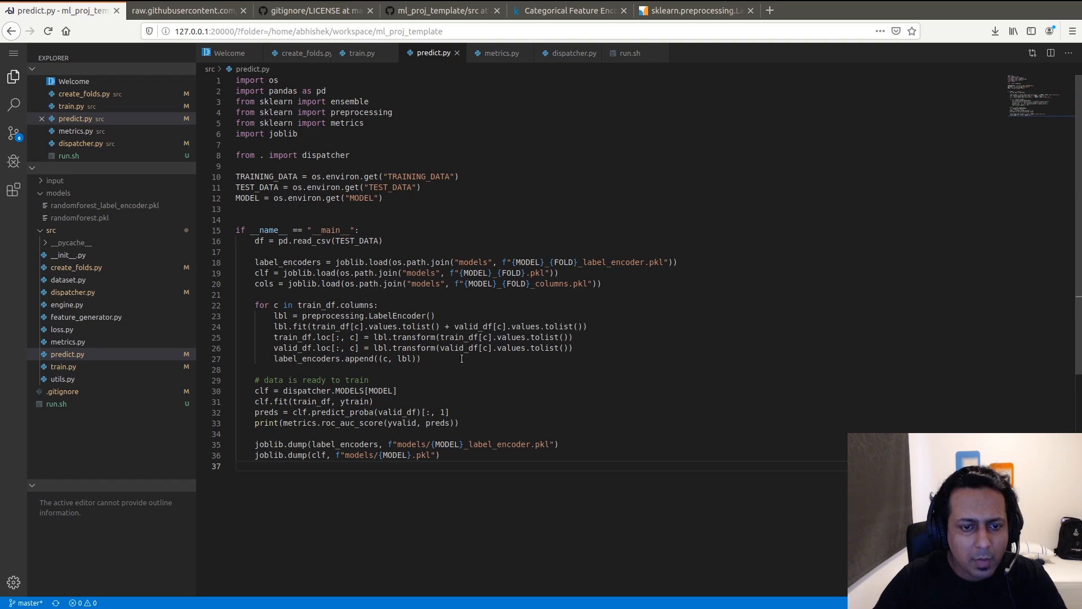
- Wrap predict.py's prediction code in a 'for FOLD in range(5):' loop
click(441, 455)
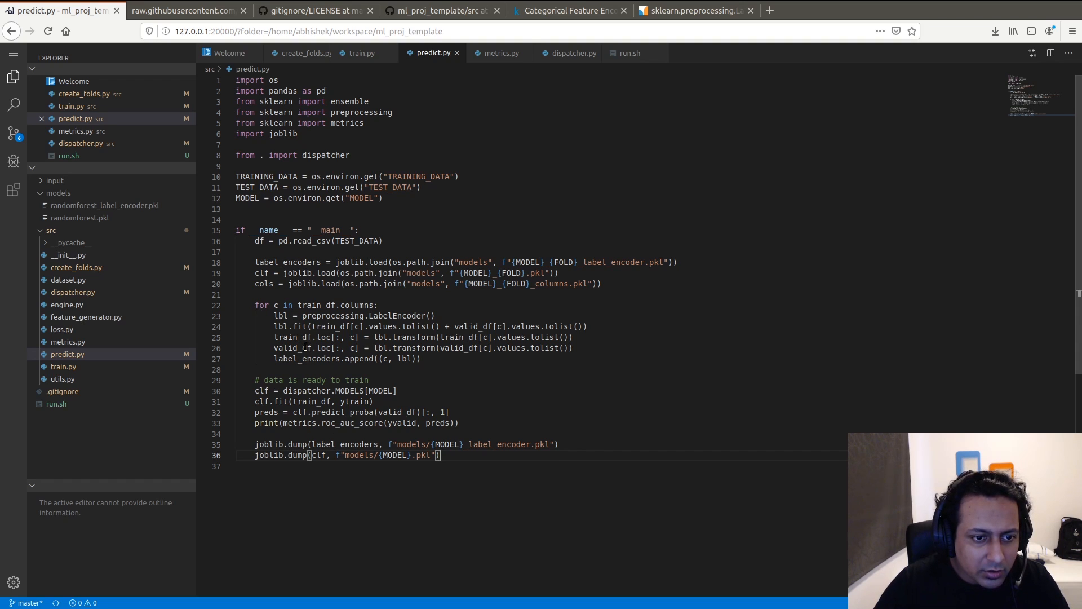
double_click(323, 316)
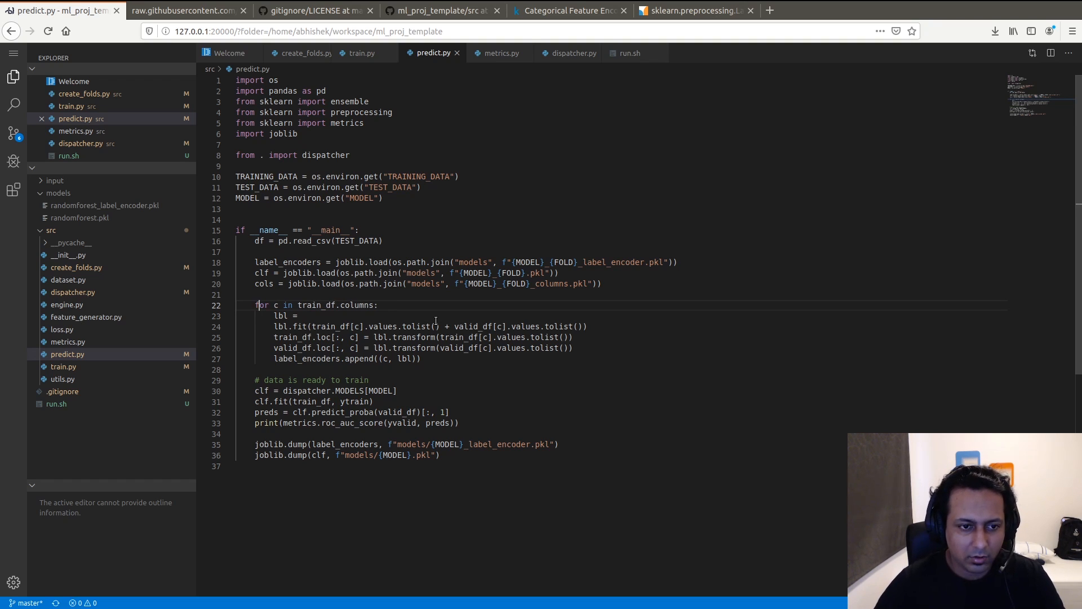
key(Enter)
text(for CO)
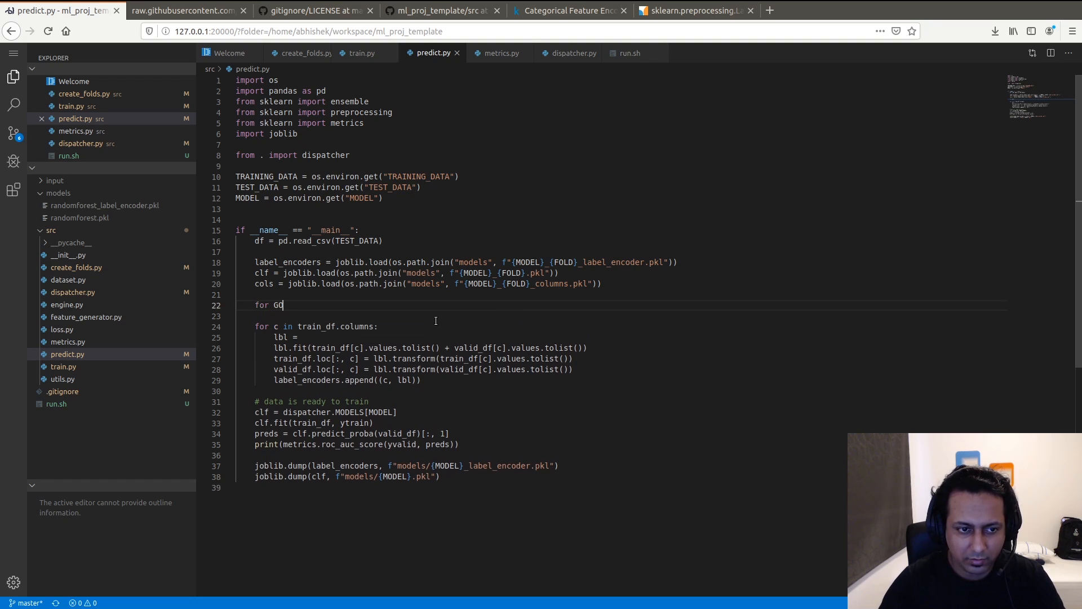
text(FOLD in s)
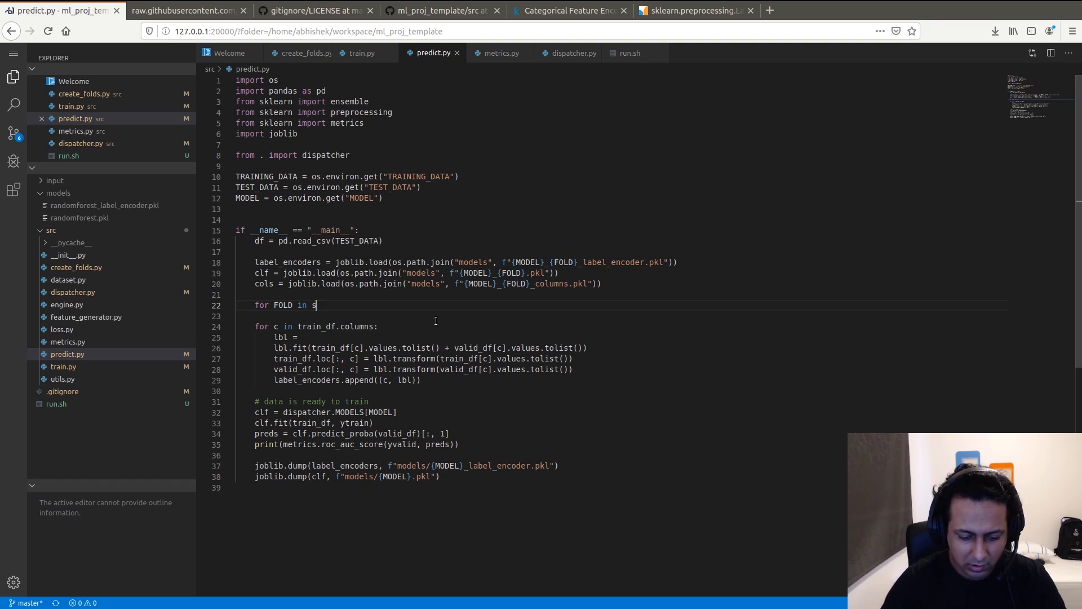
text(range()
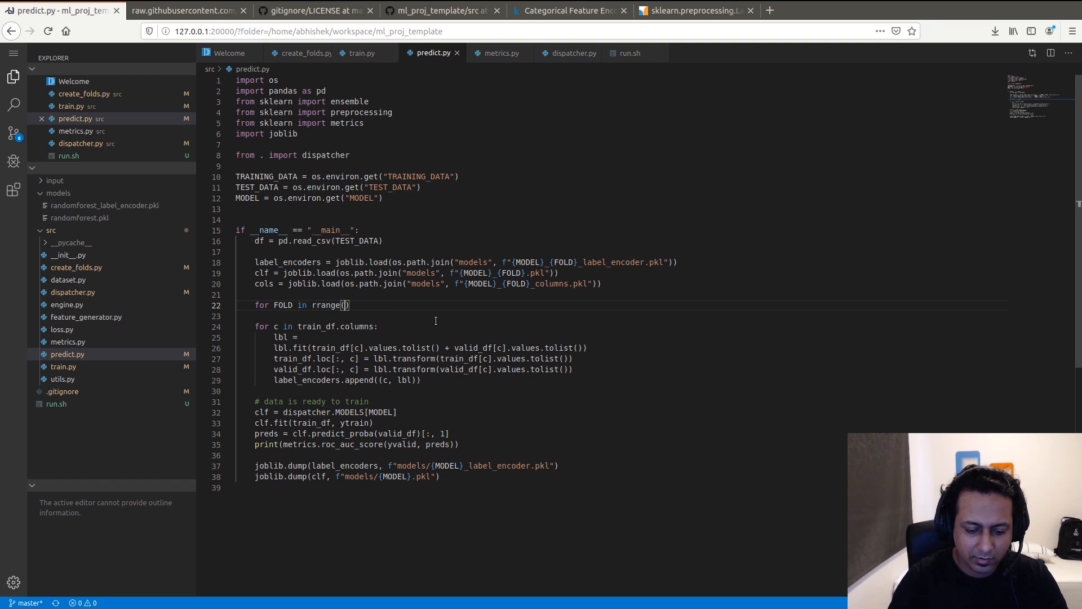
text(5)
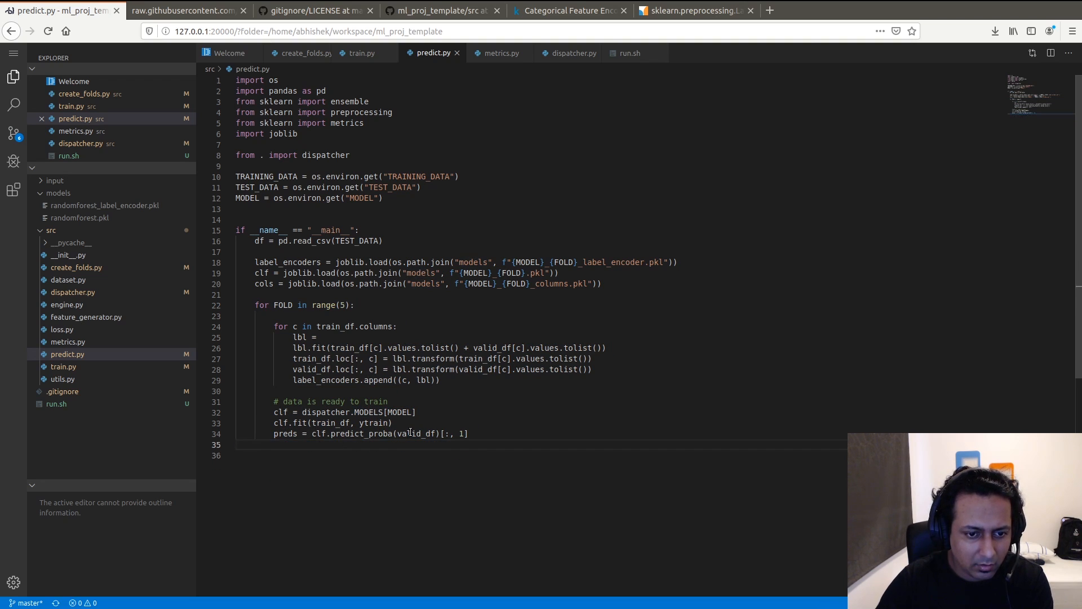
text(d)
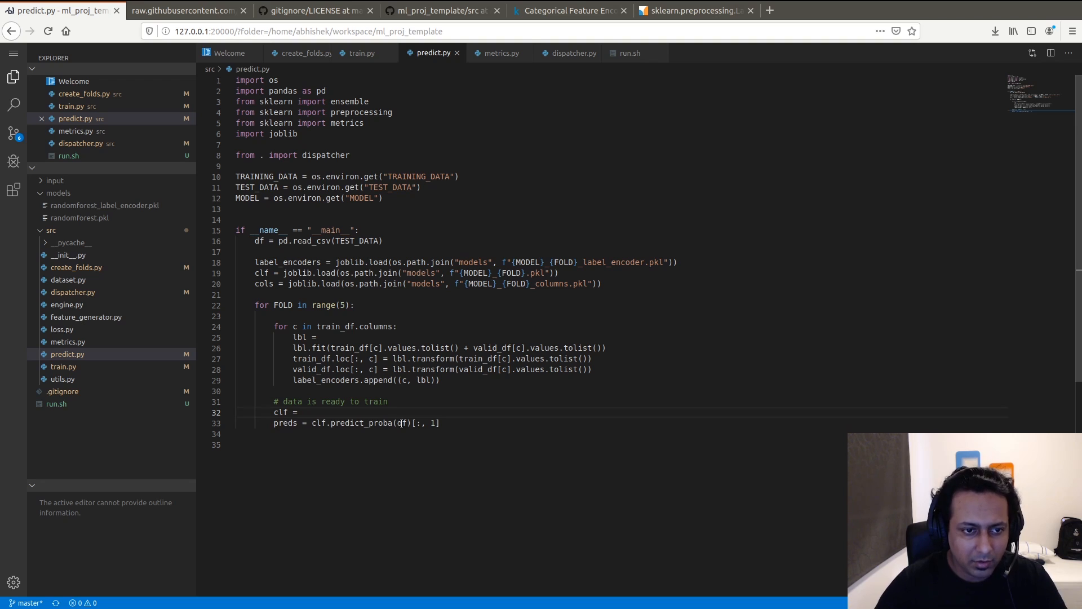
- Load the fold-specific classifier and columns pickles inside the loop
click(301, 273)
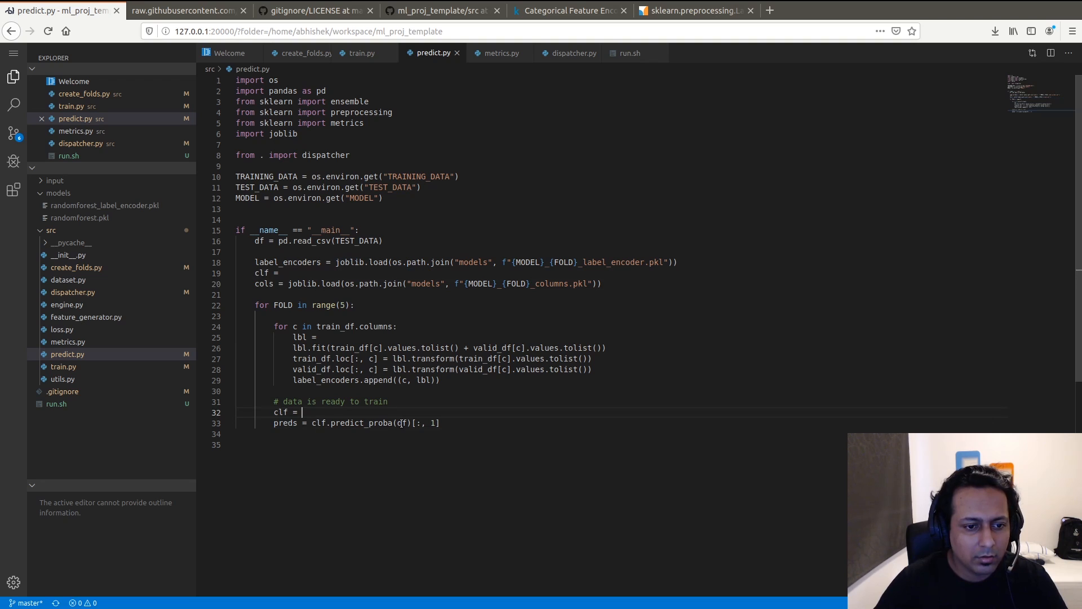
text(joblib.load(os.path.join("models", f"{MODEL}_{FOLD}.pkl")))
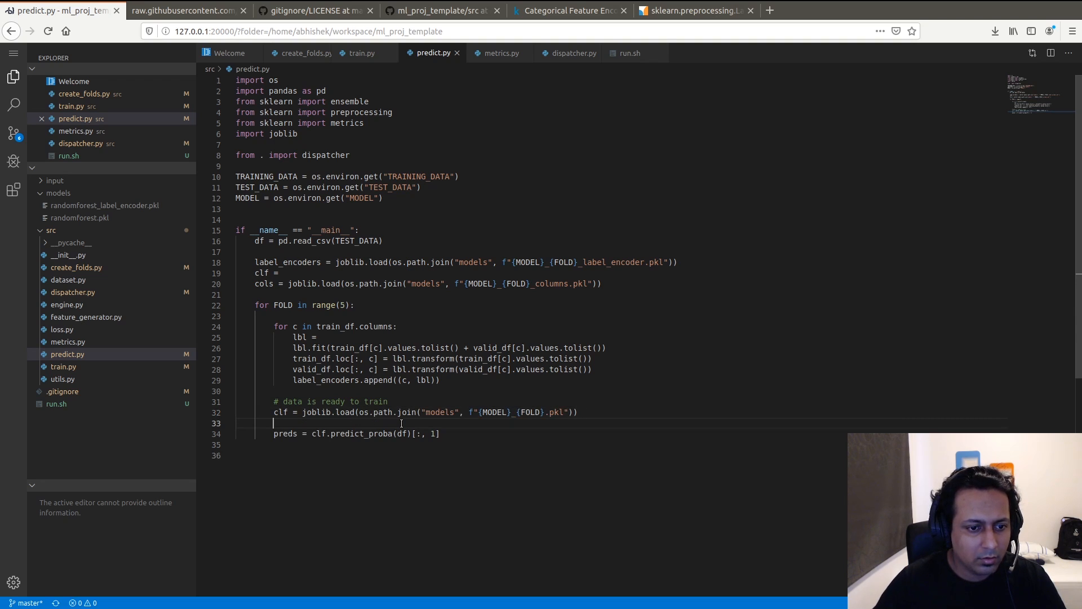
text(cols =)
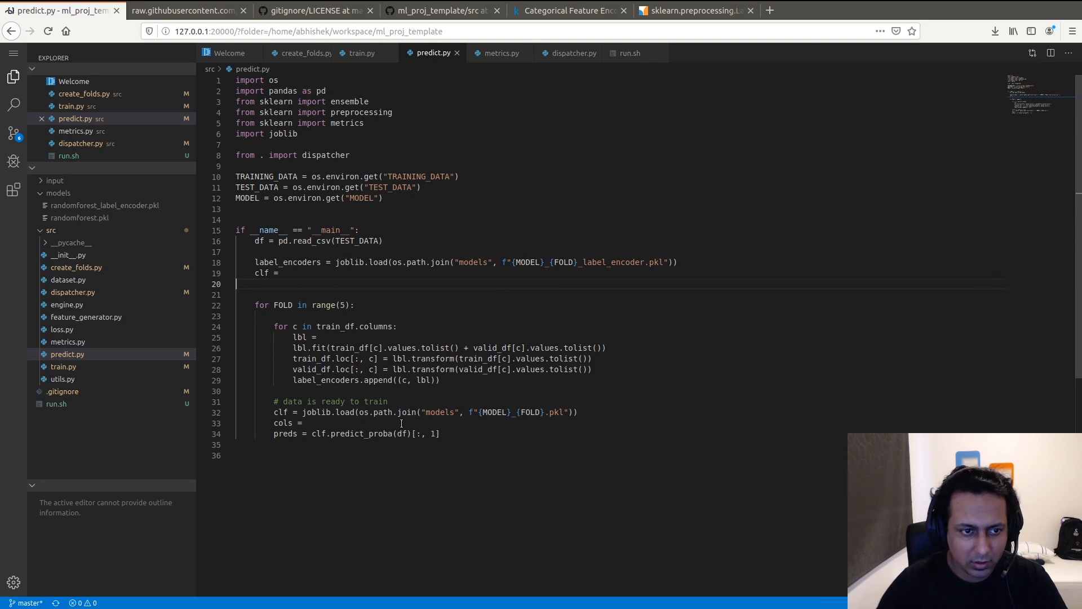
key(Backspace)
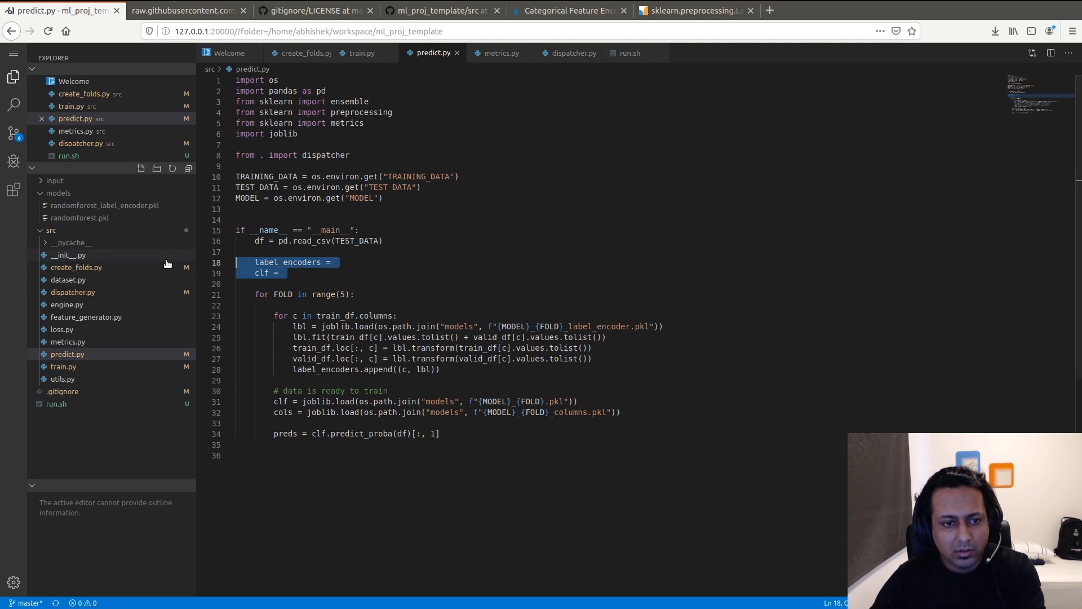
- Replace the empty pre-loop assignments with encoders loading f"{MODEL}_{FOLD}_label_encoder.pkl" in the loop
key(Delete)
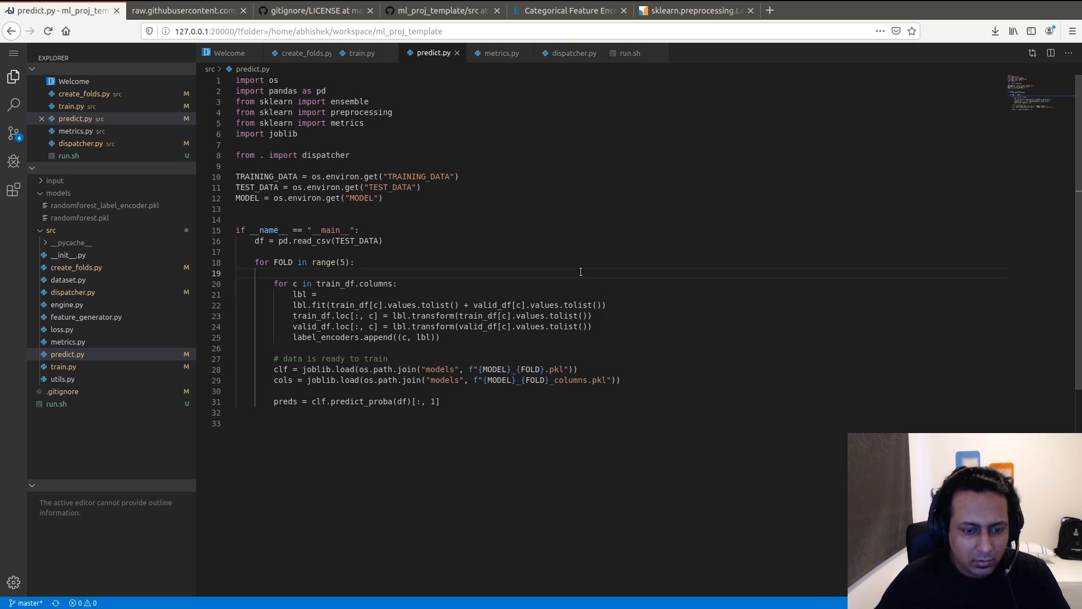
text(encoders )=)
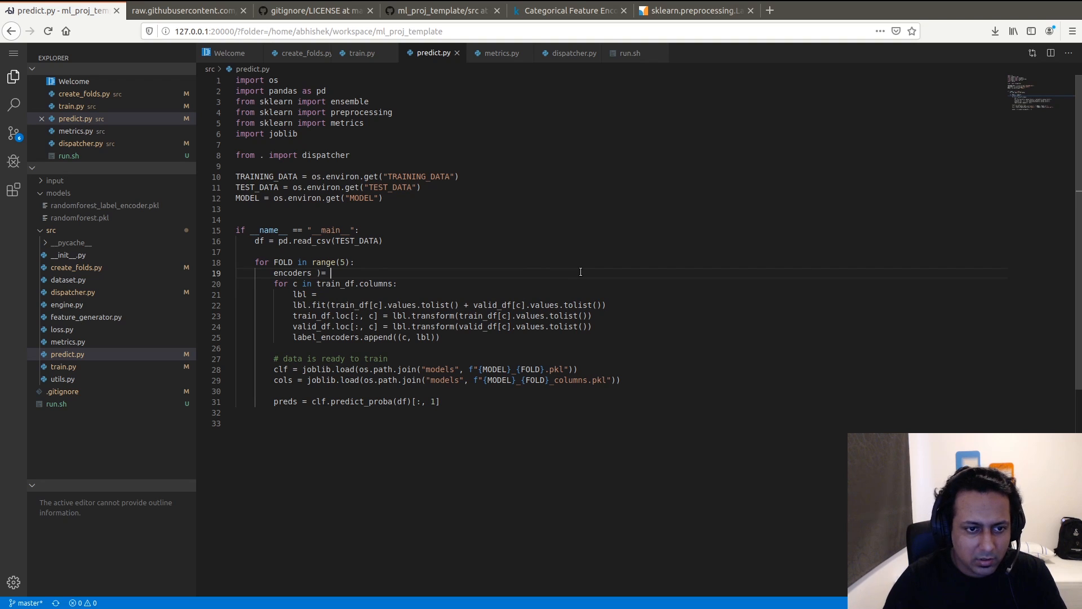
key(Backspace)
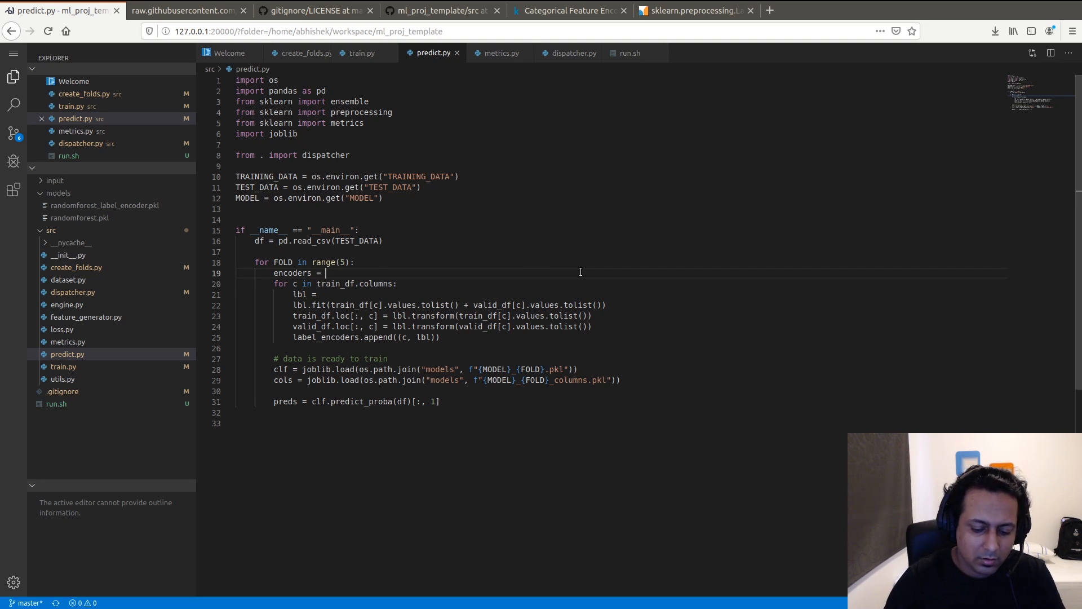
text([joblib.load(os.path.join("models", f"{MODEL}_{FOLD}_label_encoder.pkl"))])
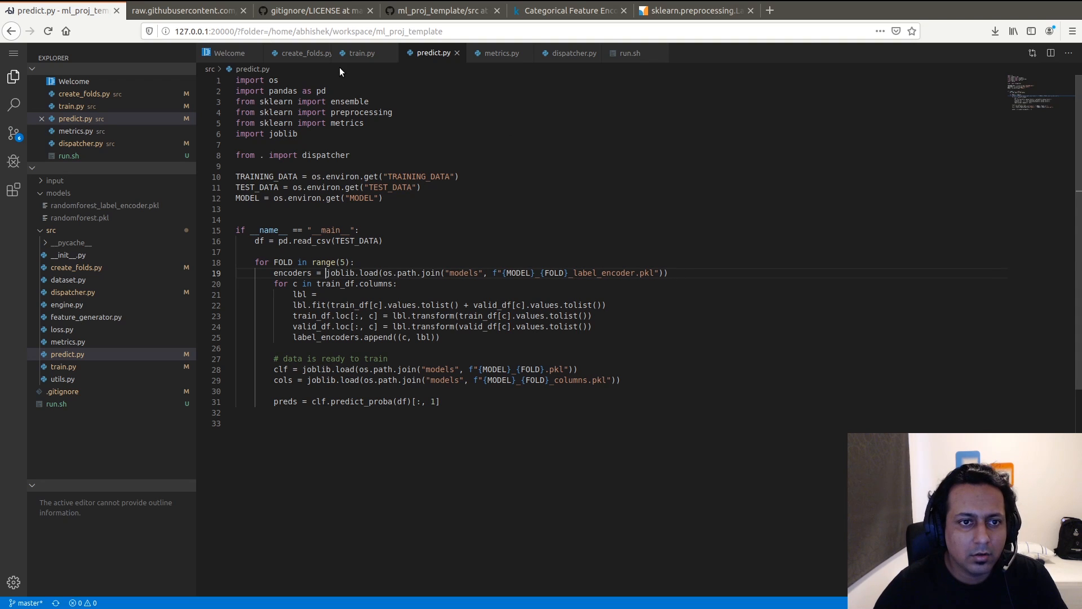
click(359, 53)
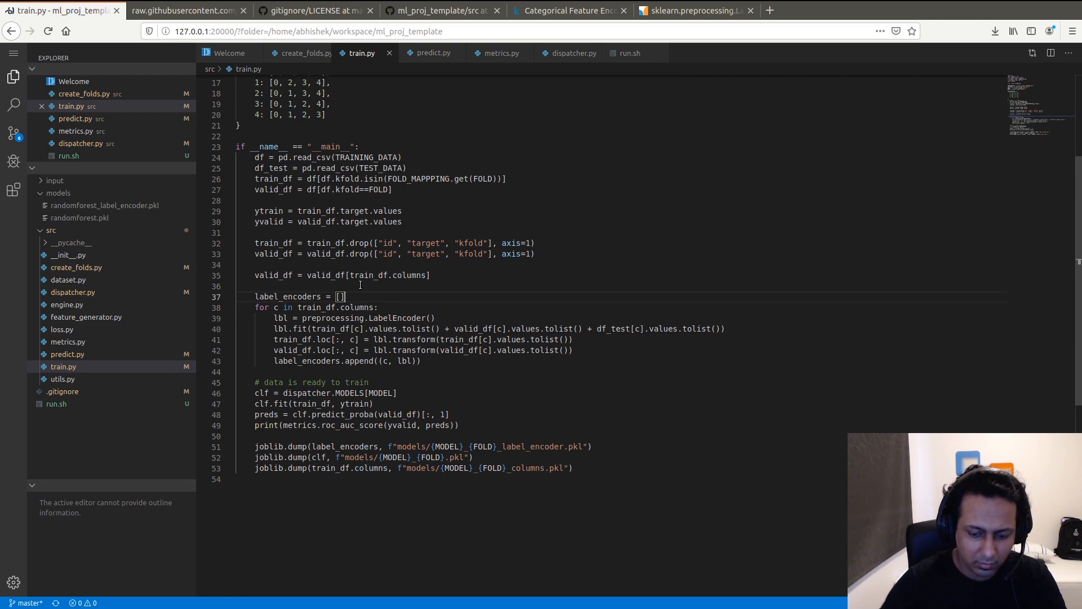
text({})
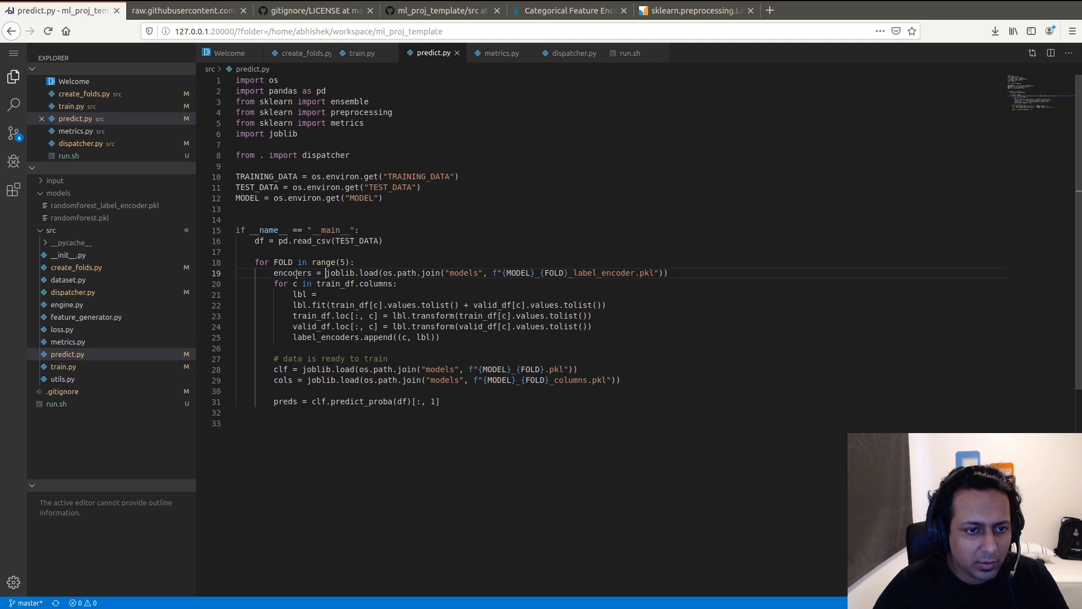
- Transform df columns with encoders[c] and delete the encoder refit and training transform lines
drag(327, 273, 545, 273)
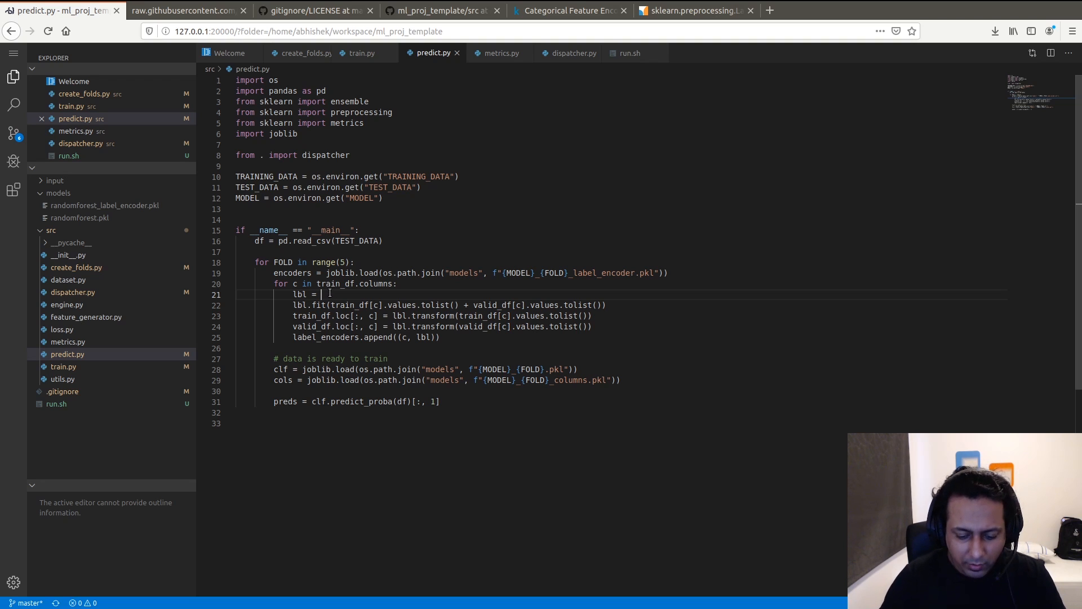
text(encoders[c])
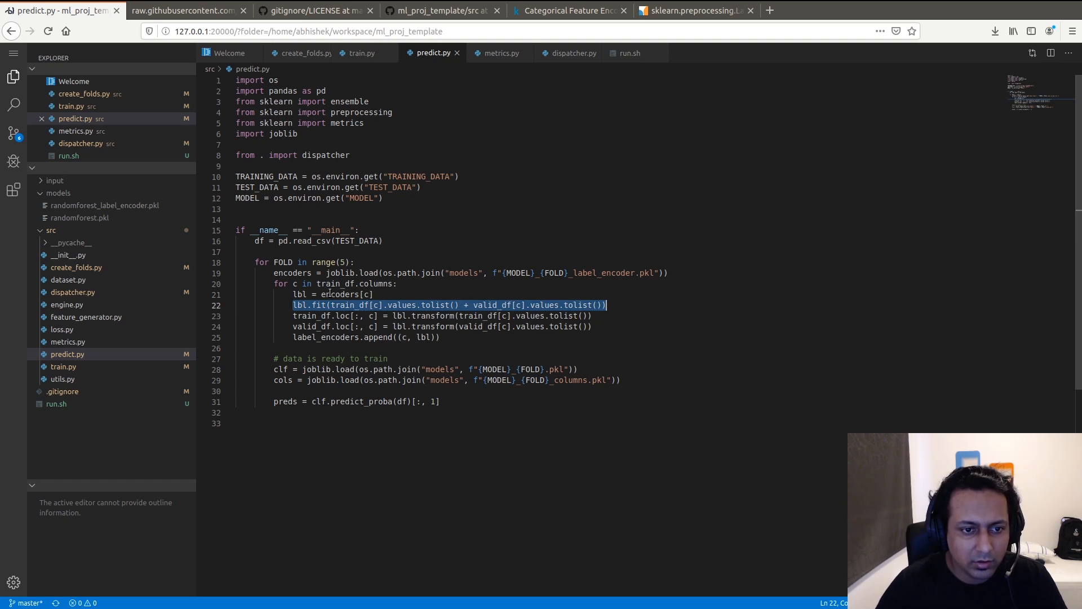
key(Delete)
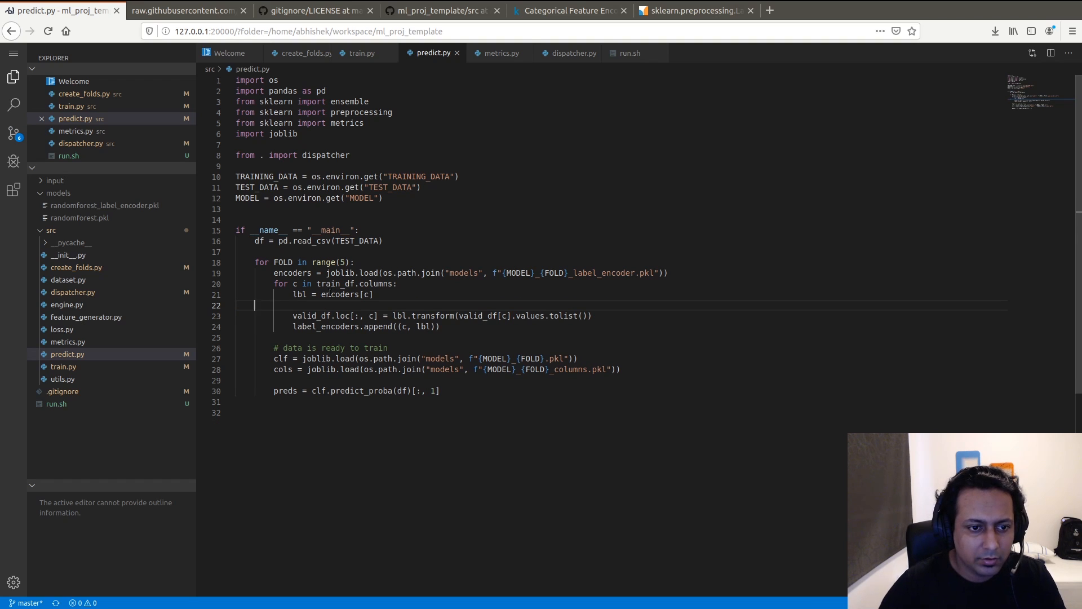
key(Backspace)
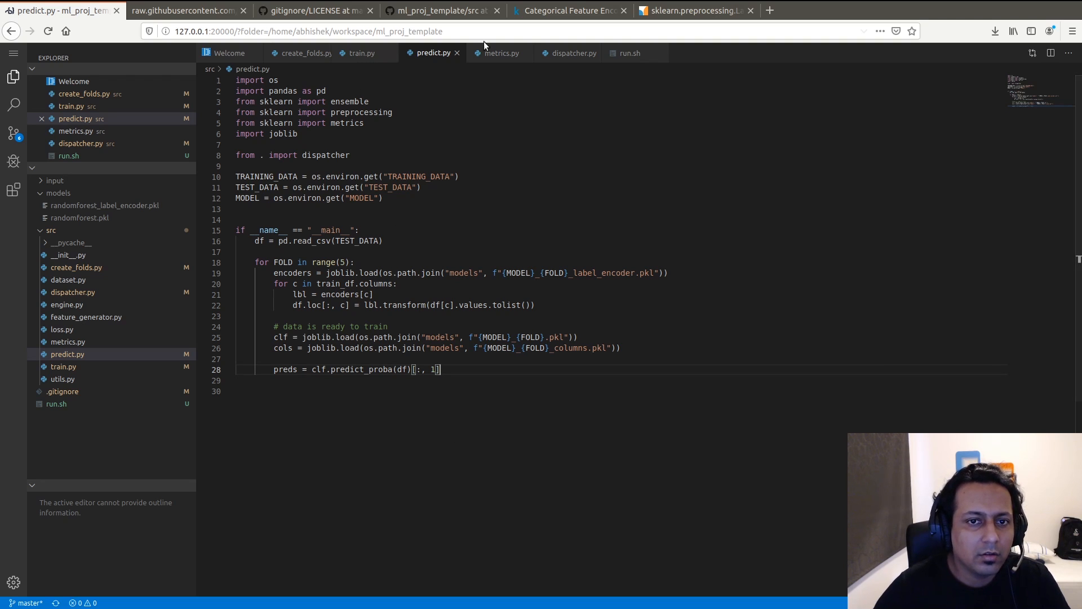
- Repeat the python -m src.train line in run.sh with FOLD=0 through 4 prefixes
click(628, 53)
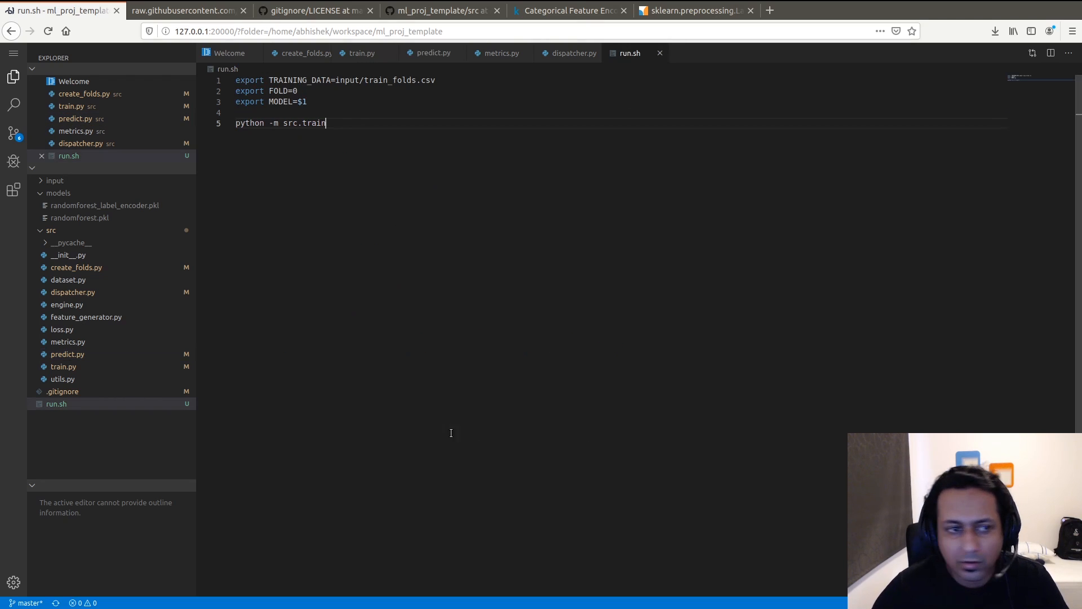
key(enter)
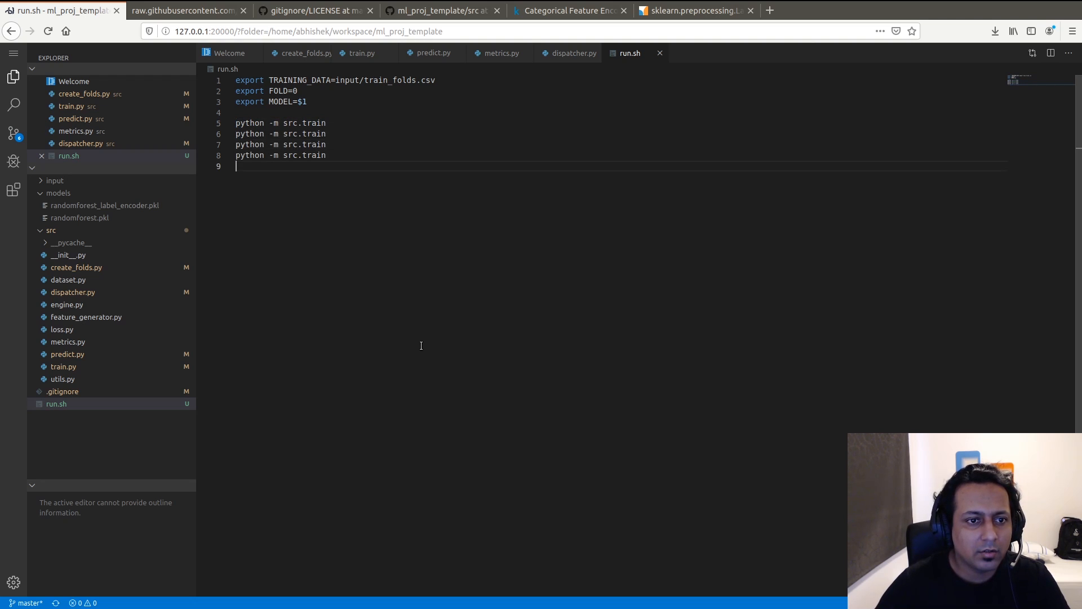
text(python -m src.train)
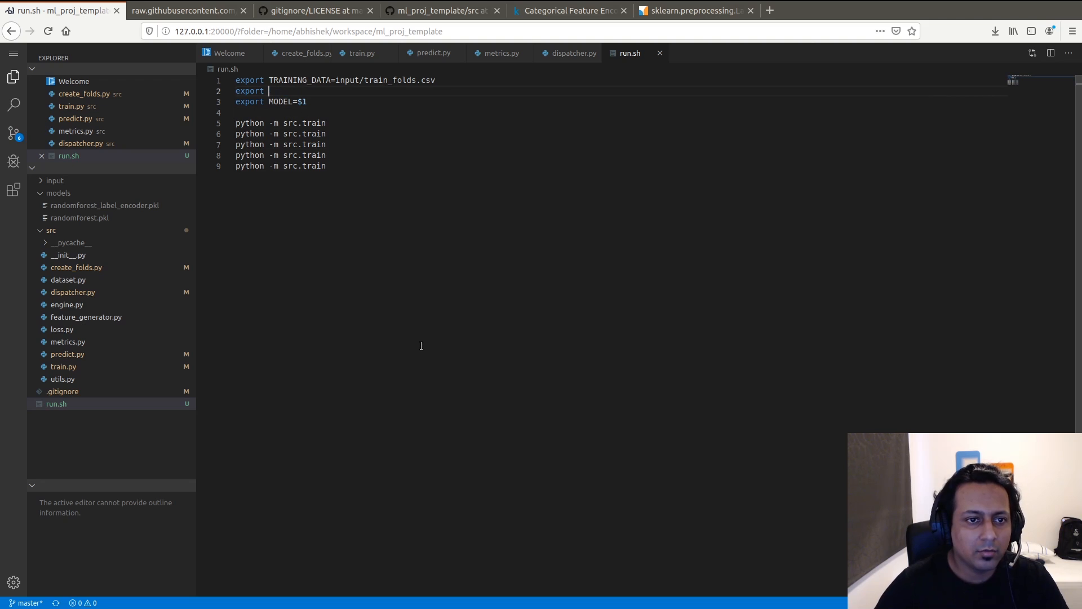
key(BackSpace)
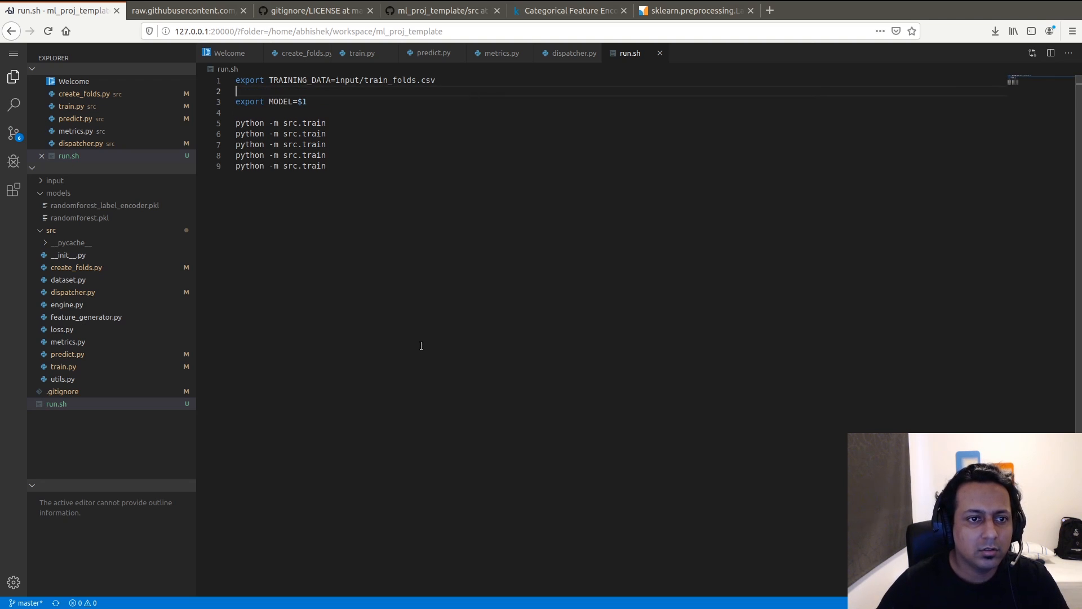
text(FOLD=0)
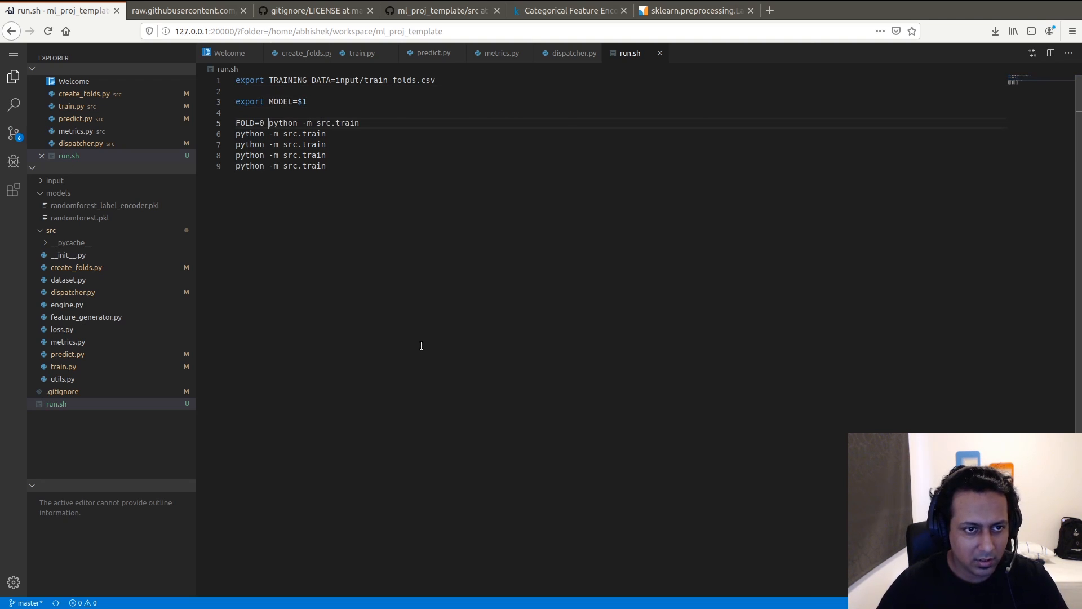
- Add an export TEST_DATA=input/test.csv line beside TRAINING_DATA in run.sh
double_click(244, 123)
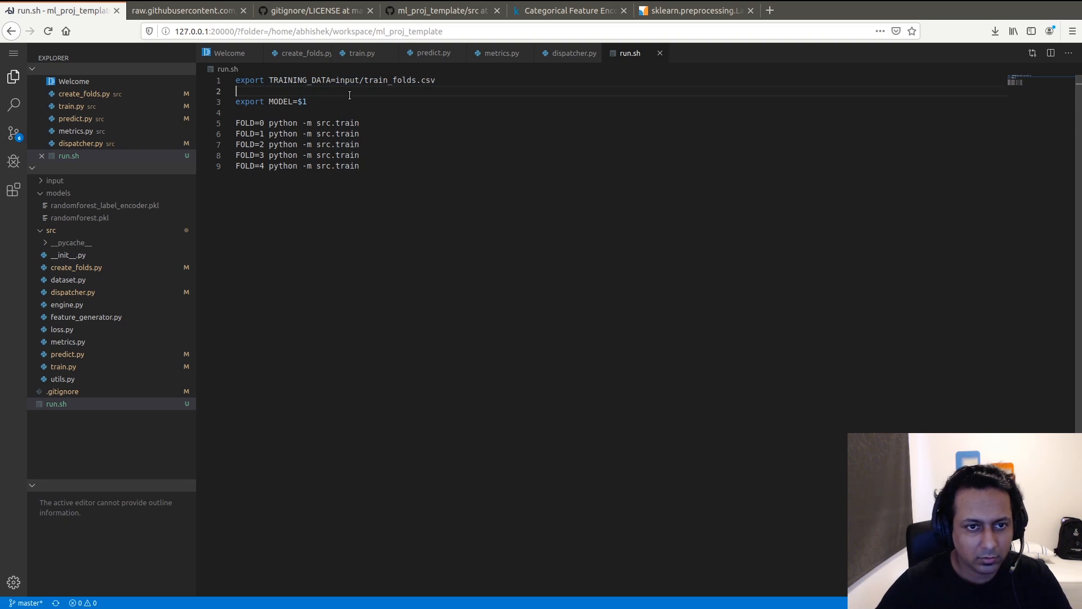
text(export TRAINING_DATA=input/train_folds.csv)
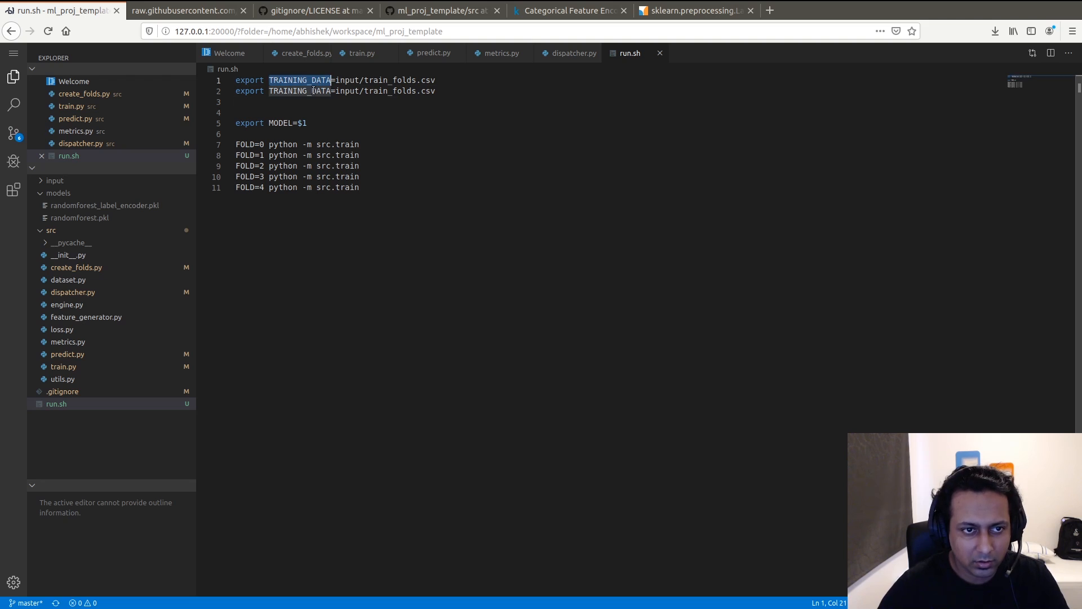
text(TEST)
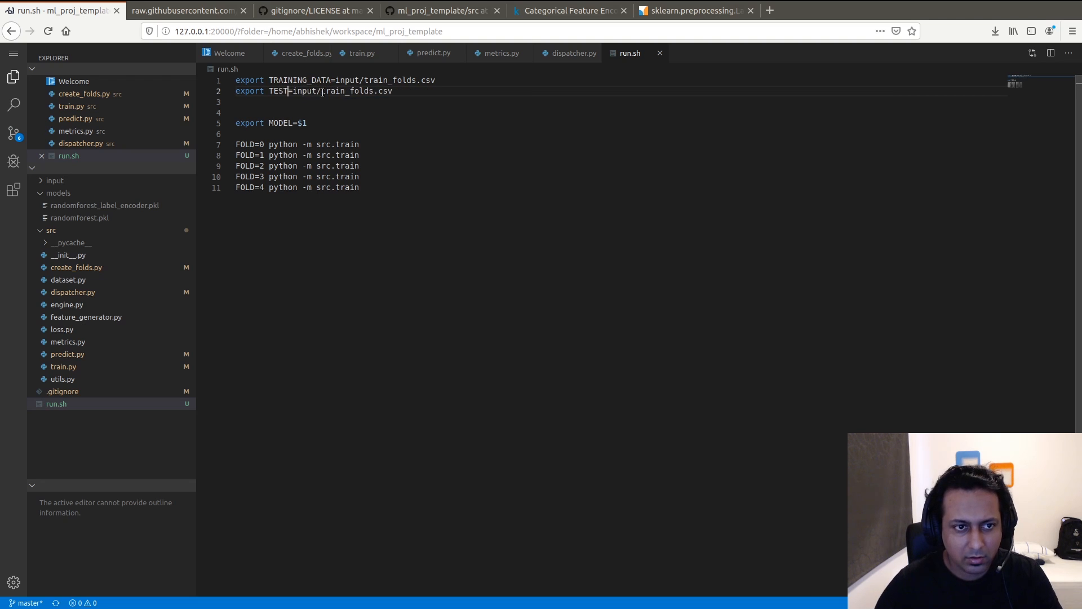
text(_DATA)
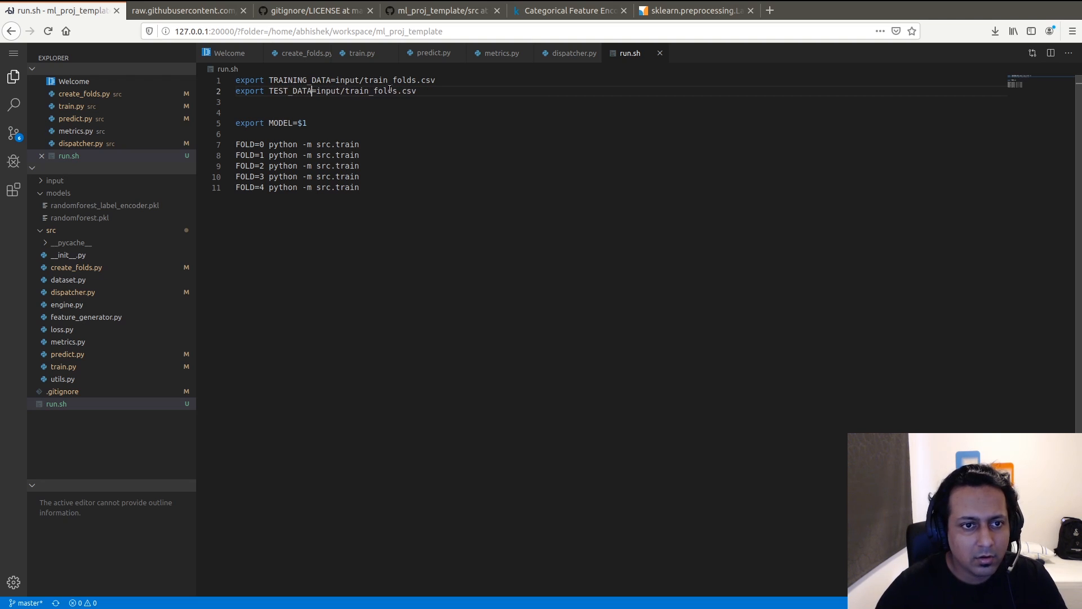
text(test.csv)
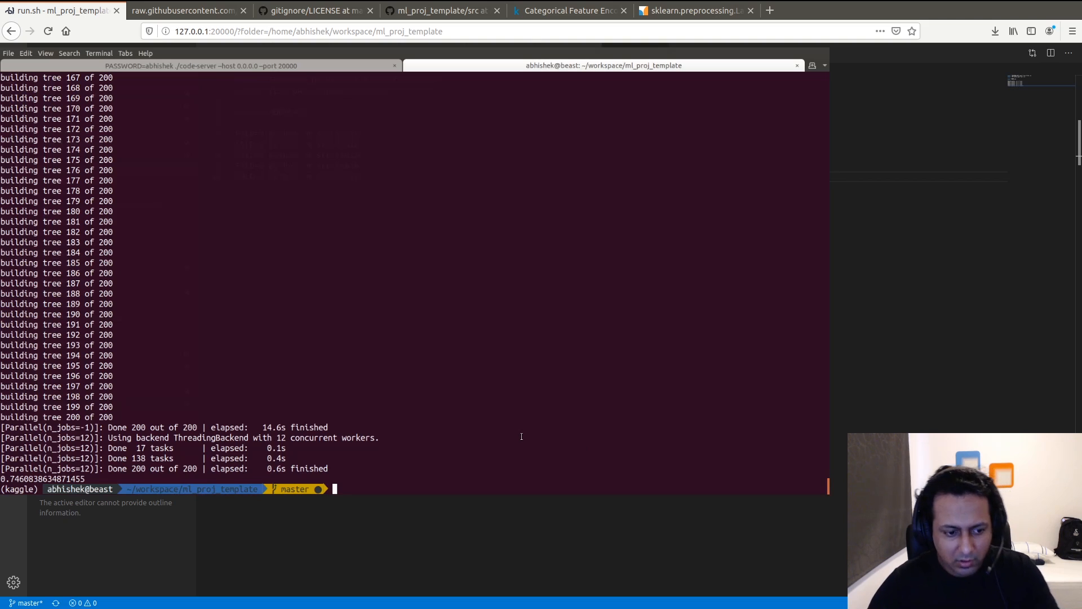
- Run sh run.sh randomforest to train the random forest on all five folds
text(sh run.sh randomforest)
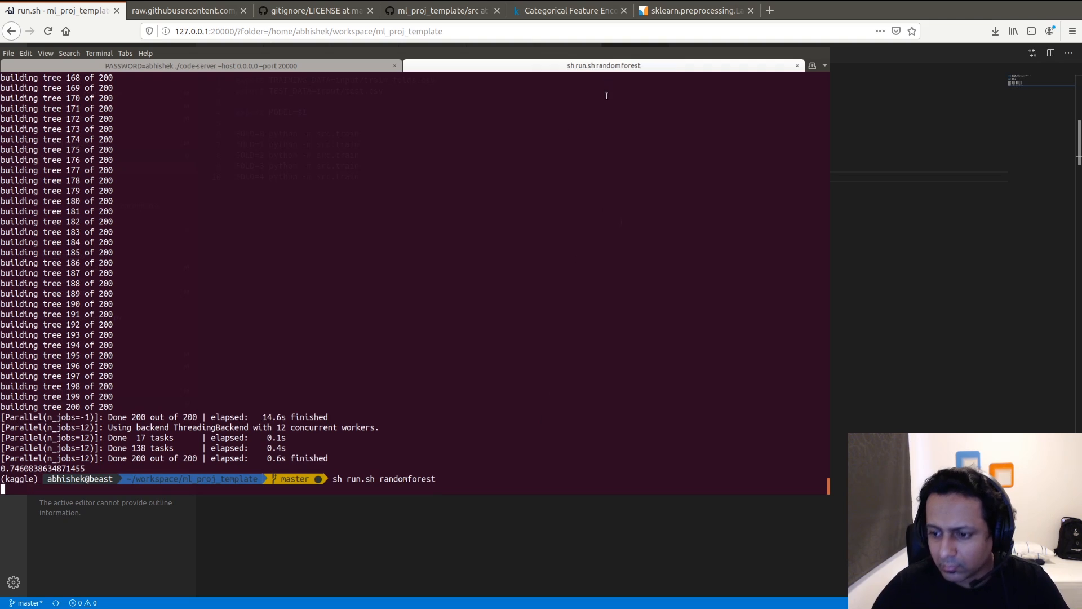
mouse_move(577, 548)
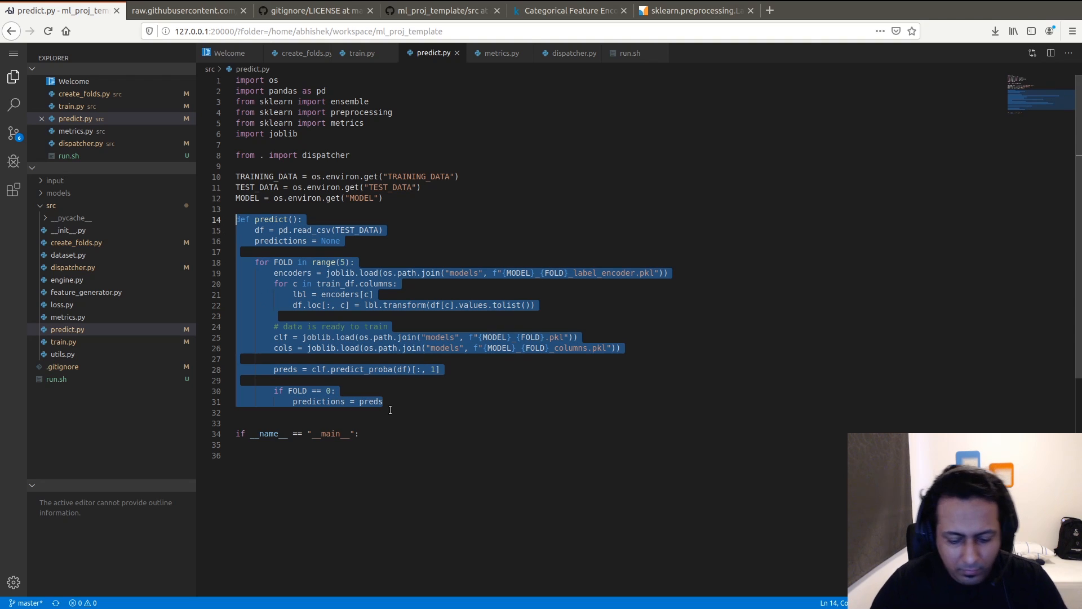
mouse_move(397, 427)
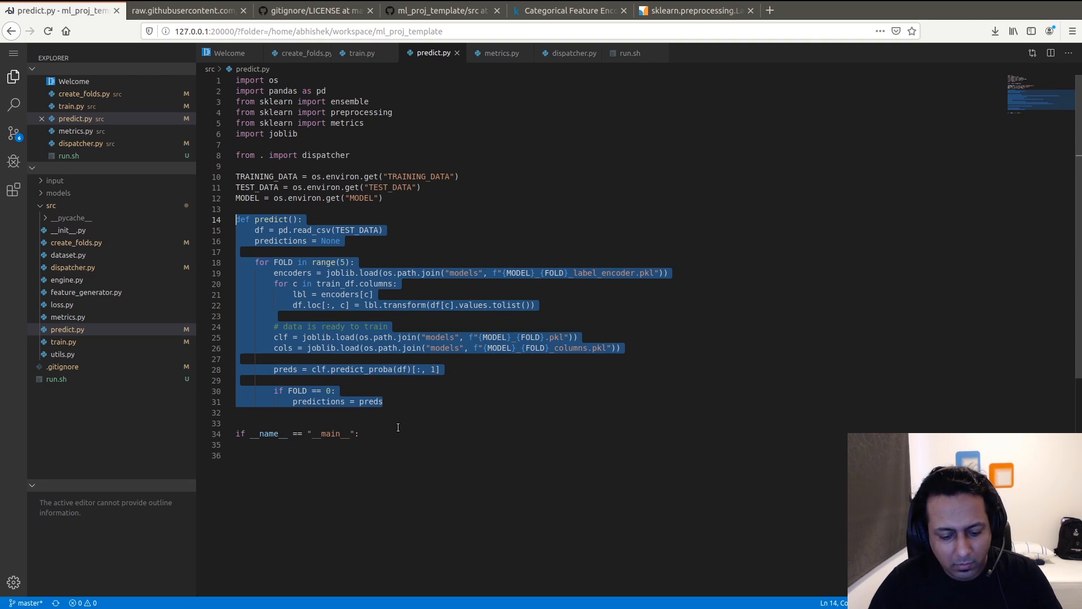
- Add an else branch after the first-fold assignment and average predictions by dividing by 5
key(Delete)
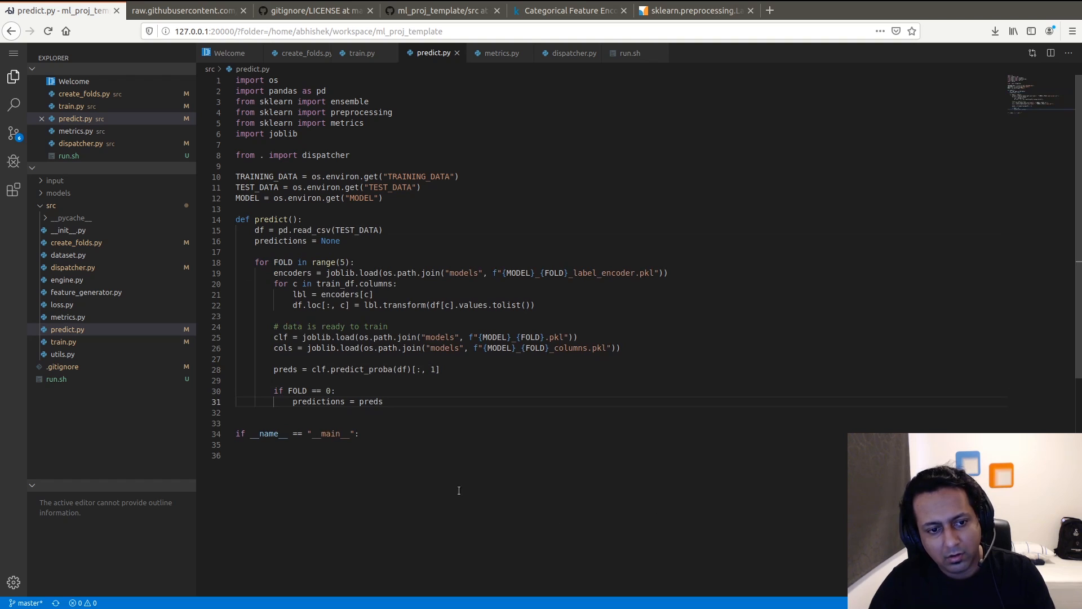
triple_click(297, 241)
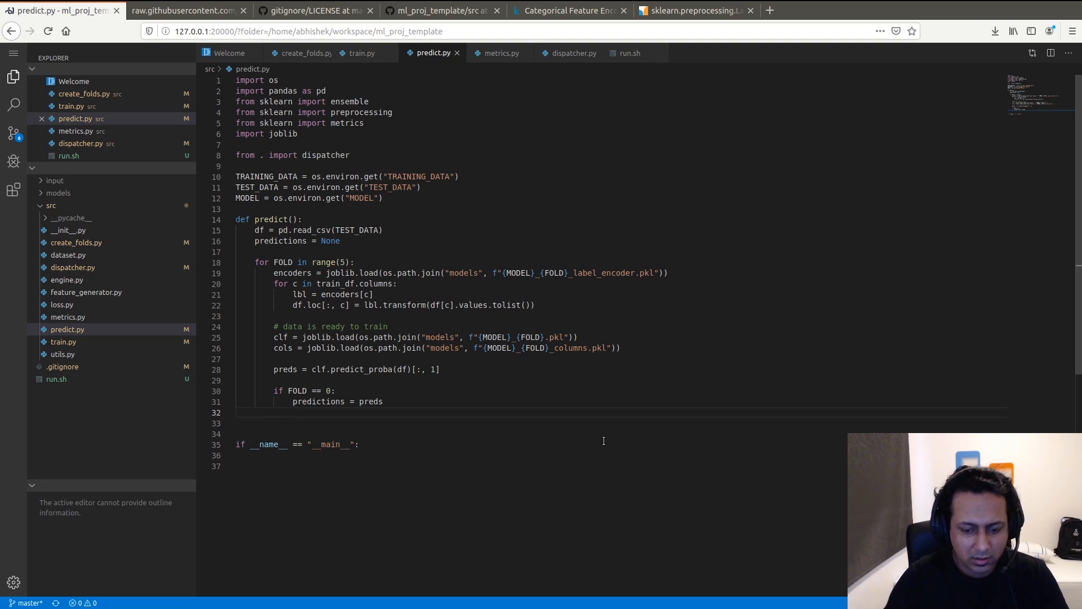
text(else:)
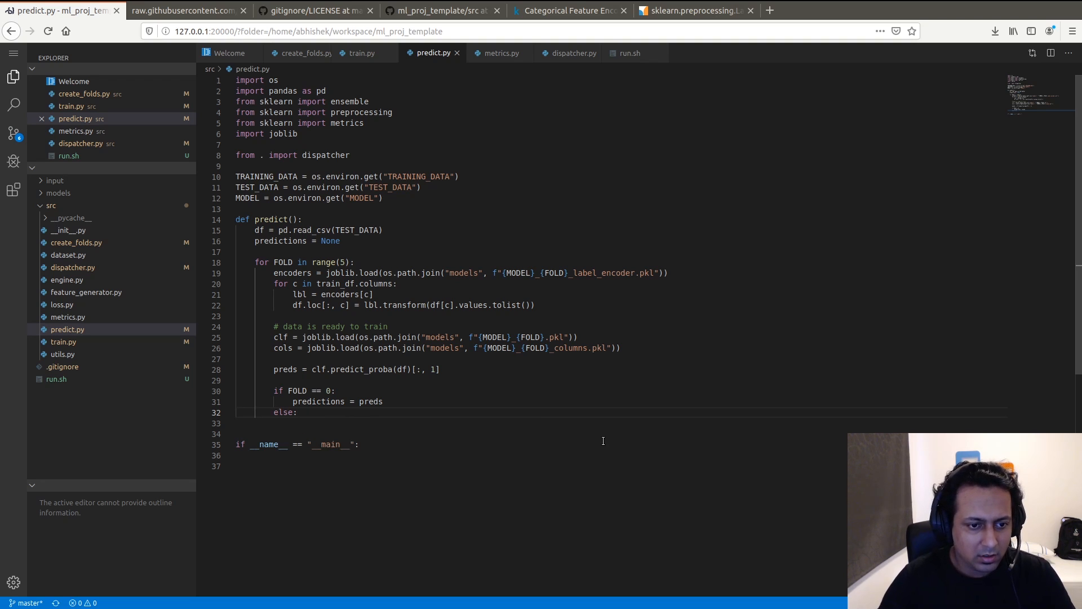
click(297, 411)
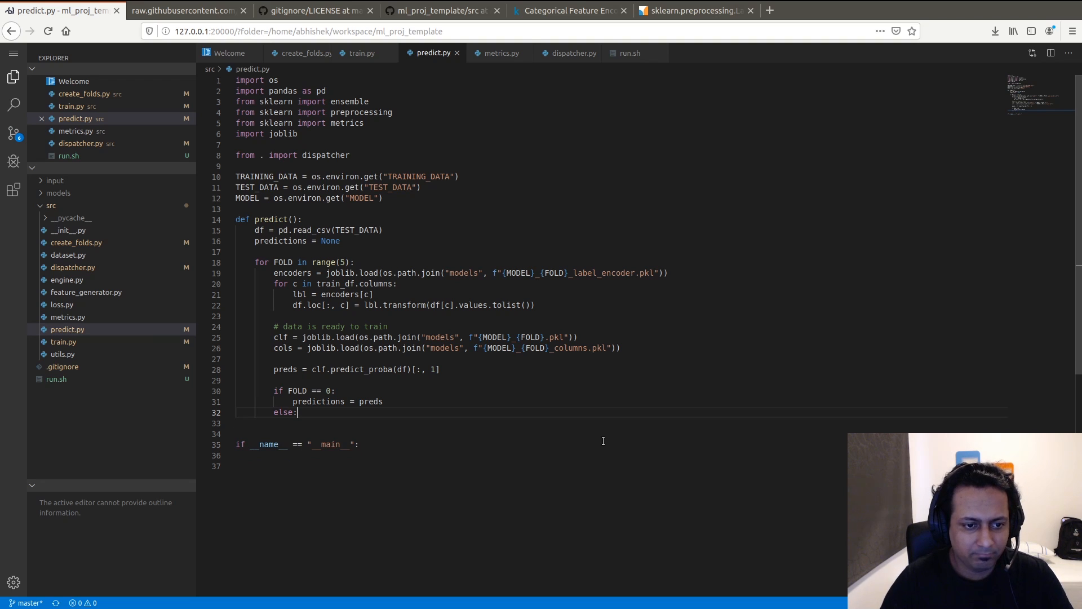
text(predictions =)
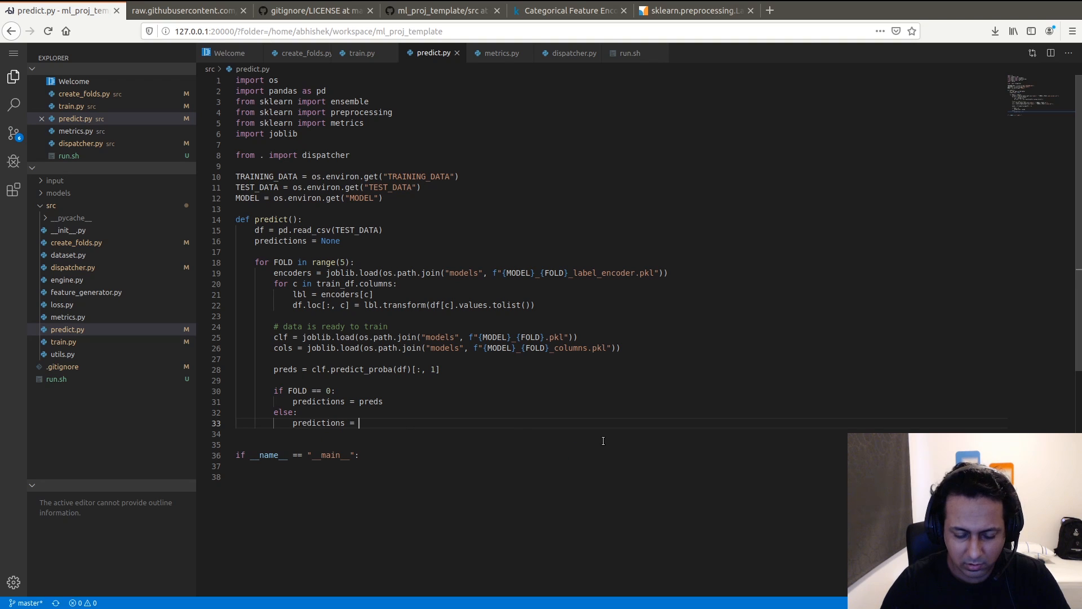
text(preds)
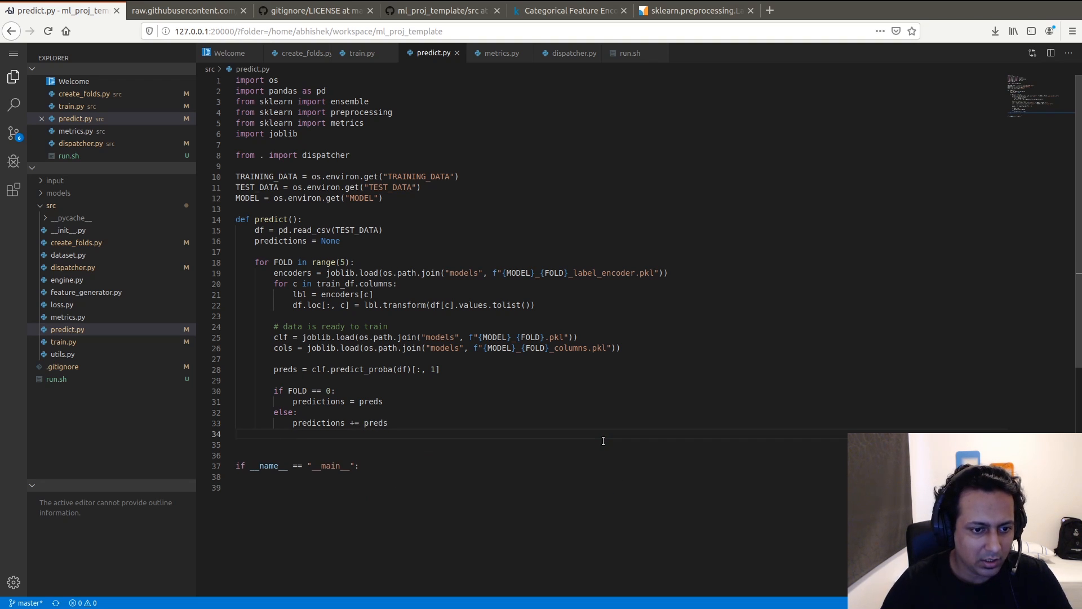
text(predictions /=)
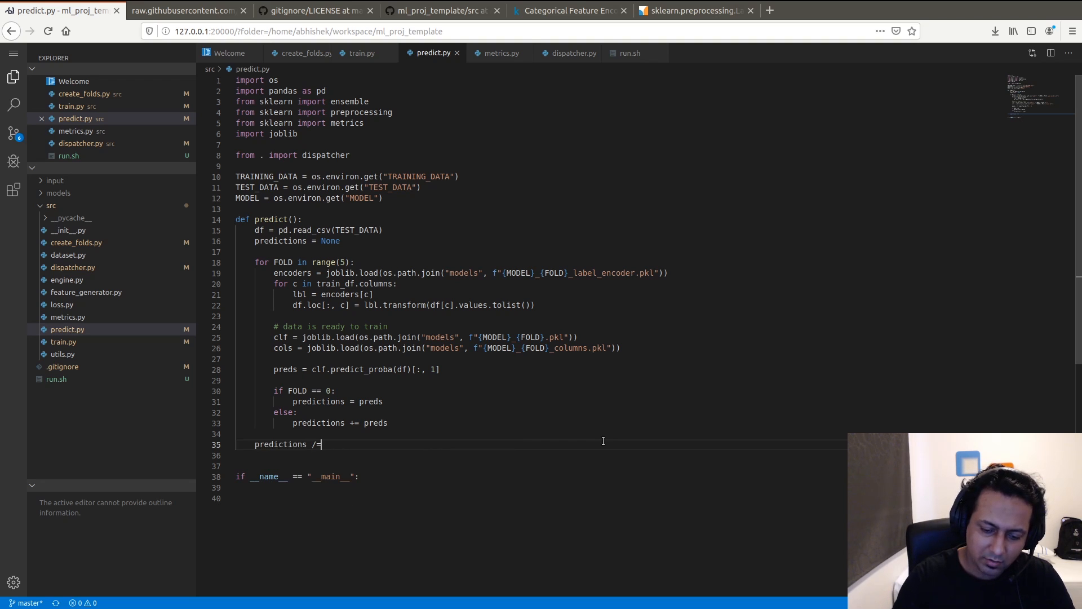
text(5)
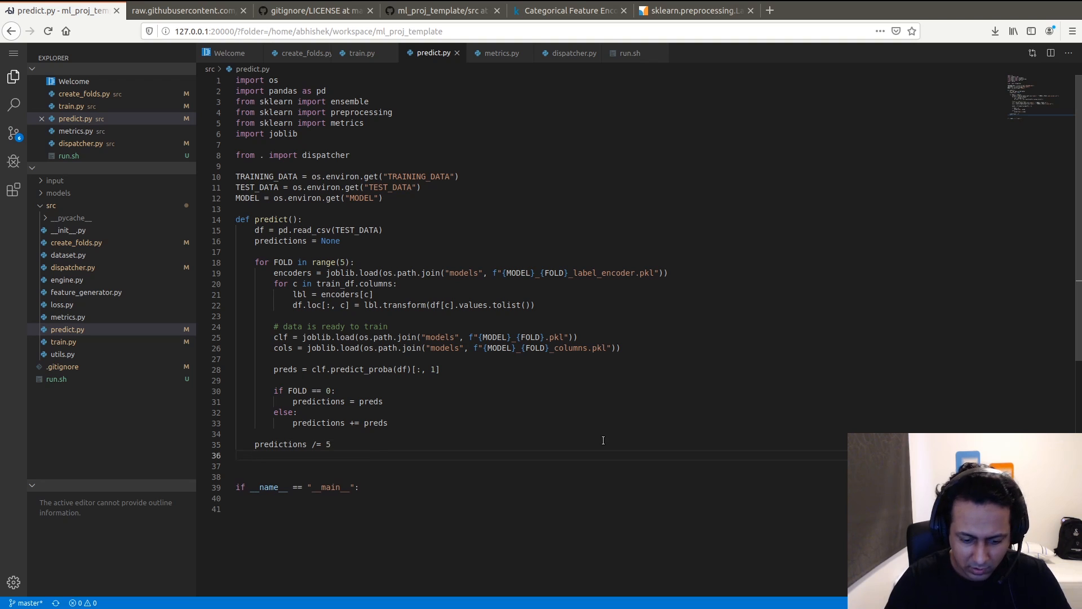
text(re)
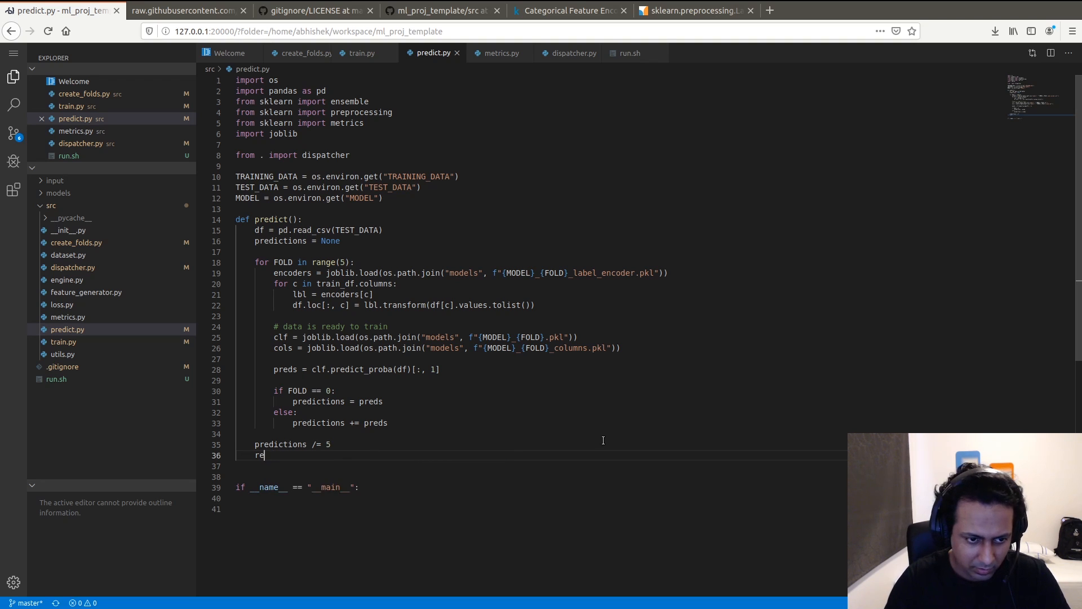
key(BackSpace)
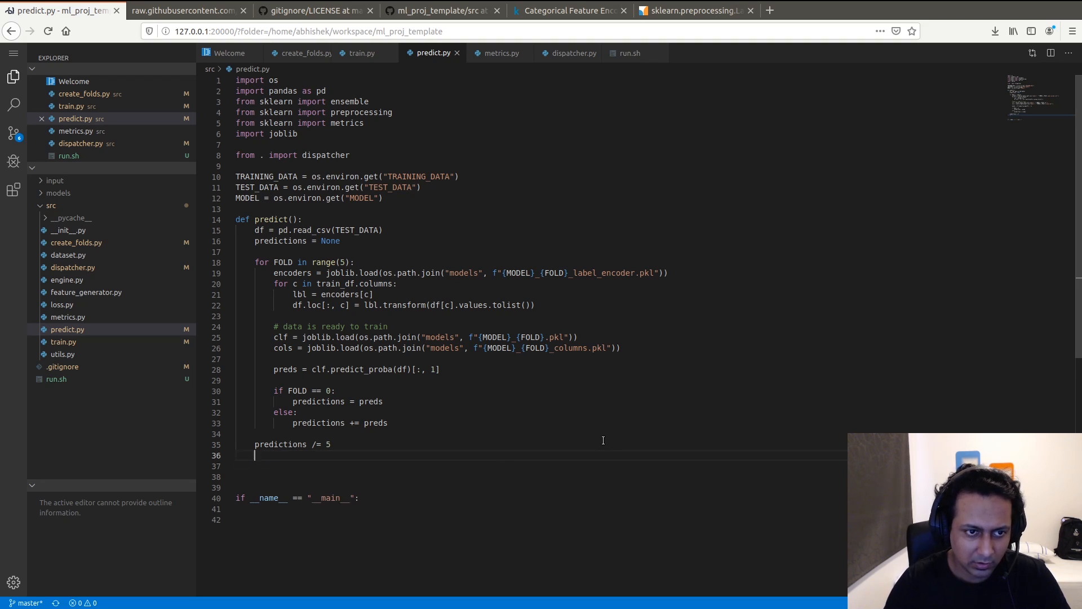
- Store test ids as test_idx = df["id"].values and restrict df to df[cols]
click(255, 240)
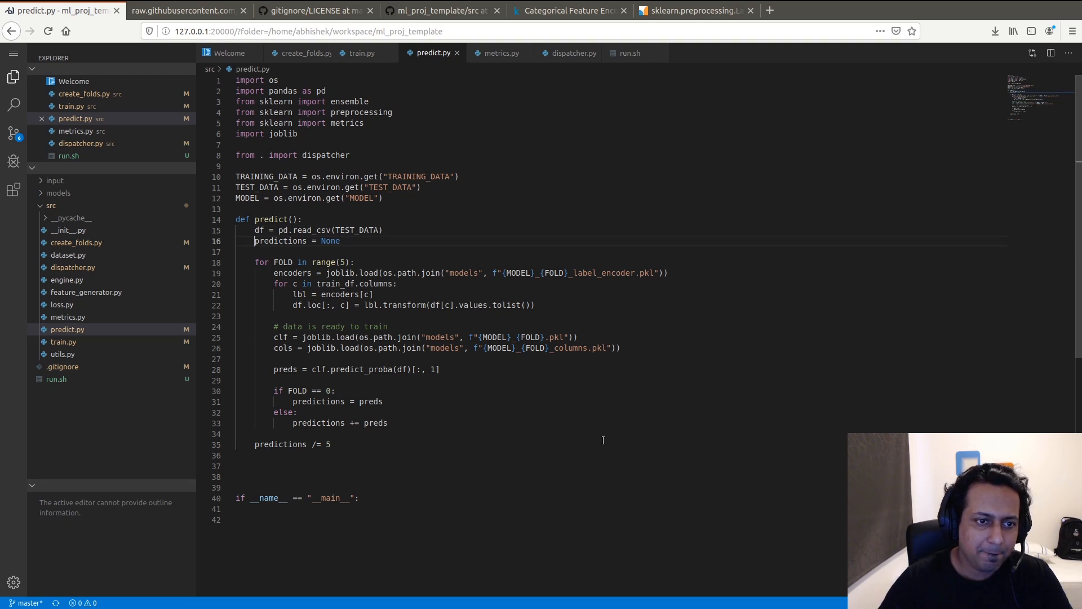
text(#)
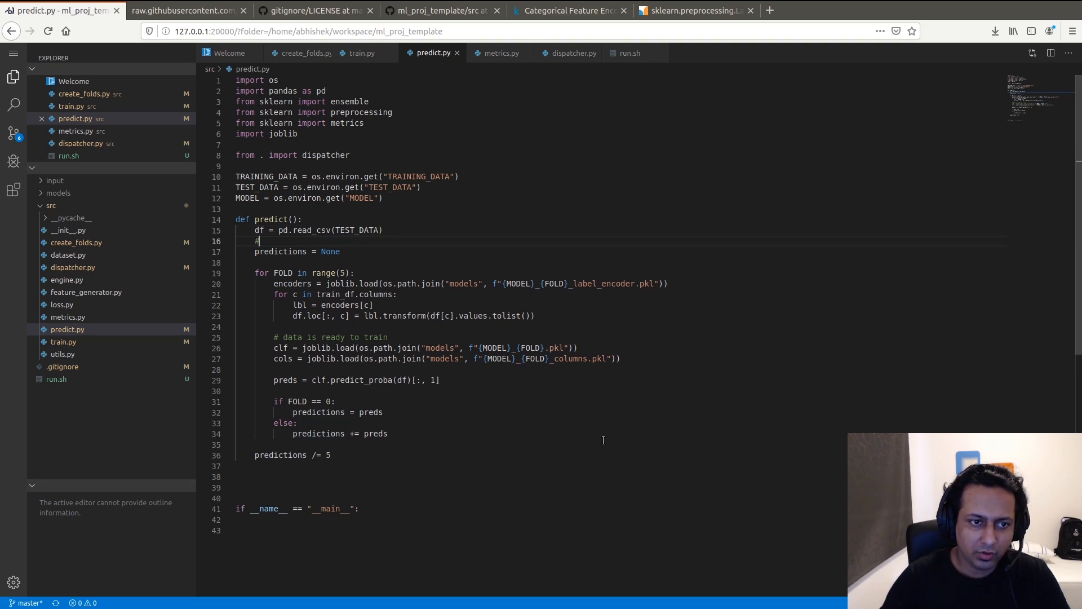
key(Backspace)
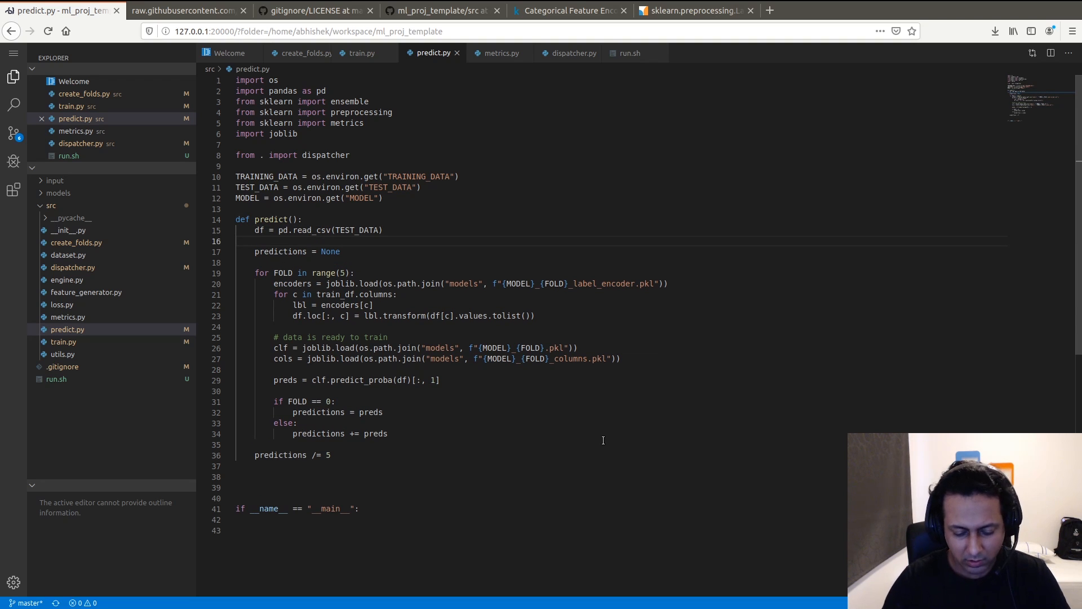
text(test_idx =)
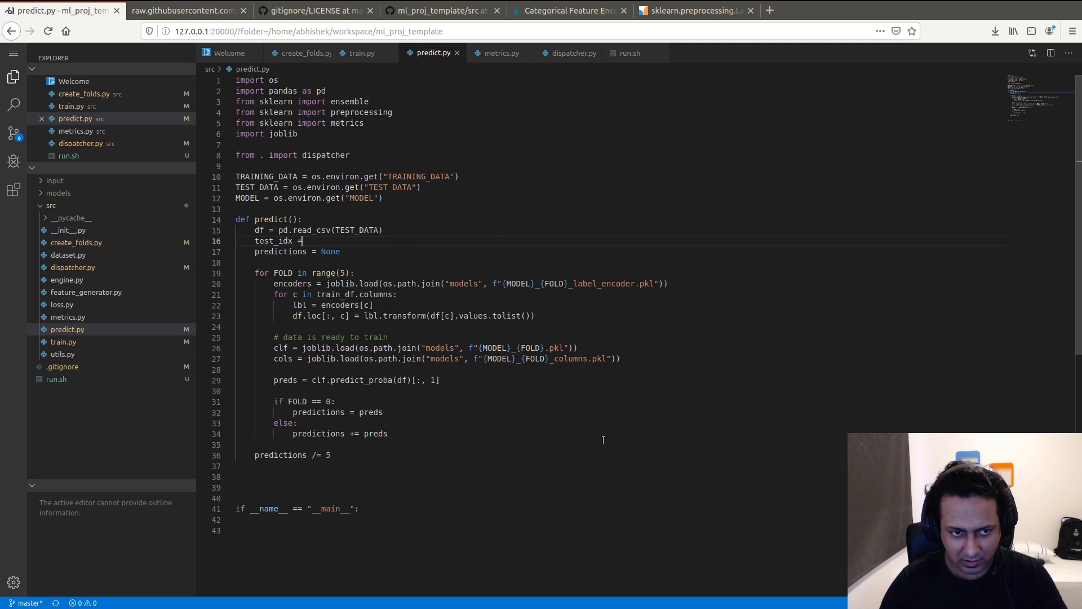
text(df[])
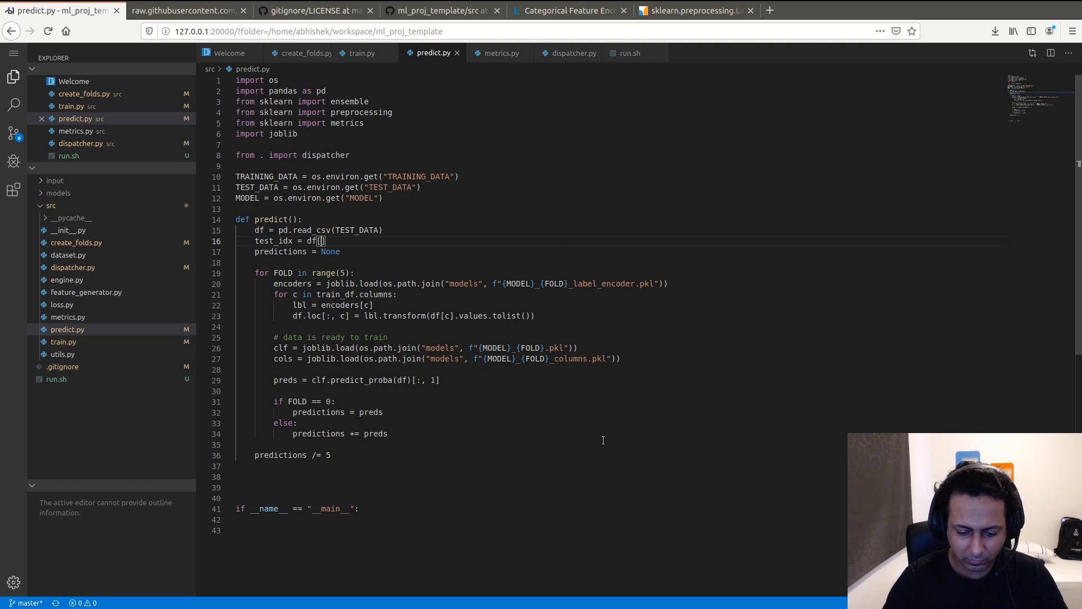
text("id")
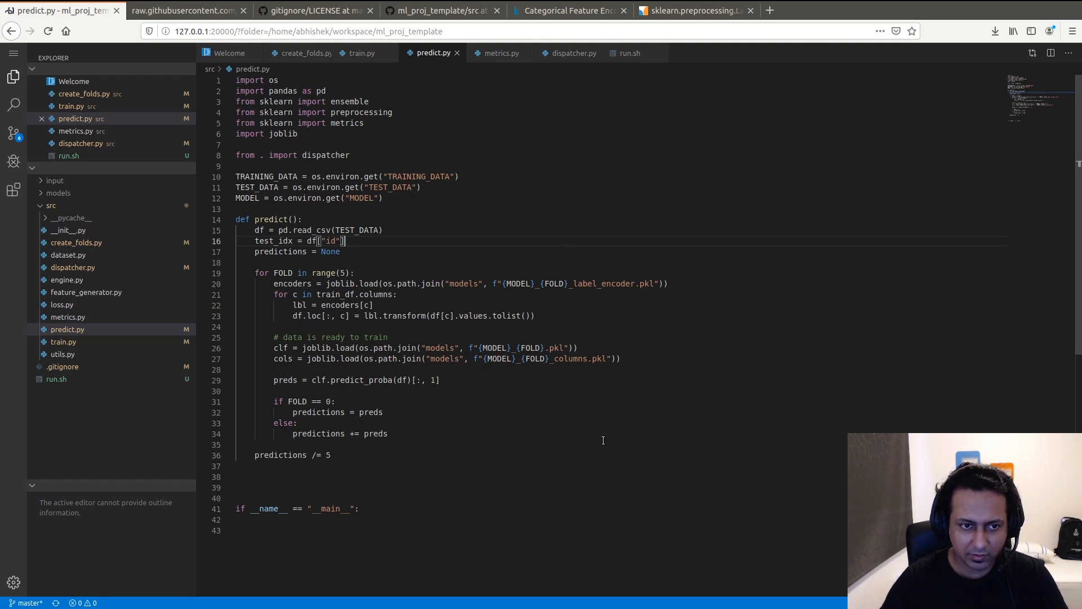
text(.values)
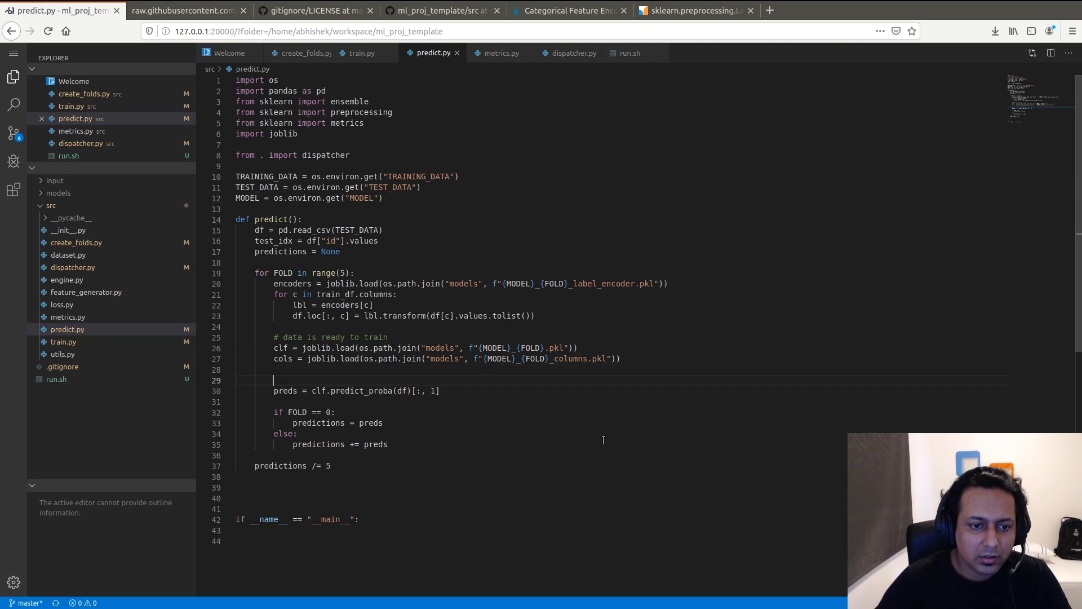
text(df = df)
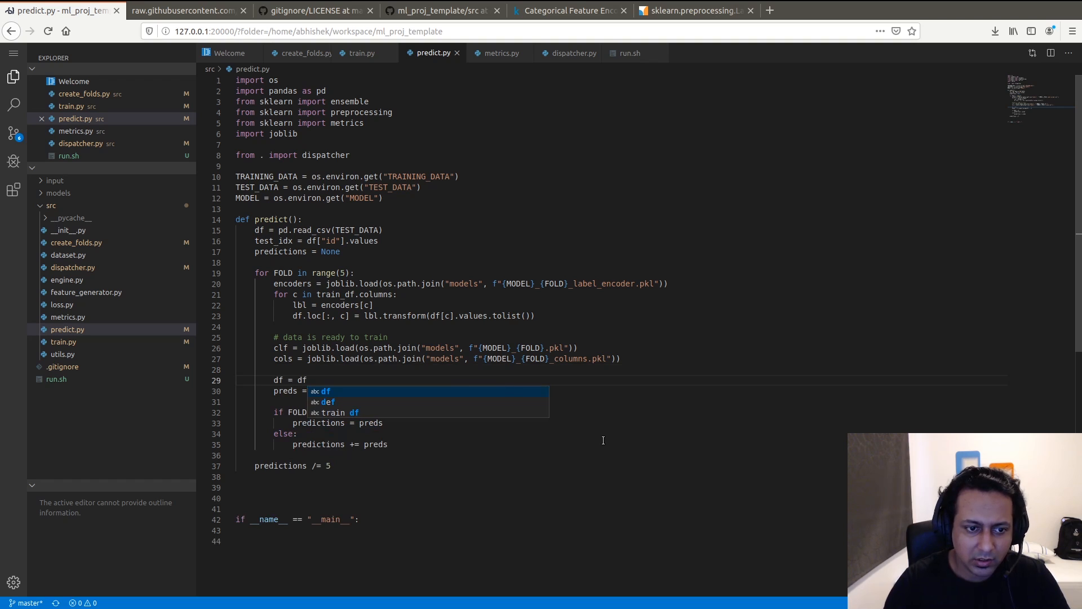
text([cols])
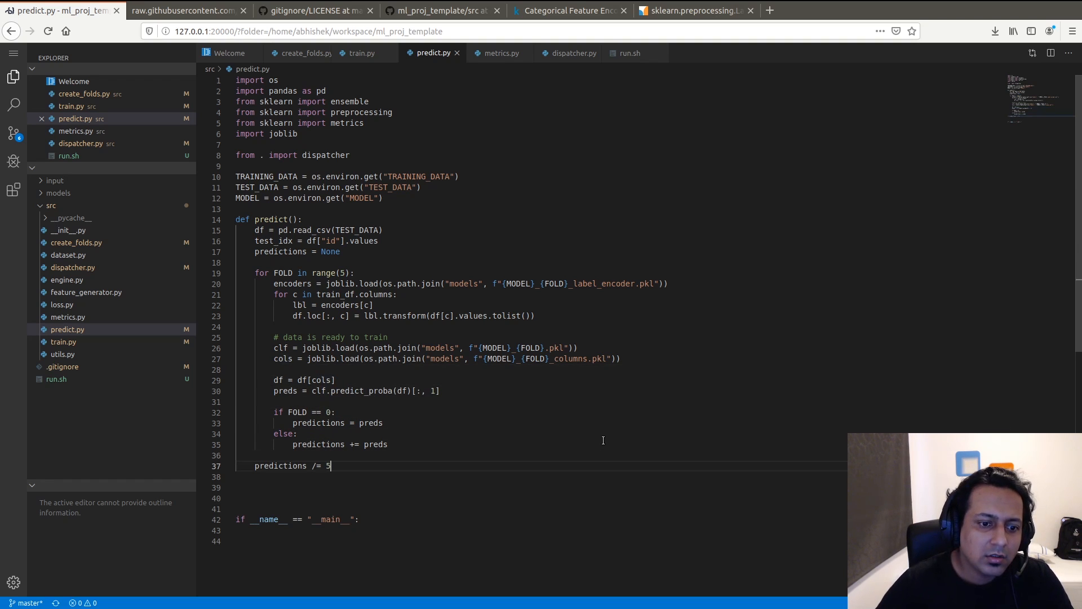
key(Enter)
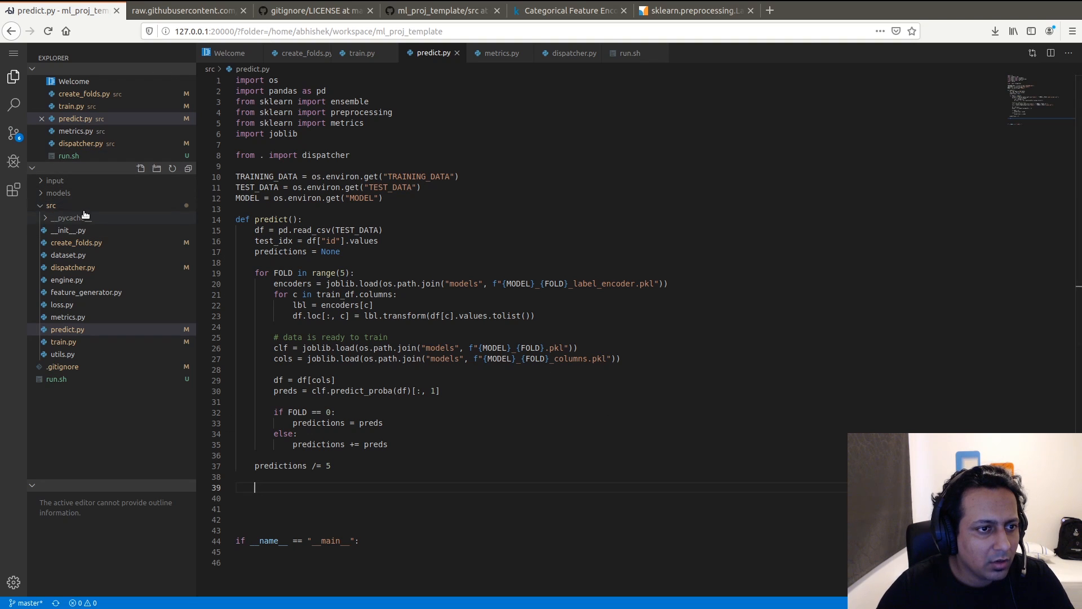
- Open input/sample_submission.csv to check the expected submission format
click(55, 180)
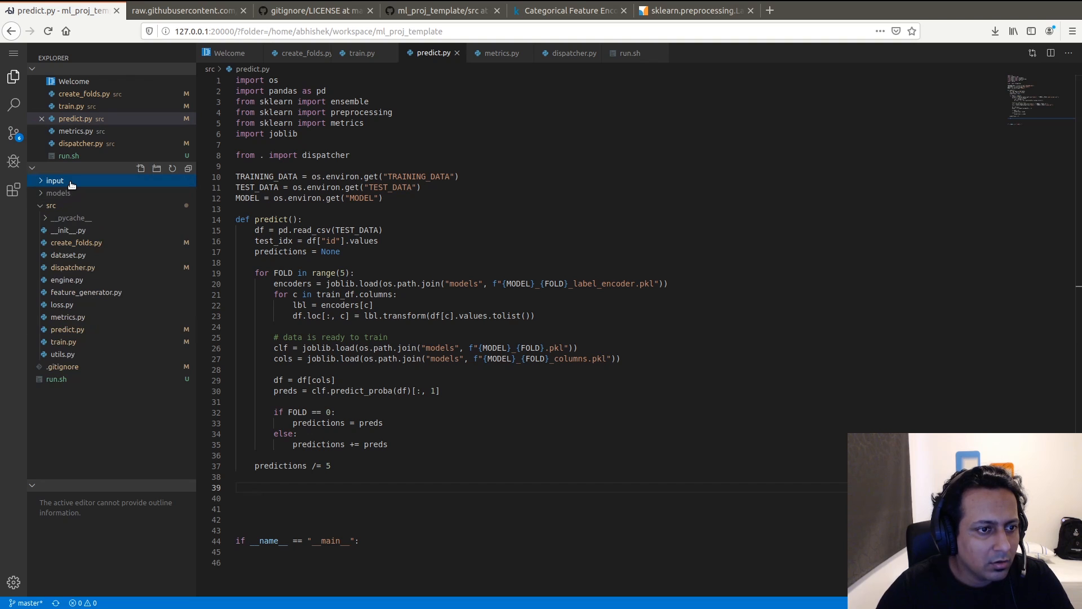
click(54, 180)
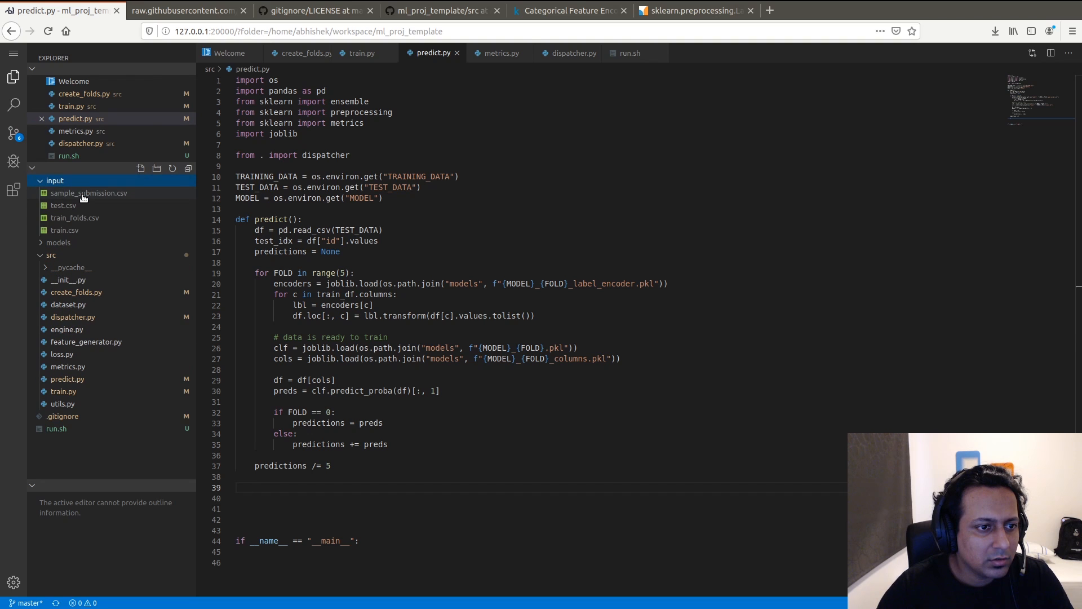
double_click(88, 193)
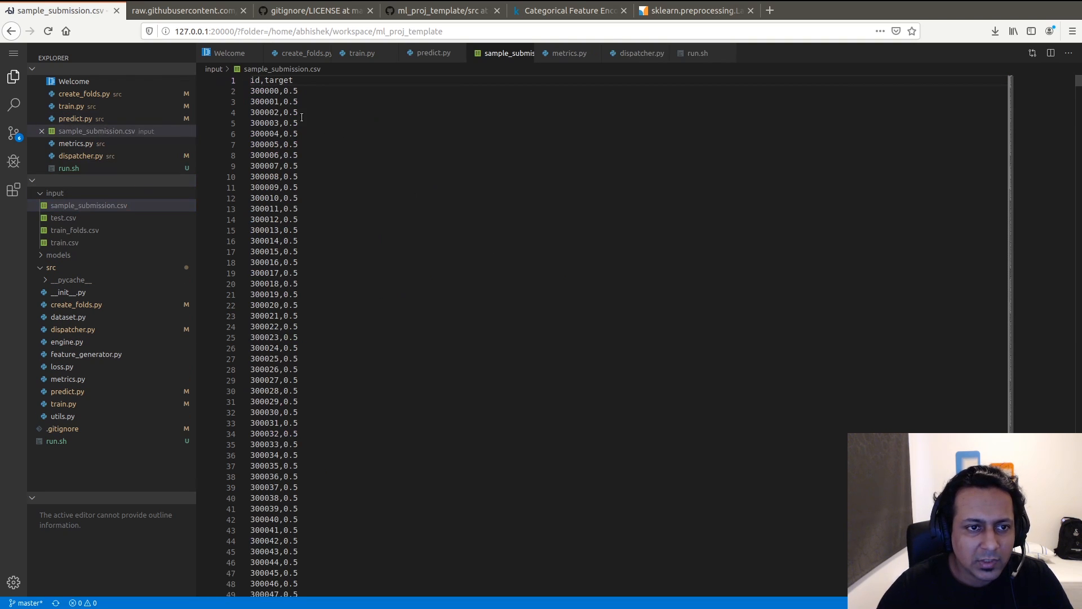
click(433, 53)
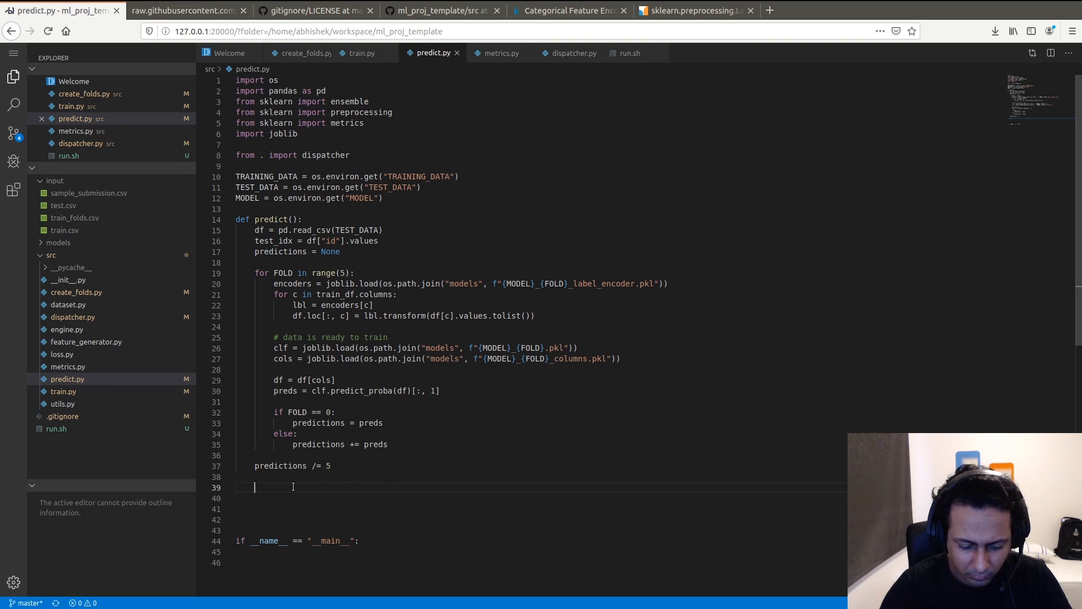
- Build sub from np.column_stack of test_idx and predictions with id and target columns, and return it
text(s)
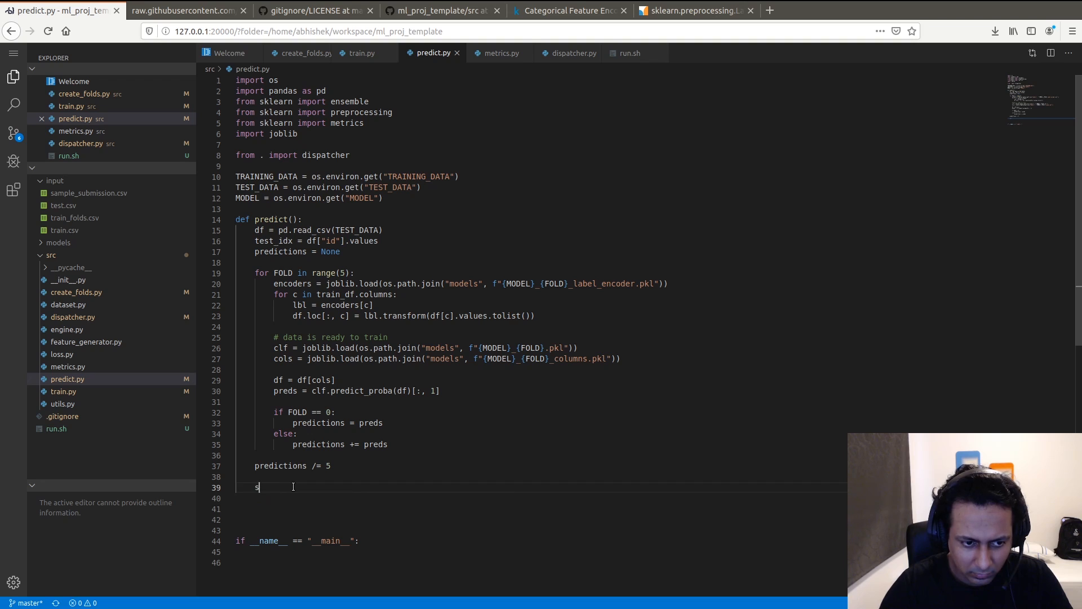
text(ub = pd.DA)
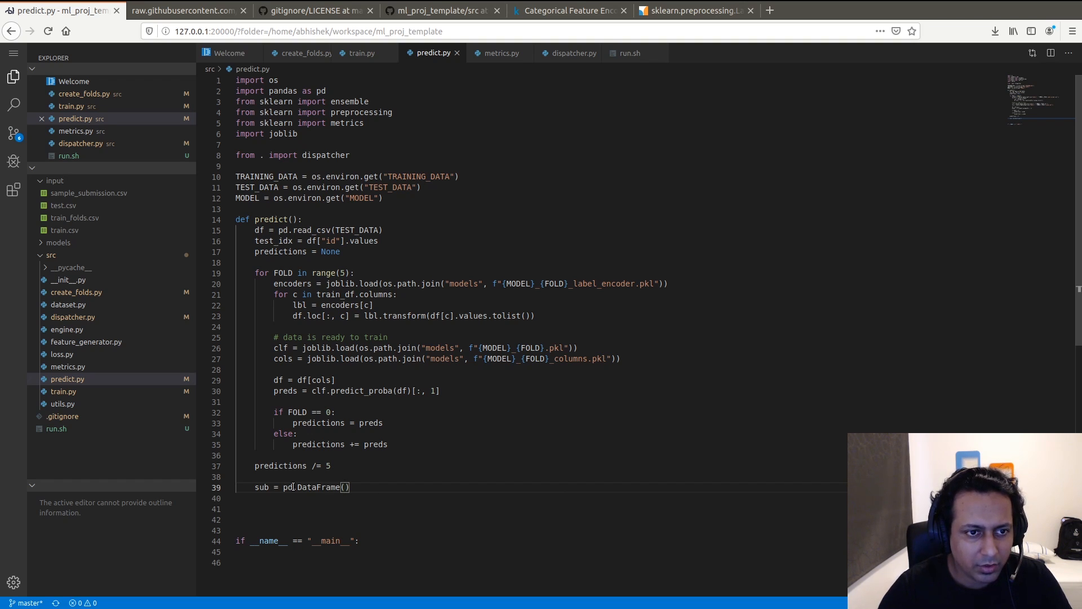
text(np.)
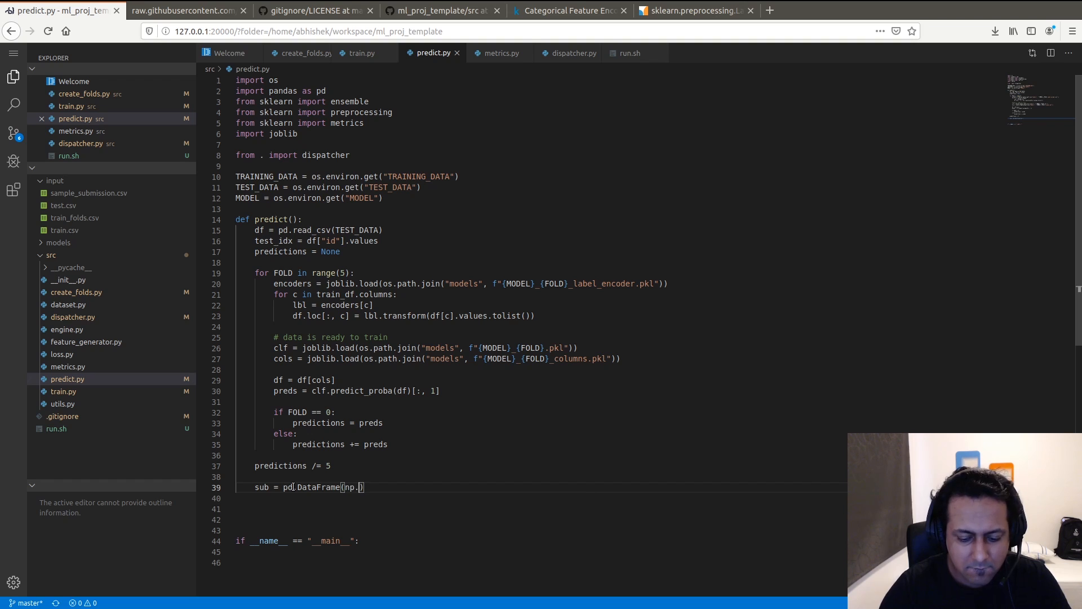
text(column_)
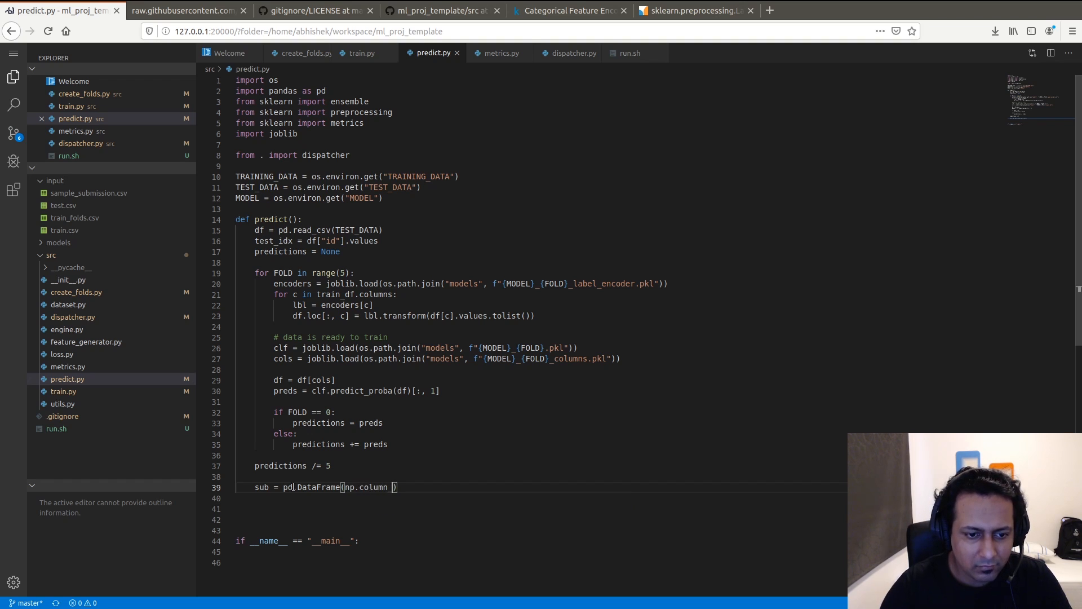
text(stack))
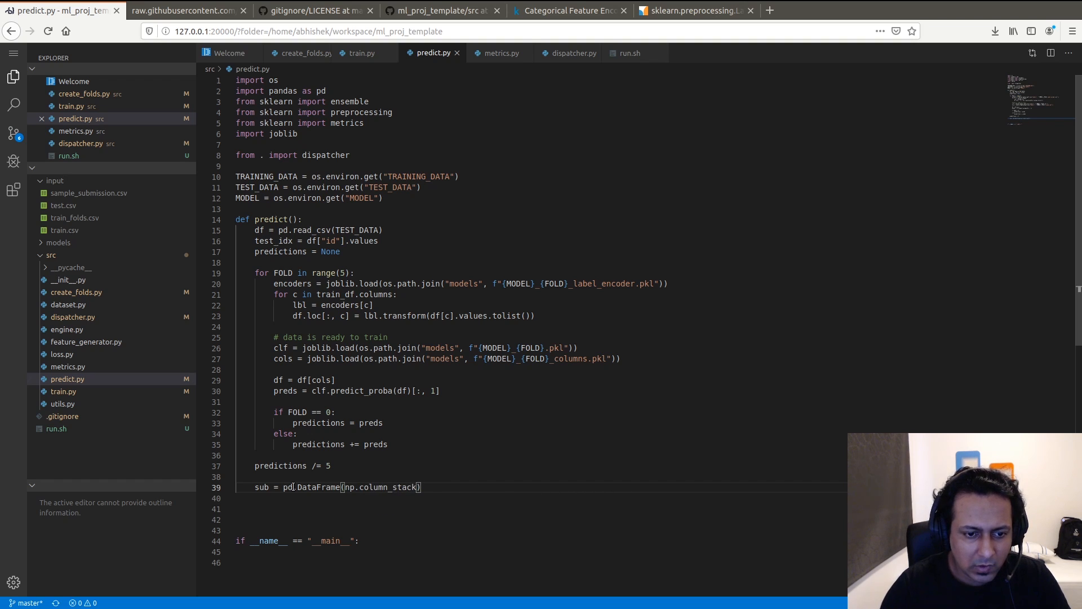
text(([te)
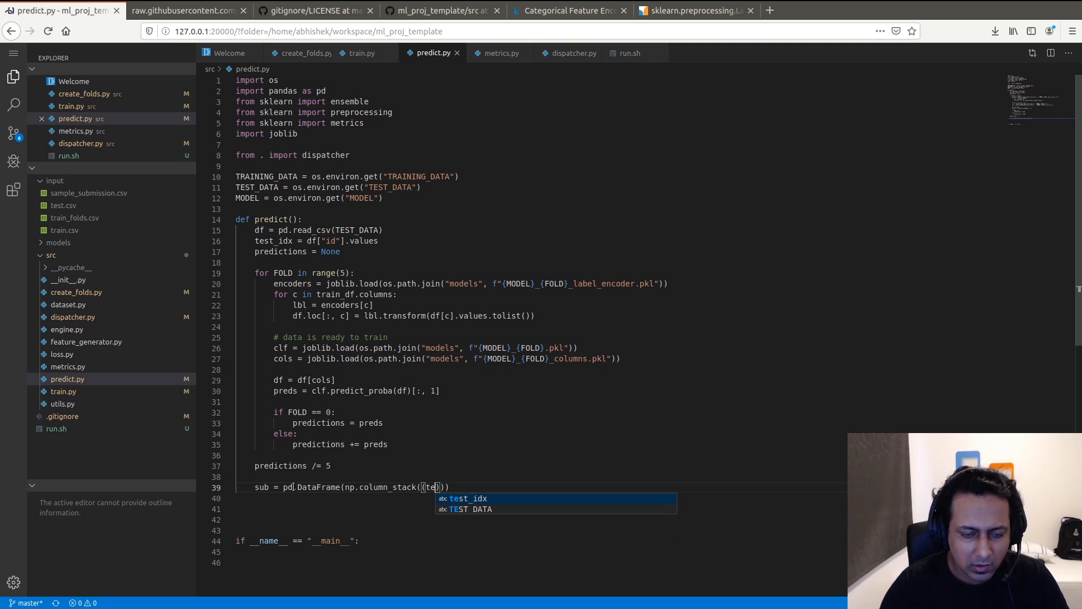
key(Tab)
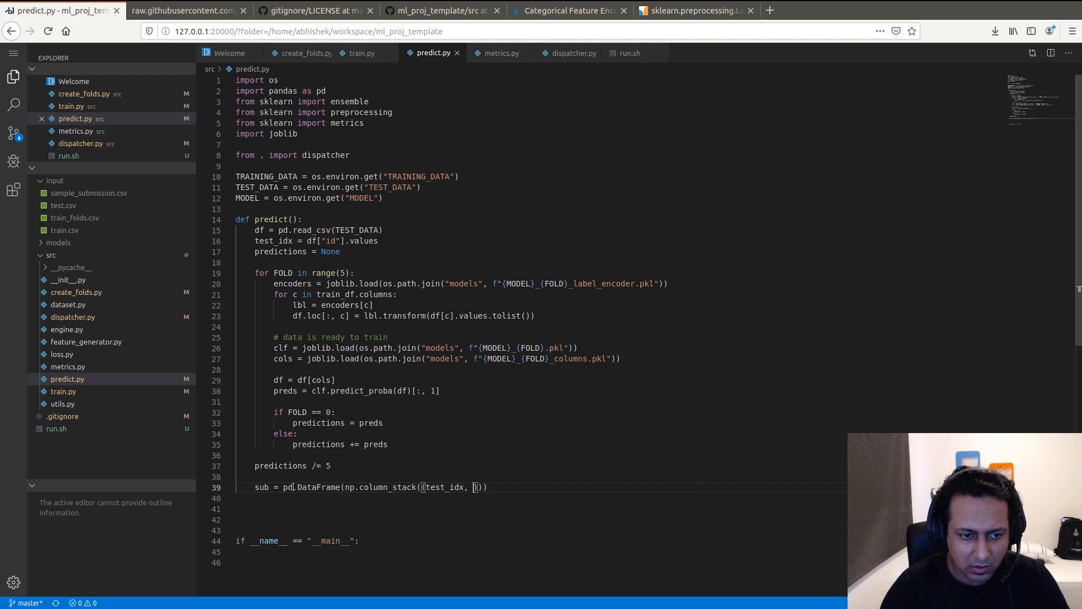
text(predictions)
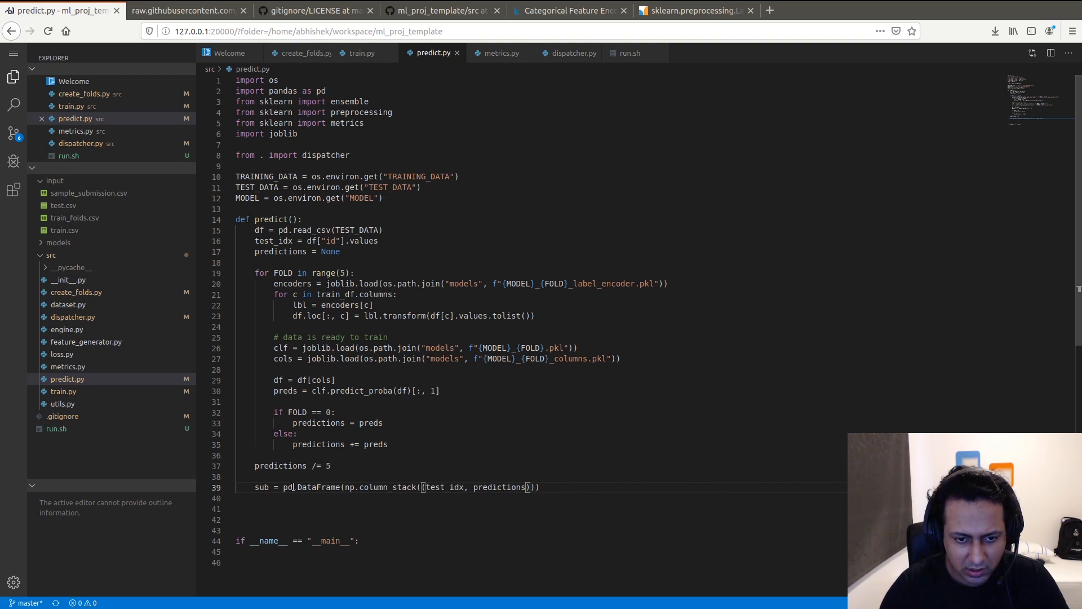
text(, columns=['i)
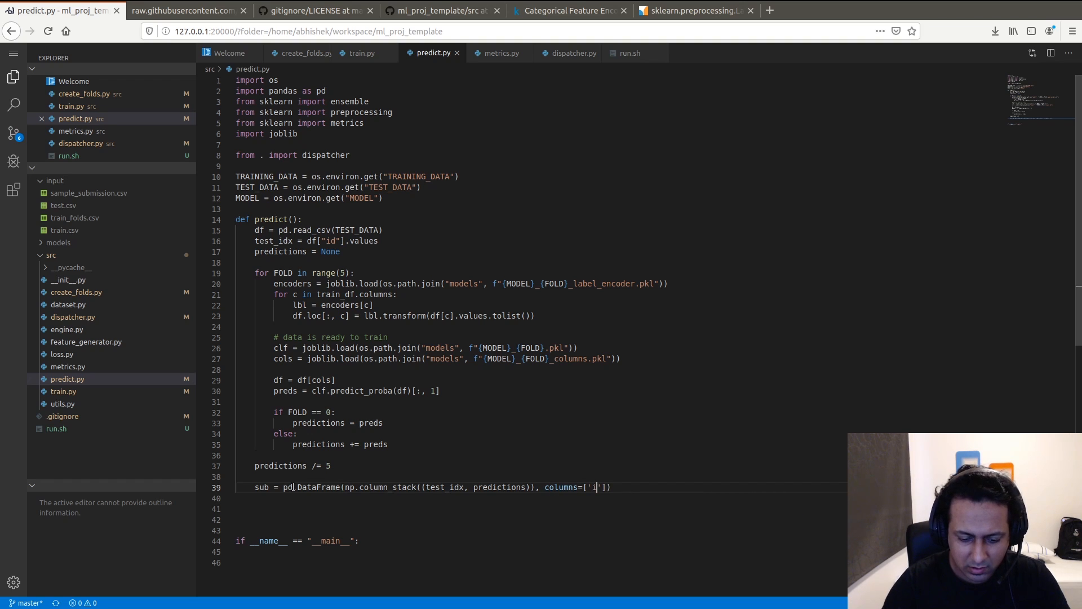
text(id)
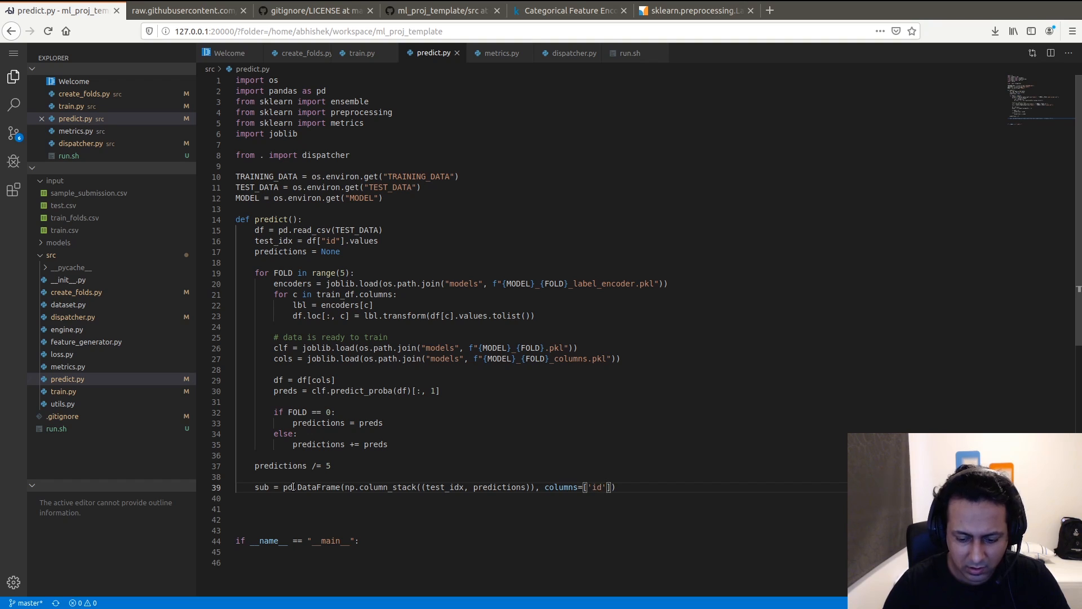
key(Backspace)
text("id)
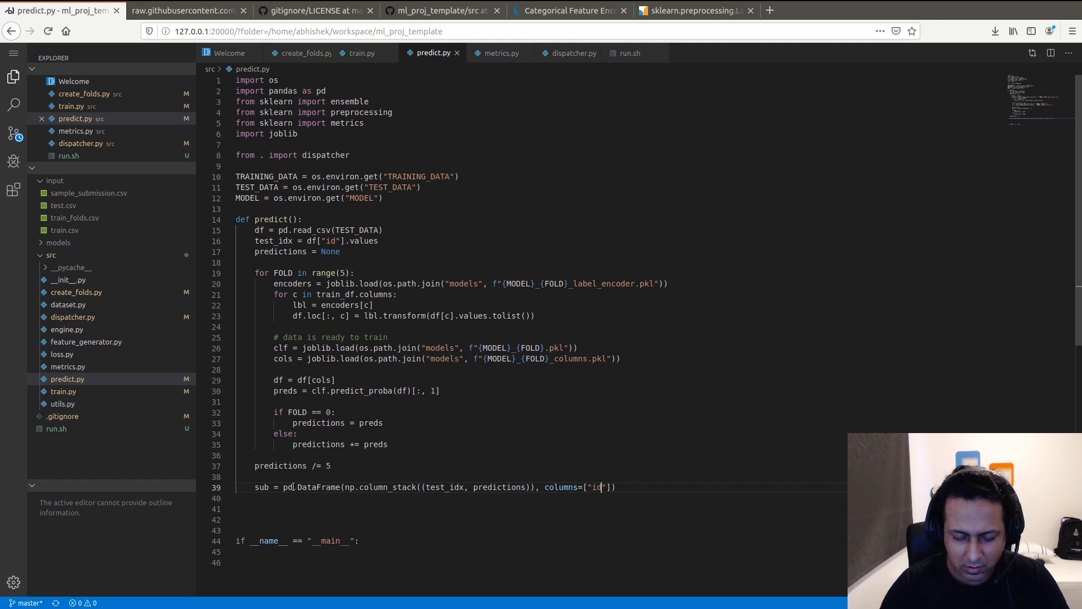
text(, "t)
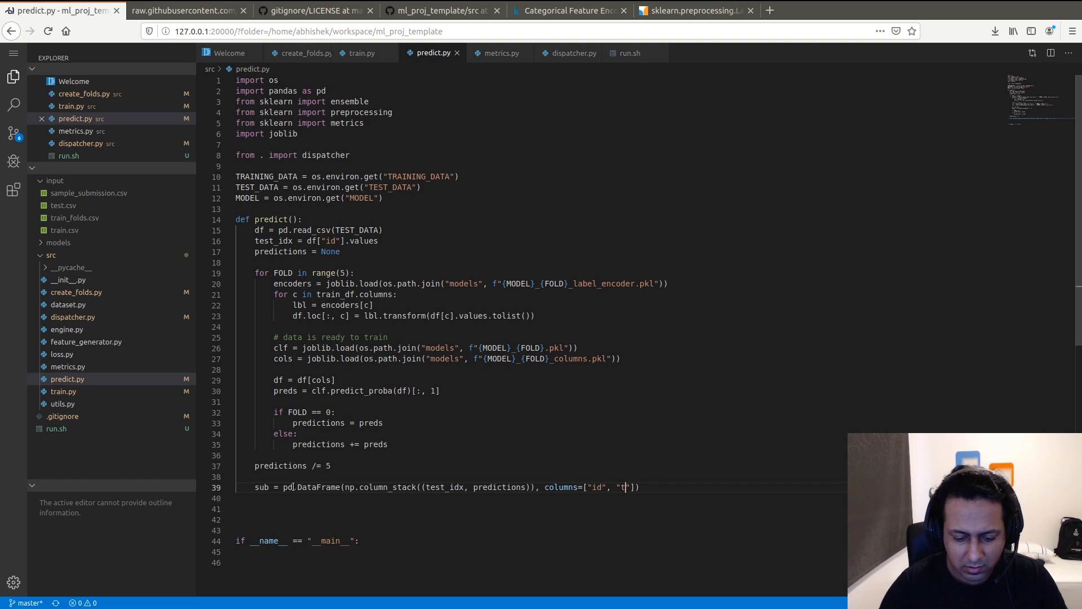
text(arget)
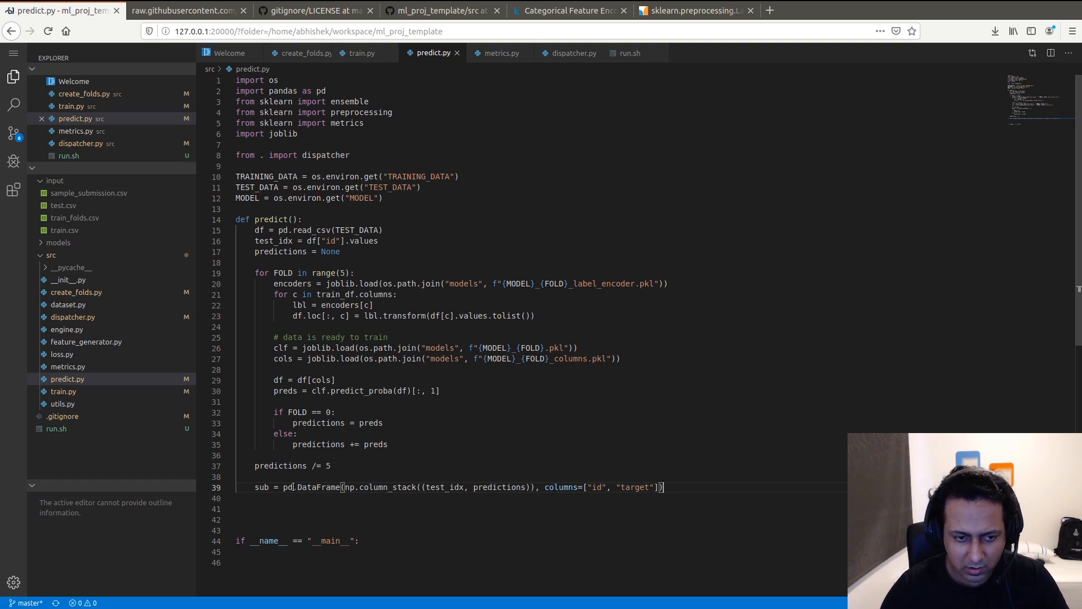
text(return)
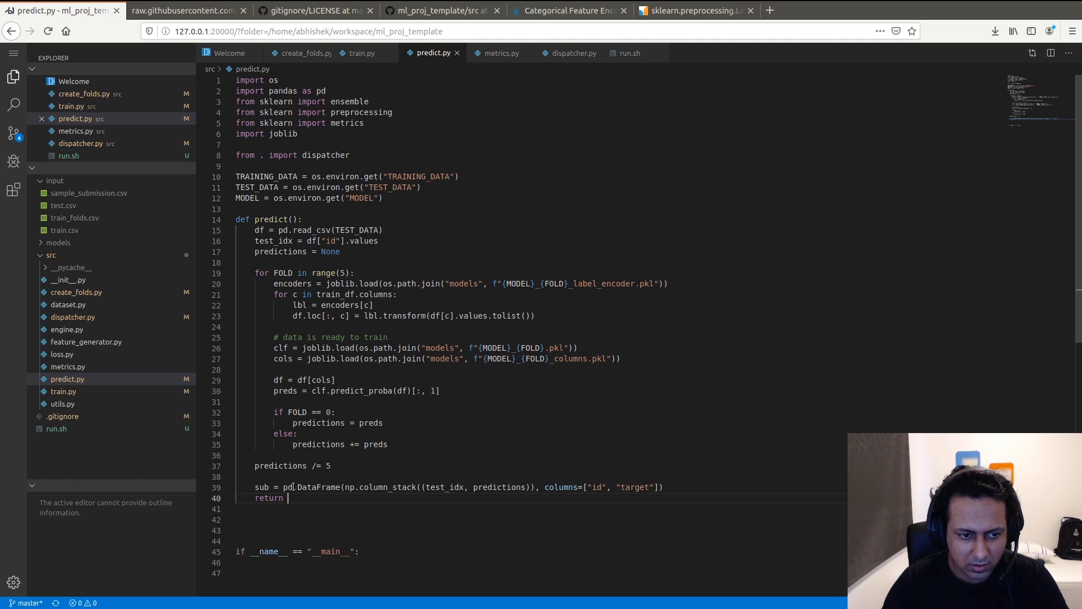
text(sub)
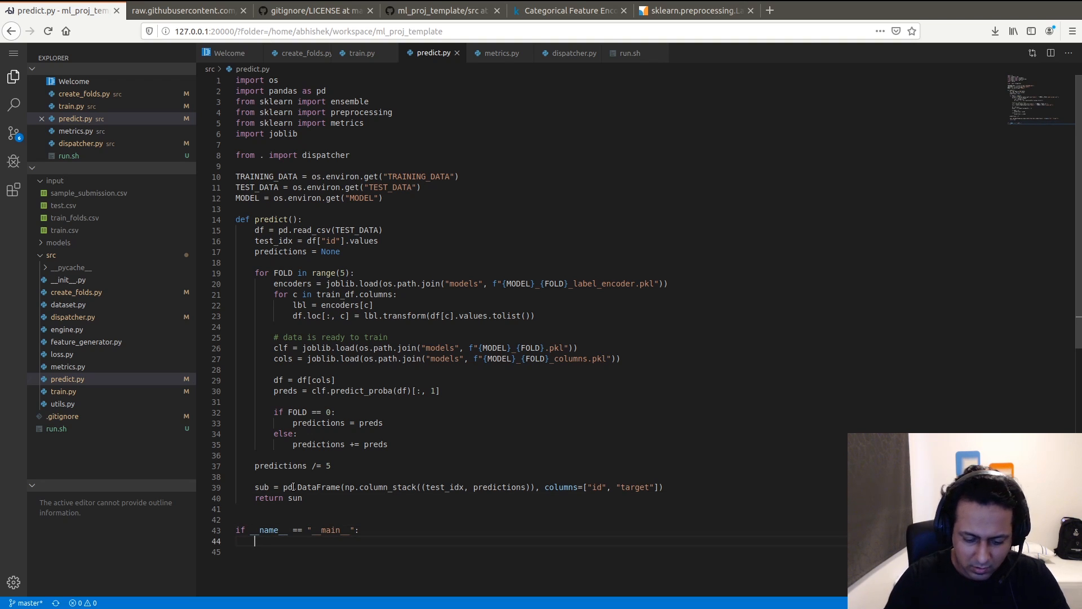
- In the main block, call predict() and save submission to models/{MODEL}.csv with index=False
text(submissi)
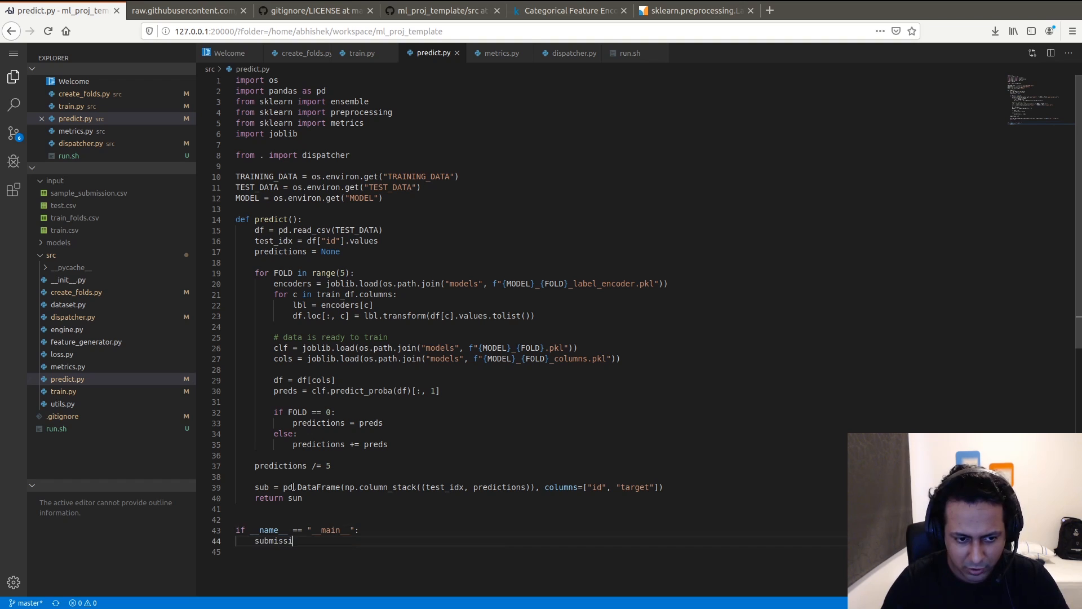
text(on =)
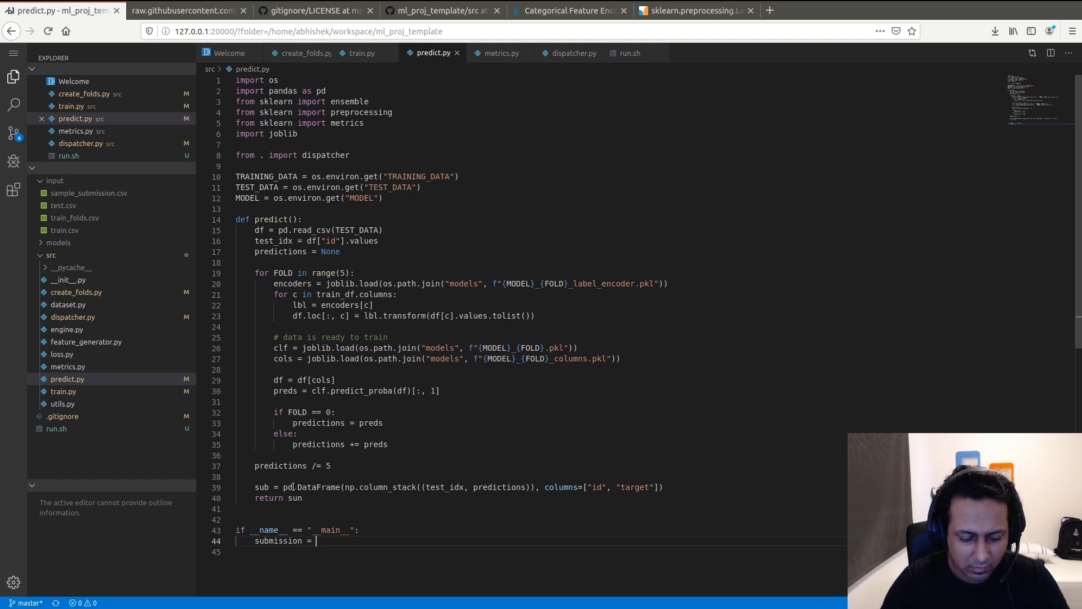
text(prediction)
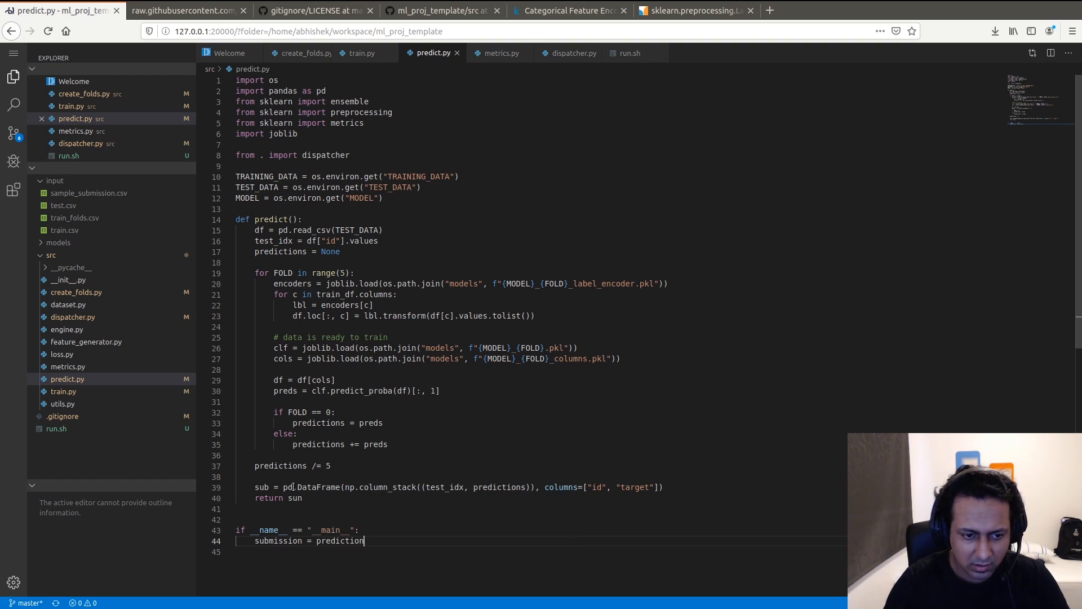
text(())
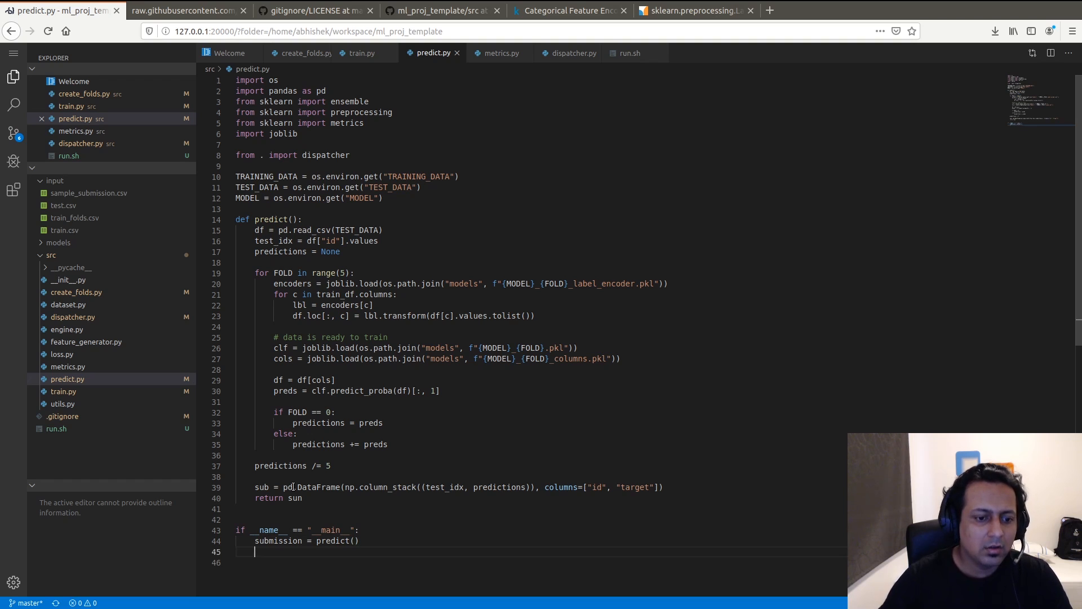
text(submission.to_csv("")
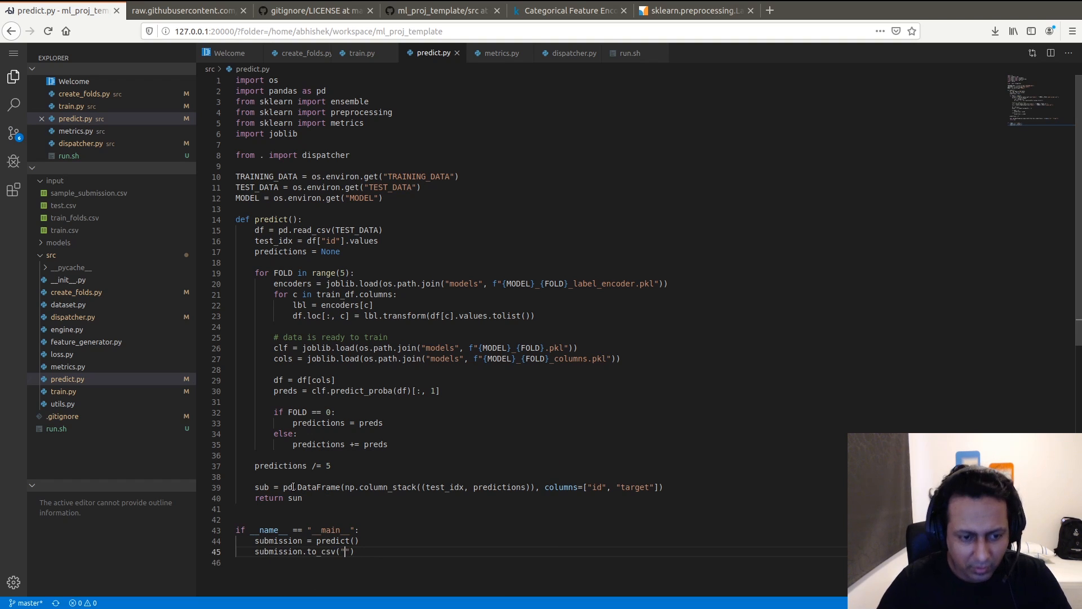
text(models/{)
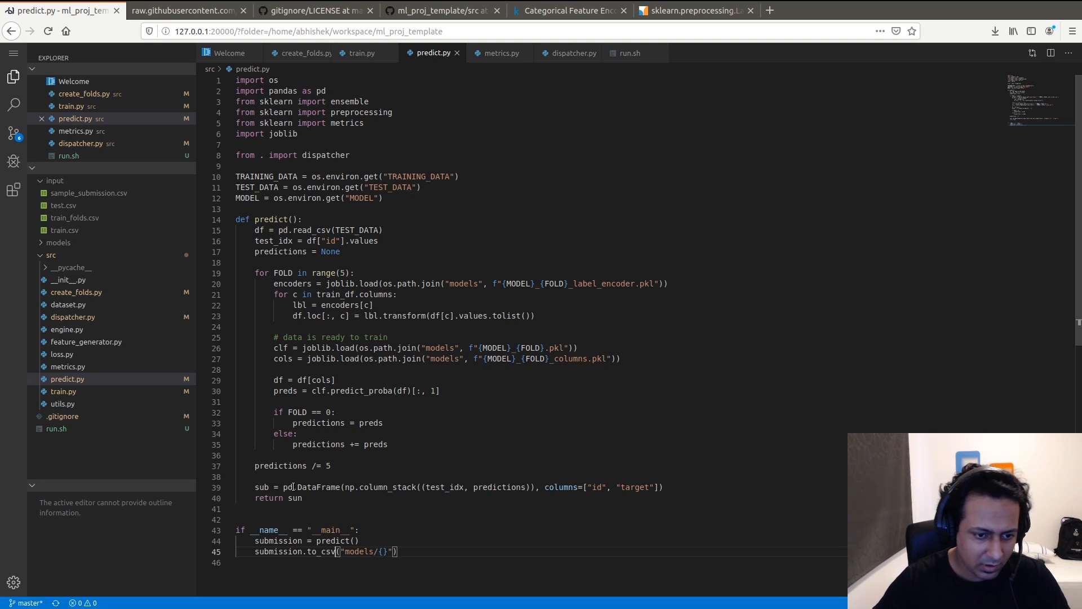
text(f)
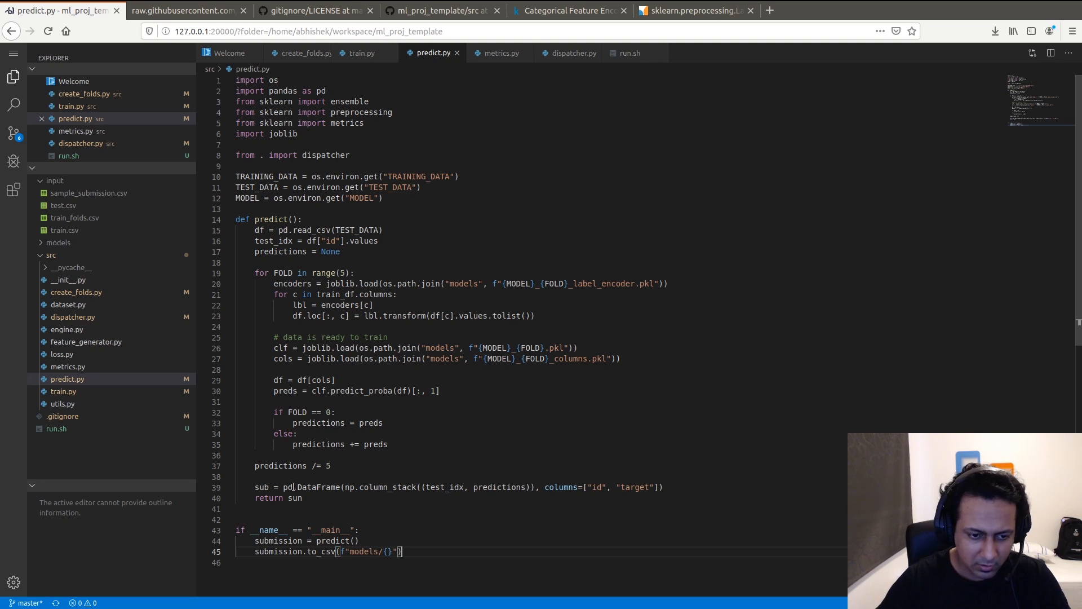
text(MODEL)
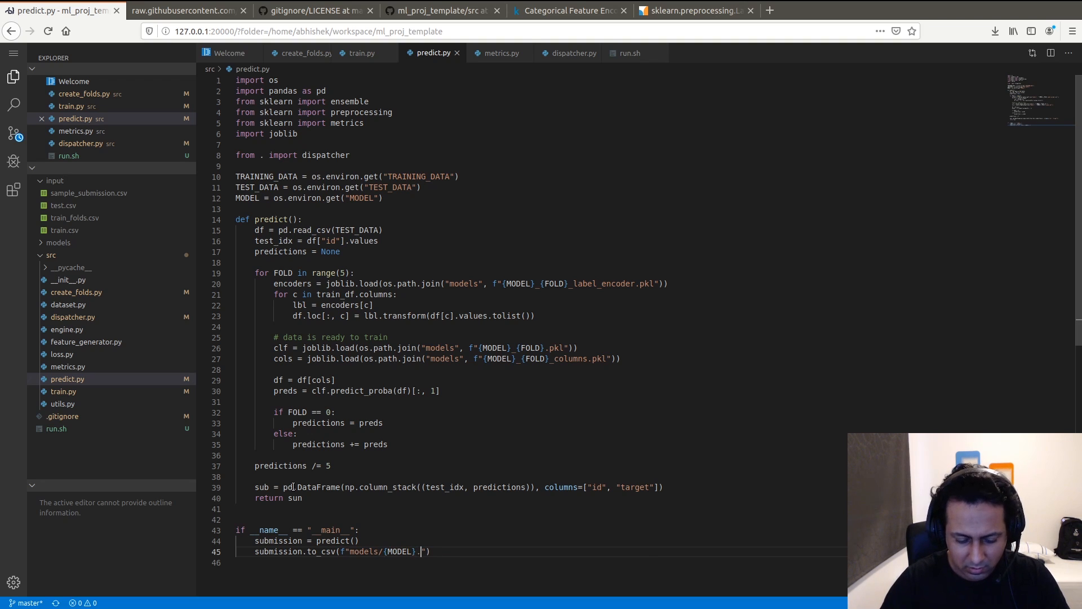
text(csv", index=False)
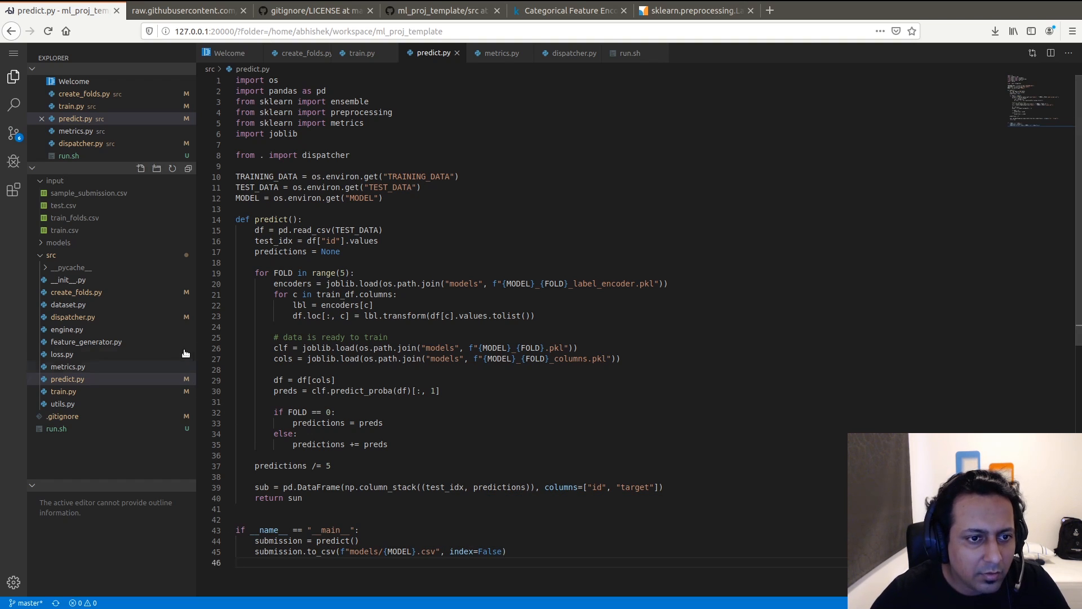
mouse_move(626, 53)
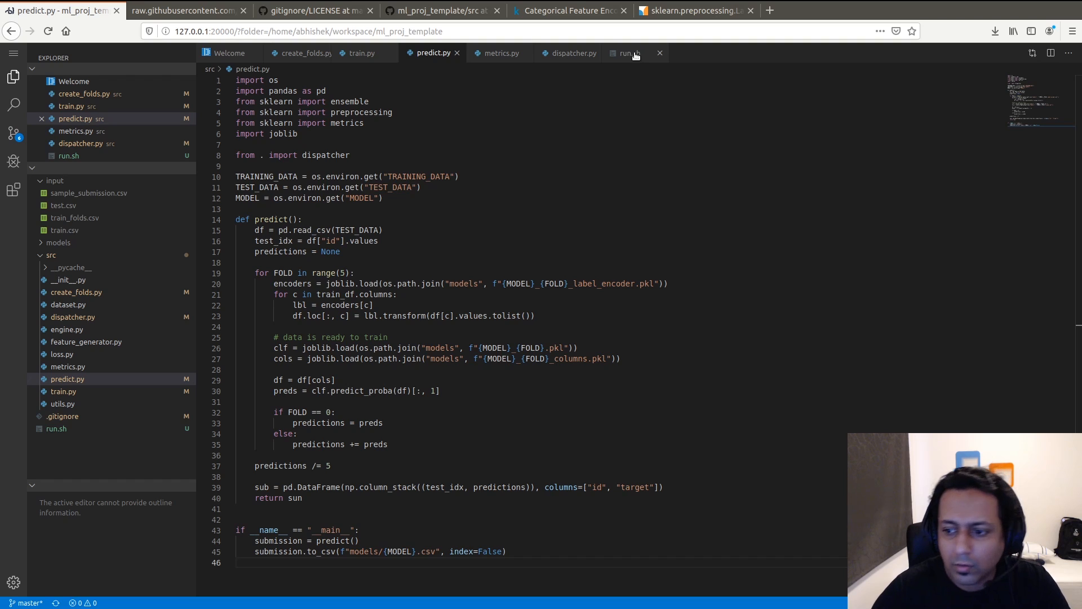
- Change run.sh to run python -m src.predict instead of the fold training commands
click(627, 53)
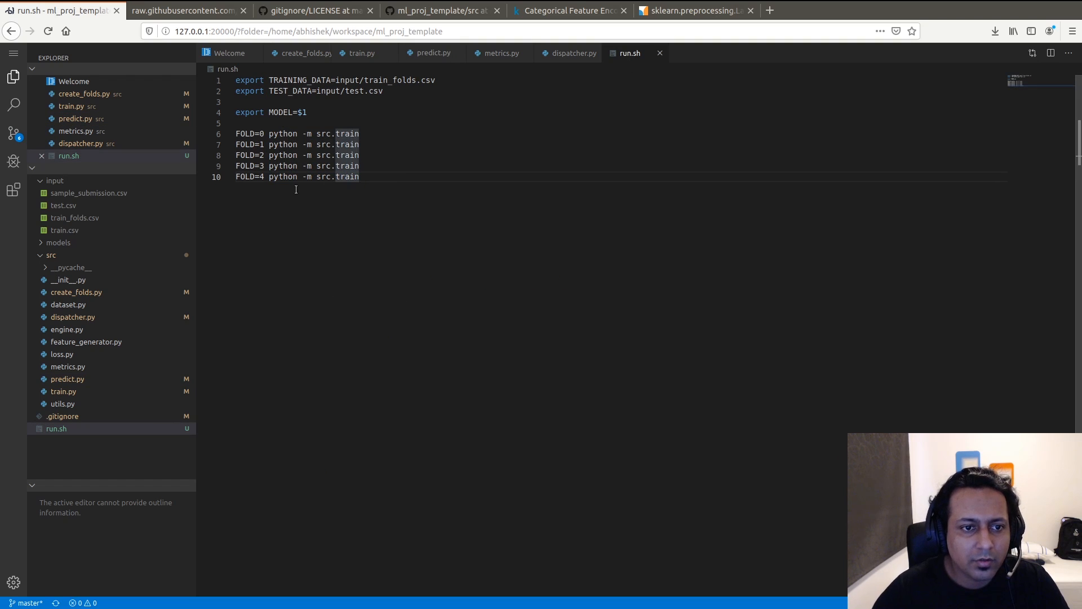
text(python -m src.)
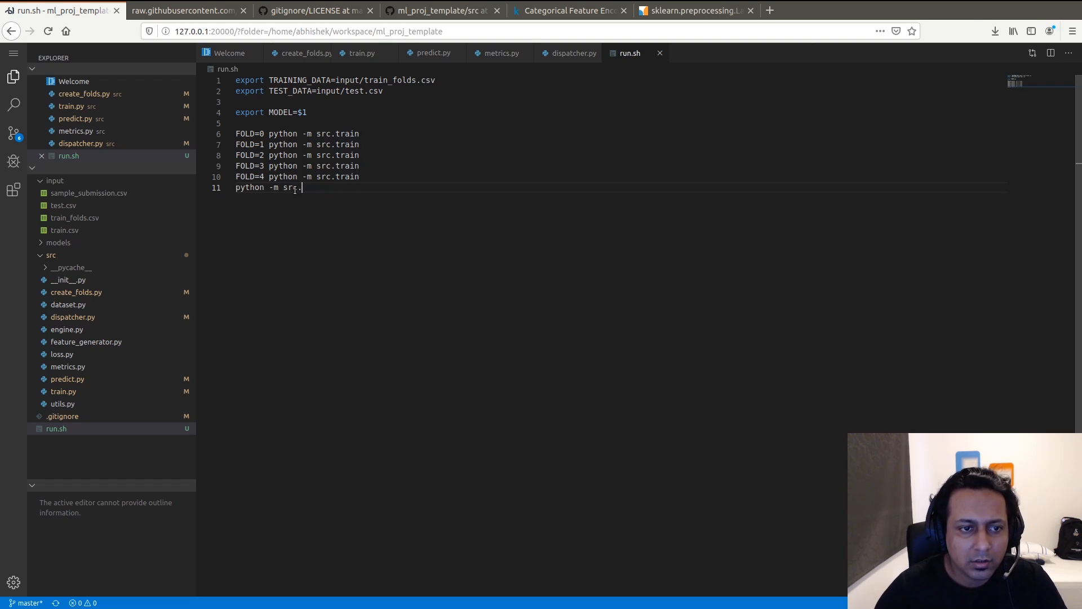
text(predict)
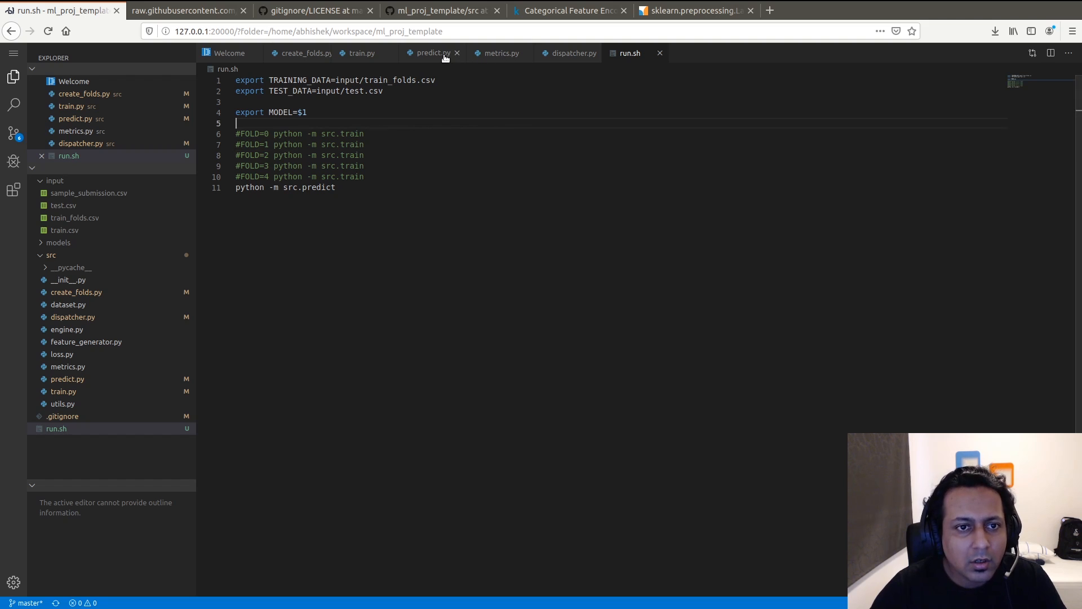
- Move the cols = joblib.load(..._columns.pkl) line below the encoder load and loop over cols
click(430, 53)
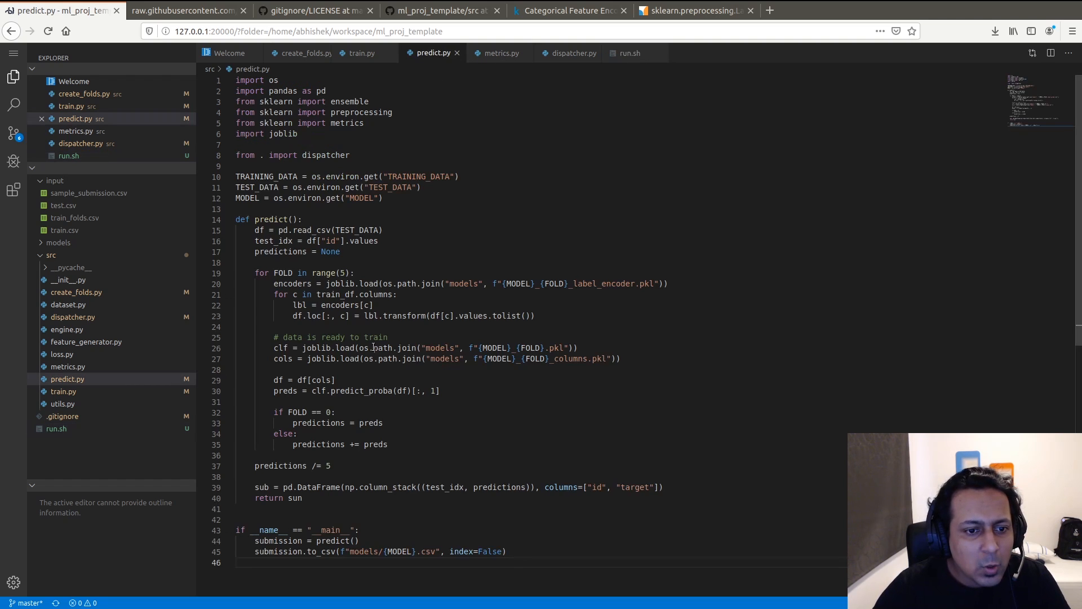
double_click(338, 294)
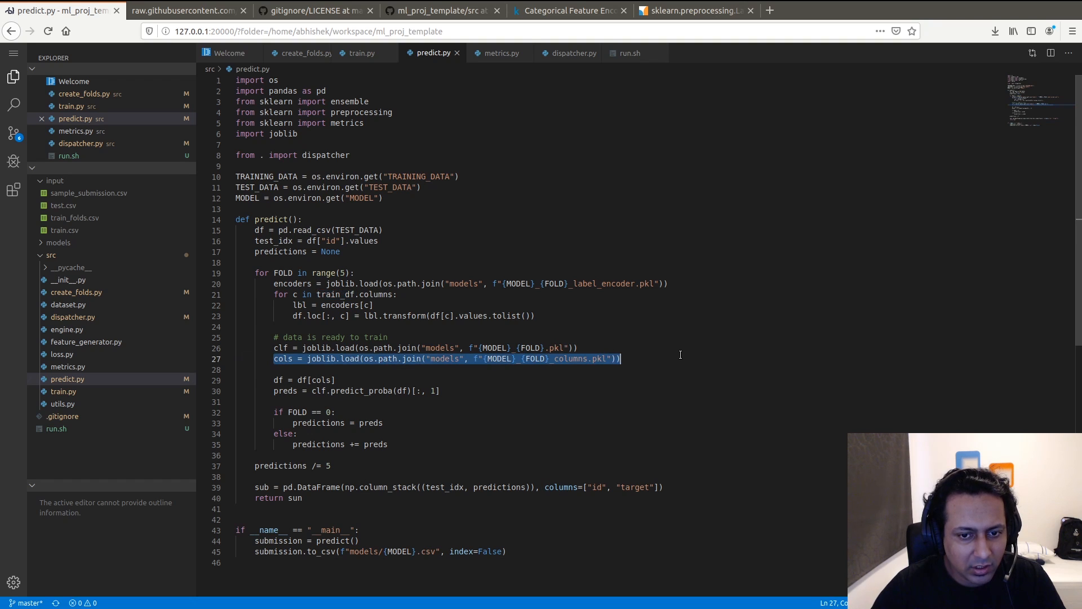
key(Delete)
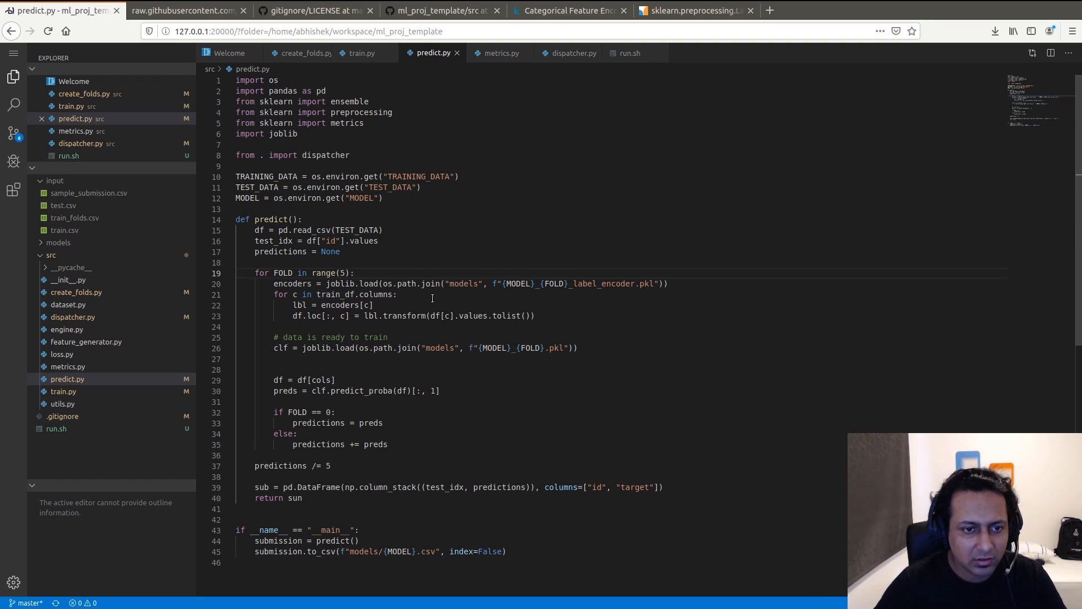
text(cols = joblib.load(os.path.join("models", f"{MODEL}_{FOLD}_columns.pkl")))
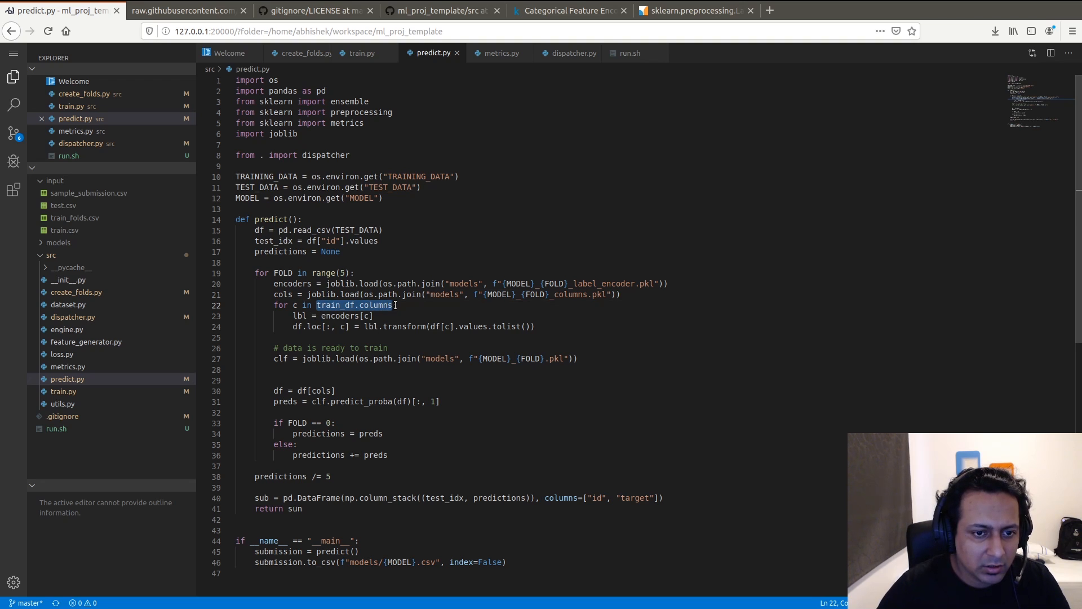
text(cols)
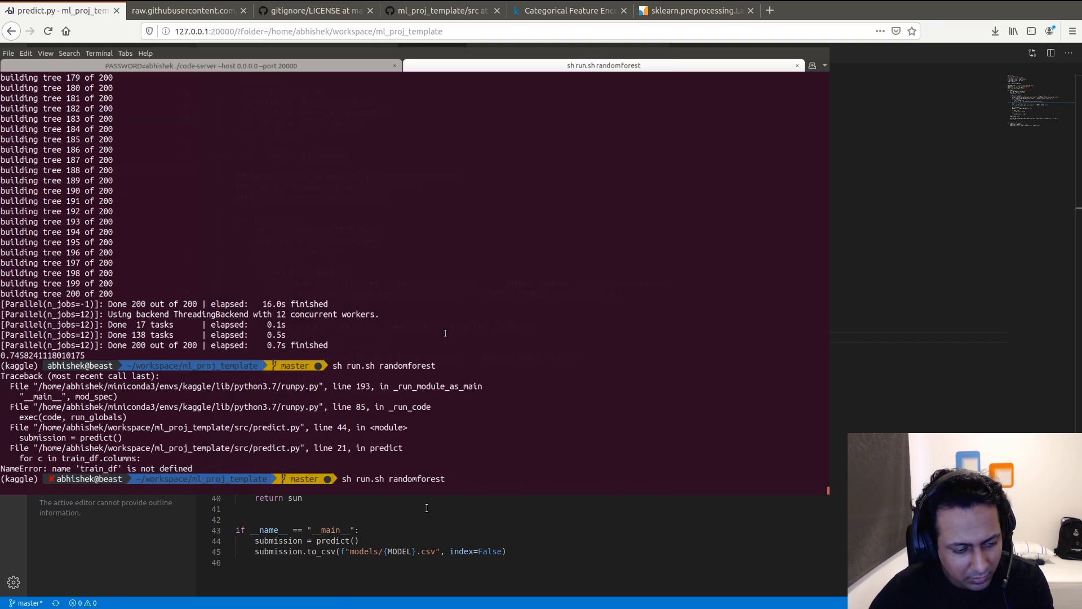
mouse_move(448, 330)
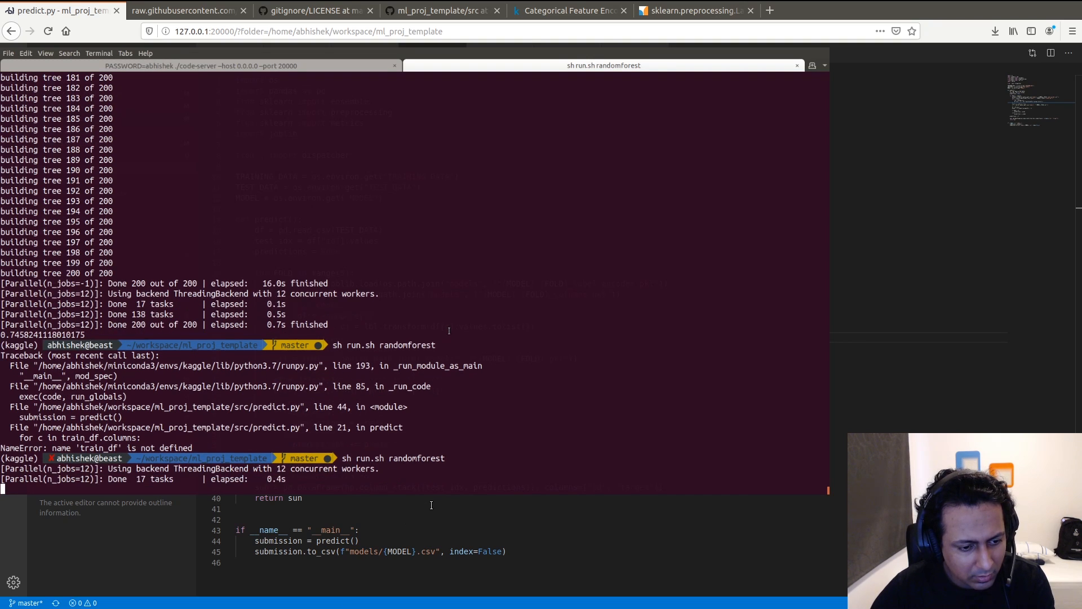
- Scroll through the terminal tracebacks from the random forest reruns
scroll(down, 3)
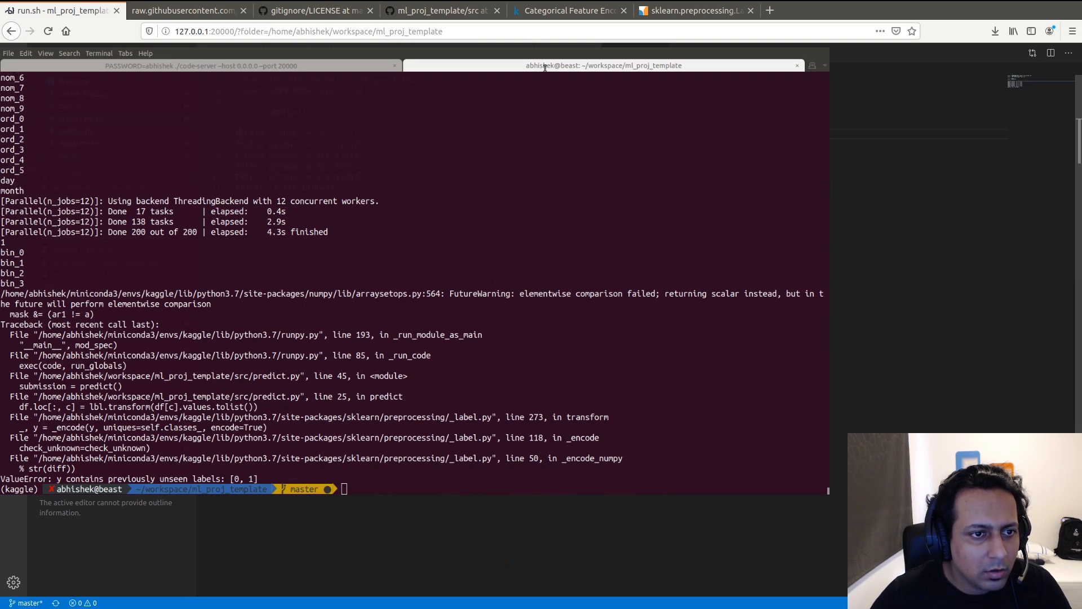
mouse_move(627, 89)
text(sh run.sh randomforest)
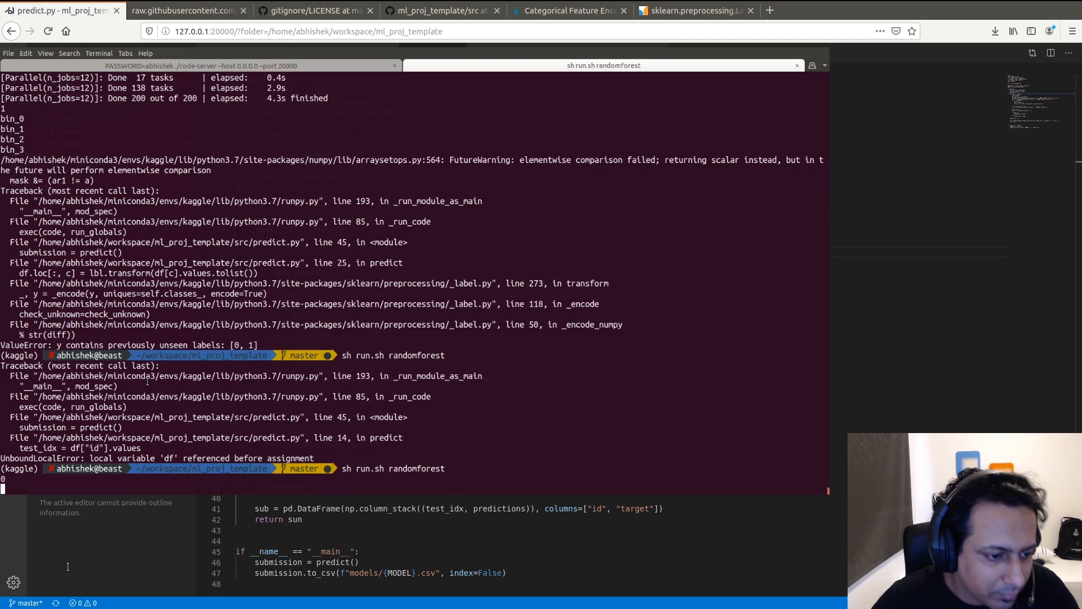
scroll(down, 3)
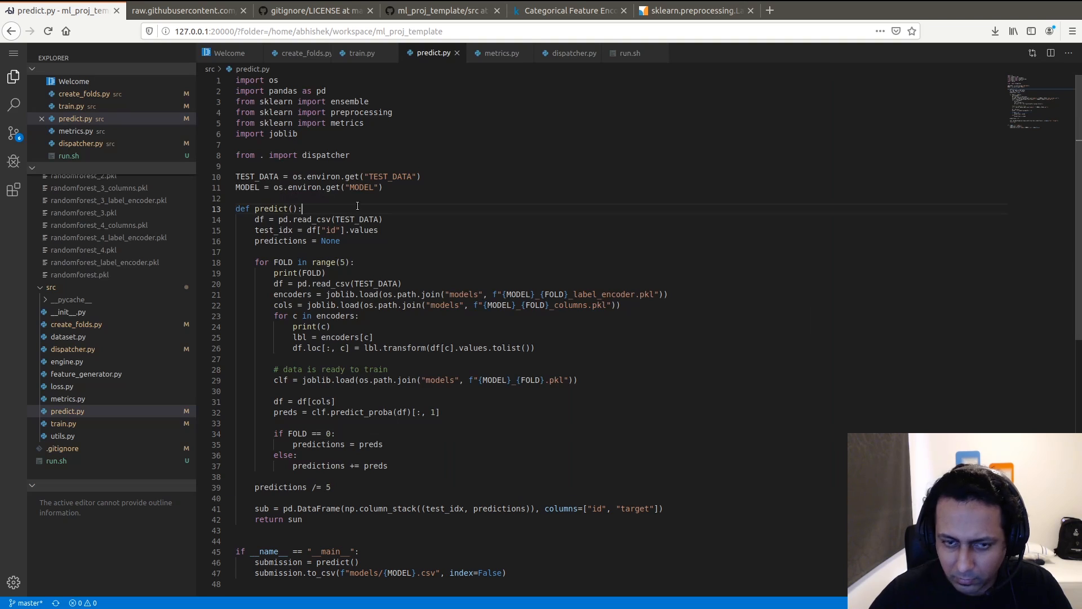
mouse_move(271, 283)
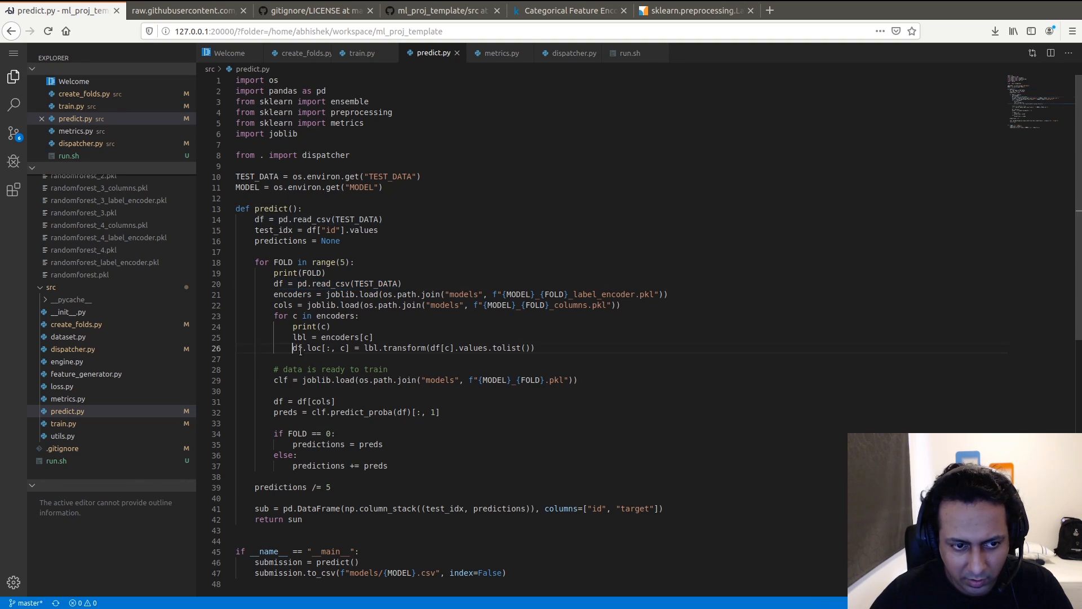
- Add an import numpy as np line to predict.py's imports
drag(292, 347, 535, 348)
text(import)
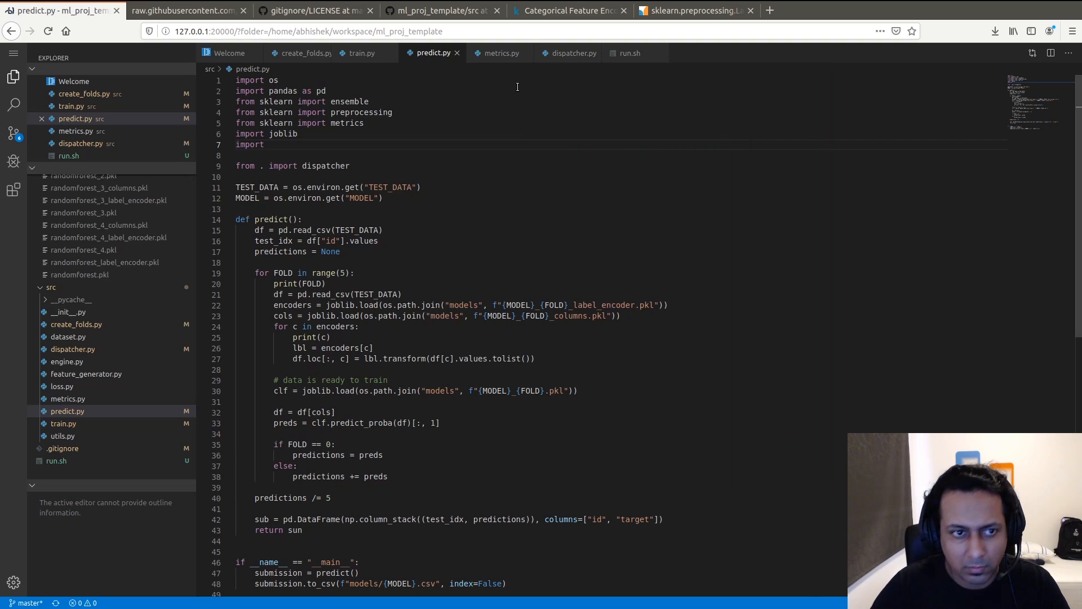
text(numpy as np)
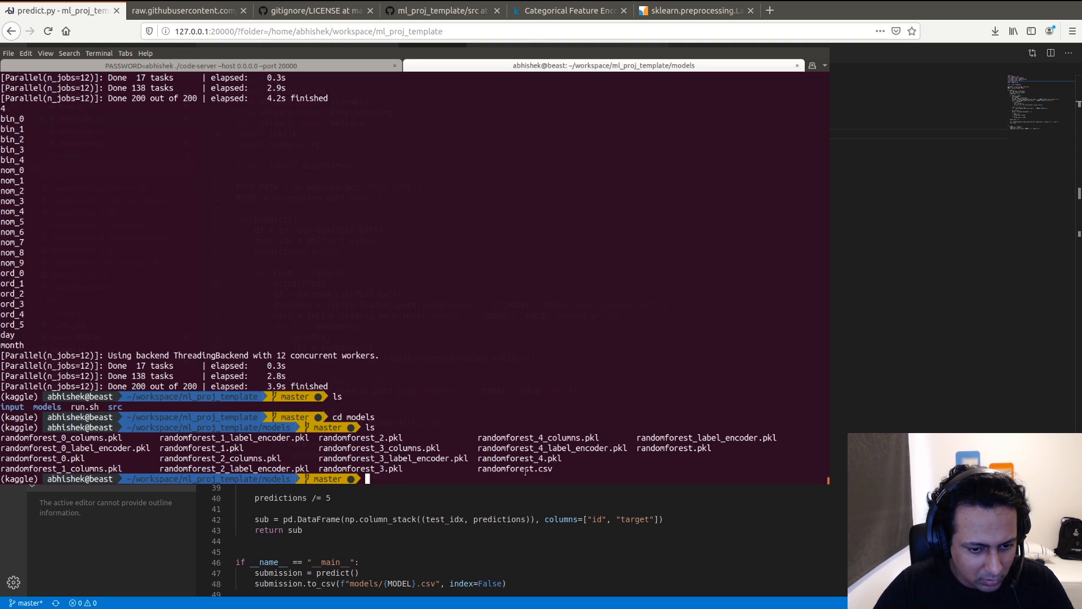
- Preview the first rows of models/randomforest.csv with head
double_click(514, 468)
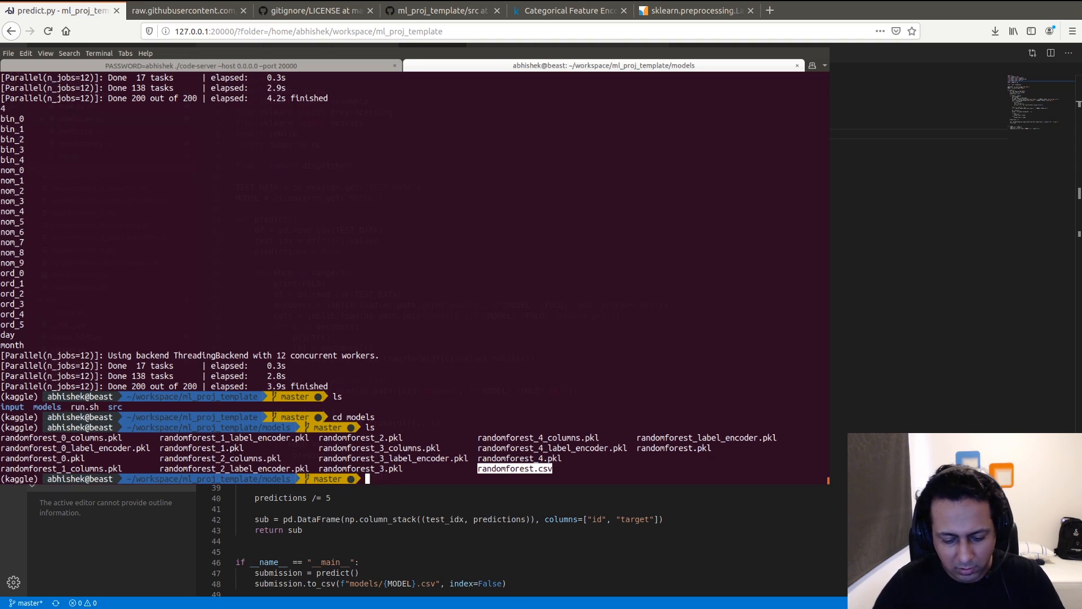
text(head randomforest)
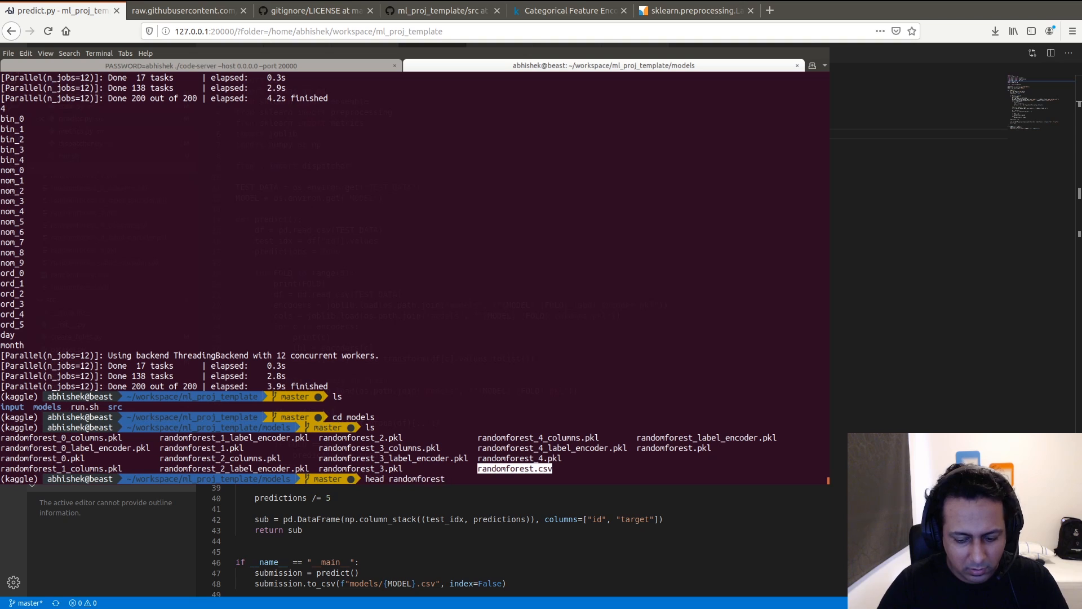
key(Return)
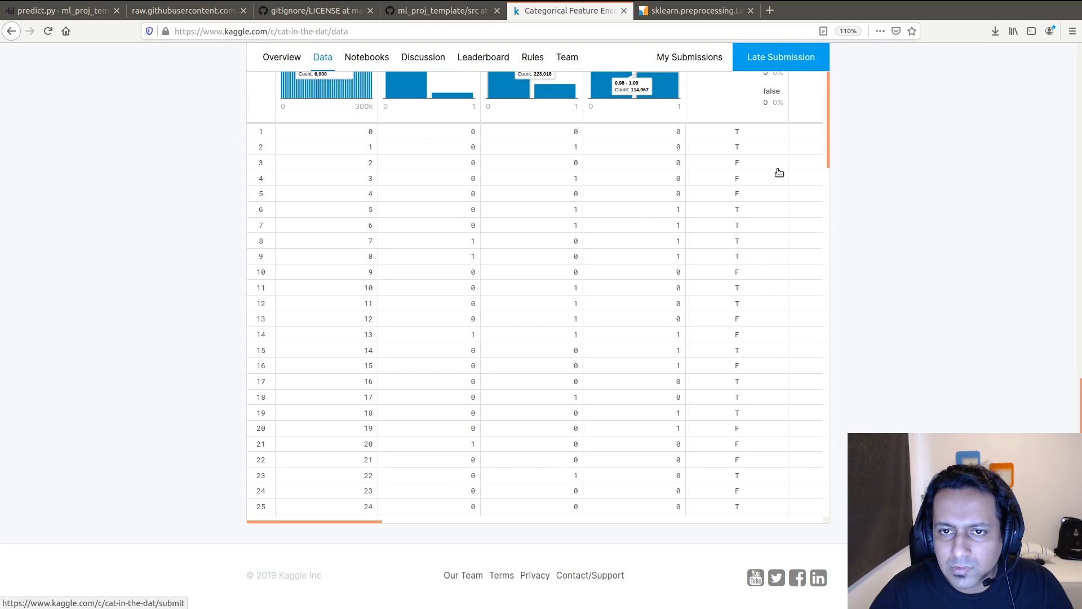
- Submit randomforest.csv to Kaggle as a late submission
click(780, 56)
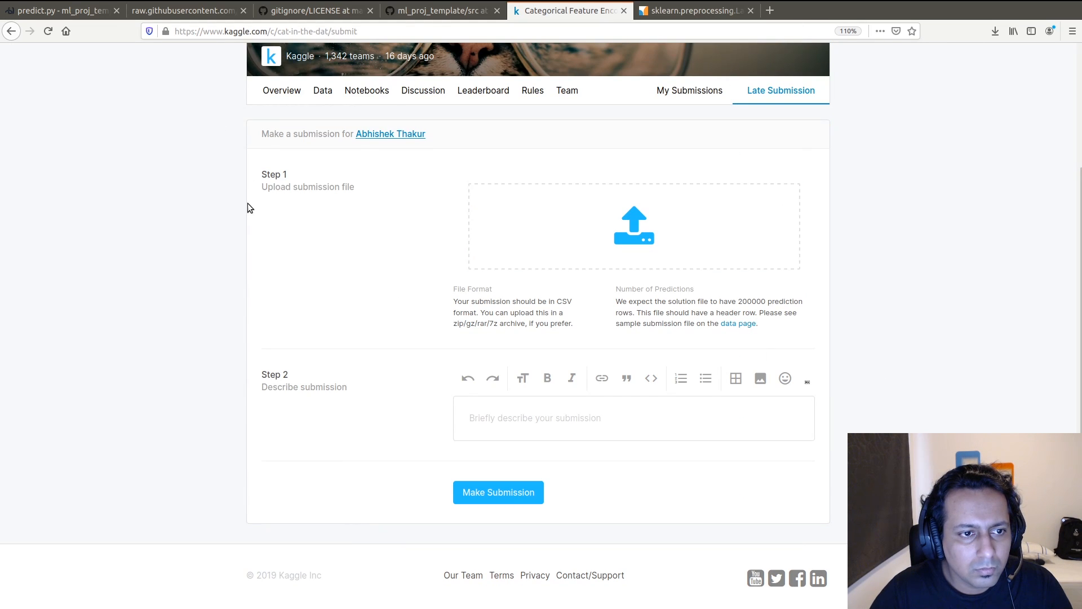
mouse_move(383, 145)
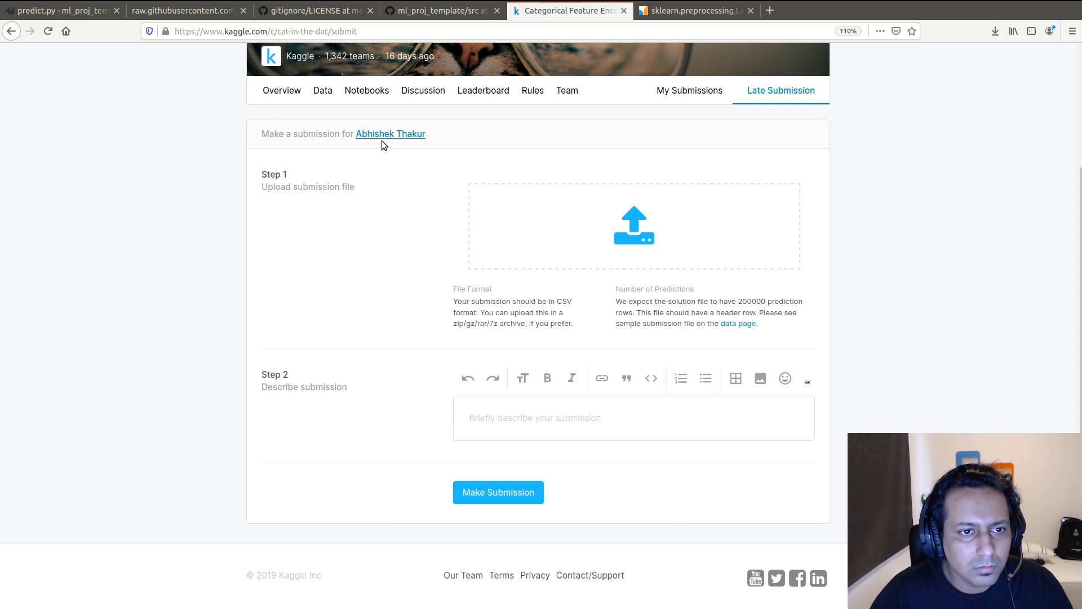
mouse_move(339, 275)
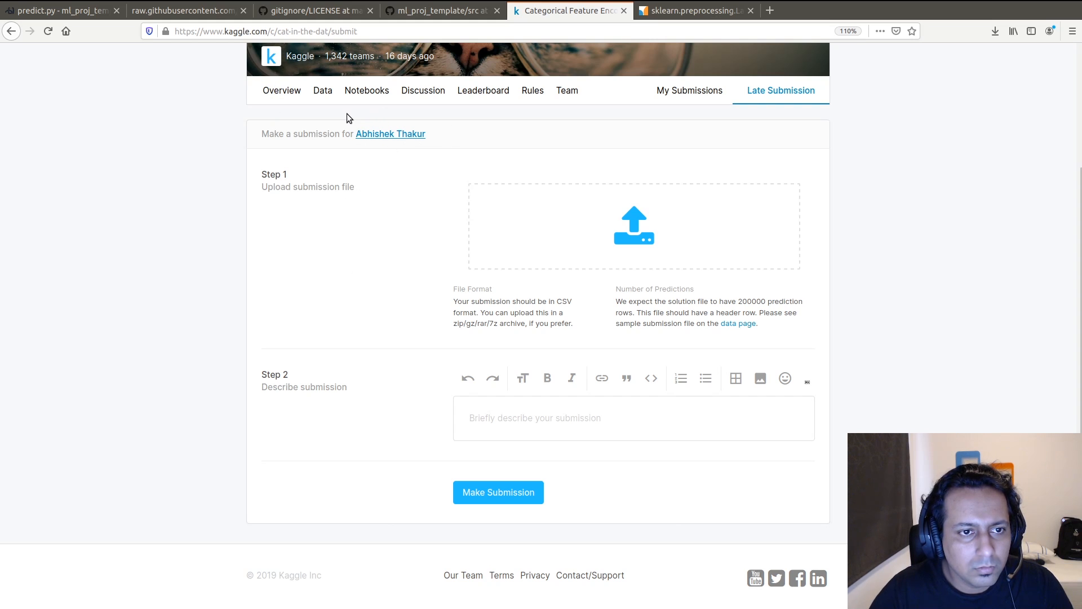
mouse_move(528, 122)
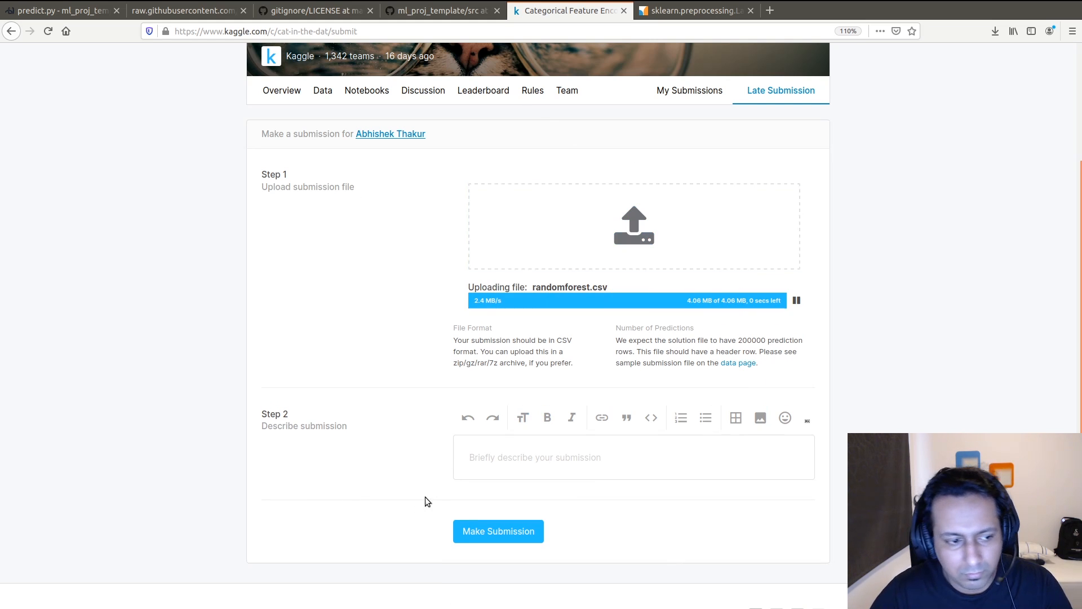
mouse_move(403, 481)
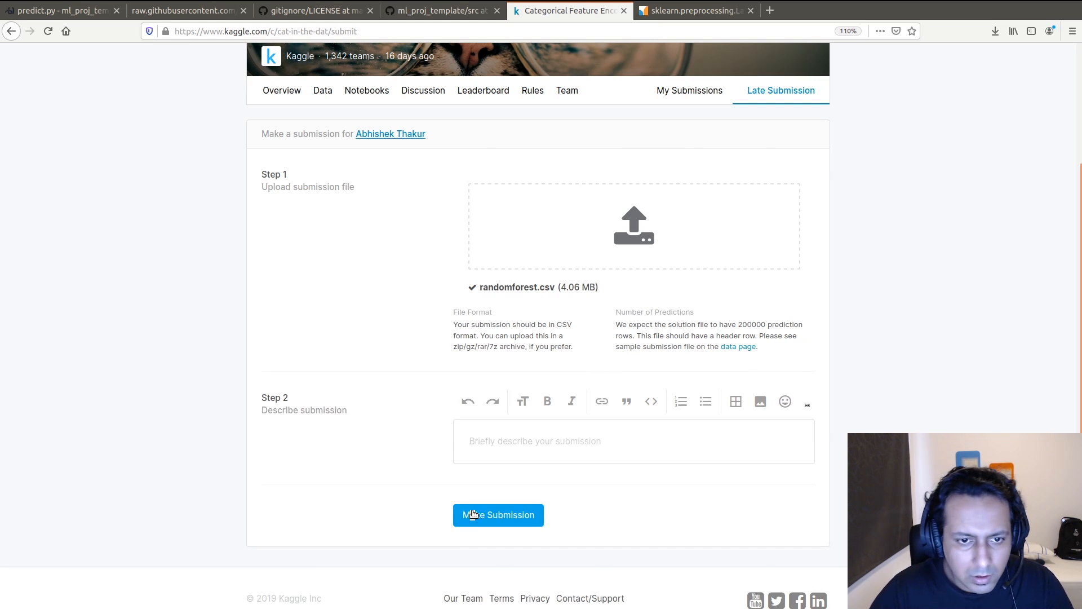
click(497, 515)
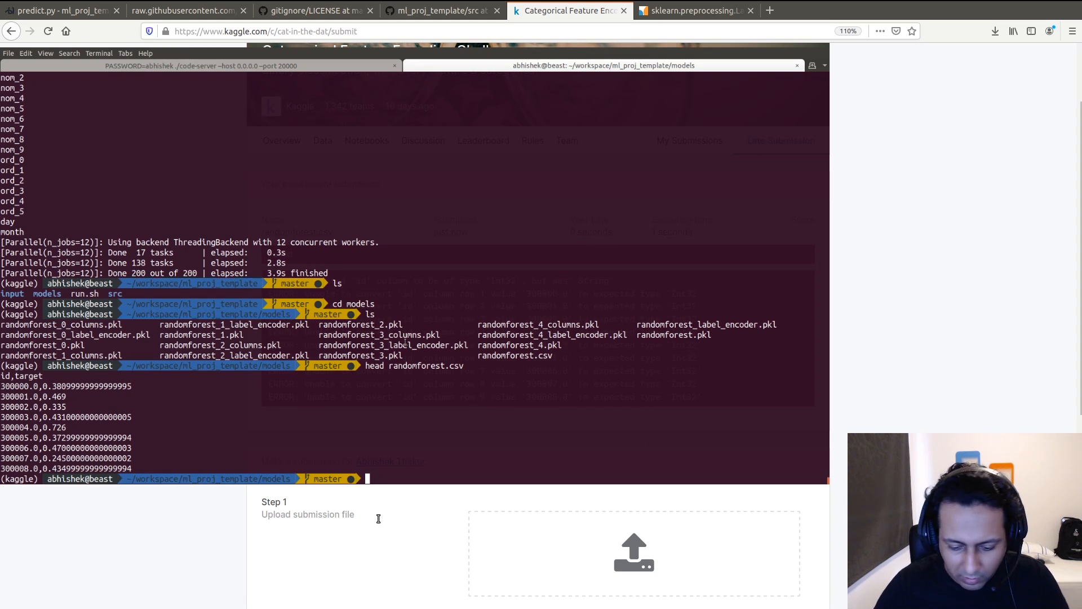
- Start IPython and load randomforest.csv into a pandas DataFrame
text(ipython)
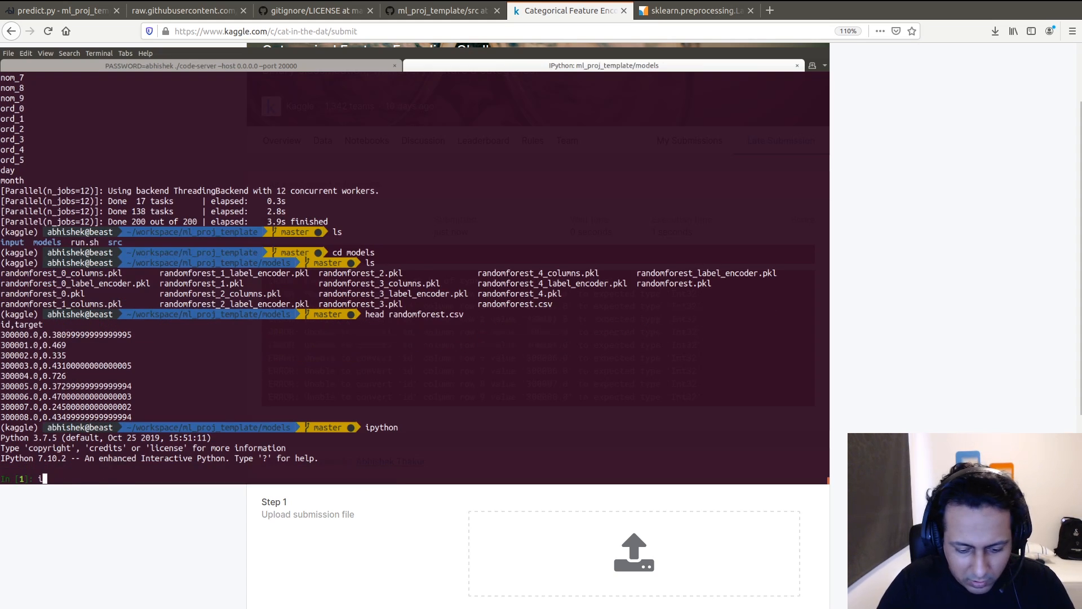
text(import pandas as)
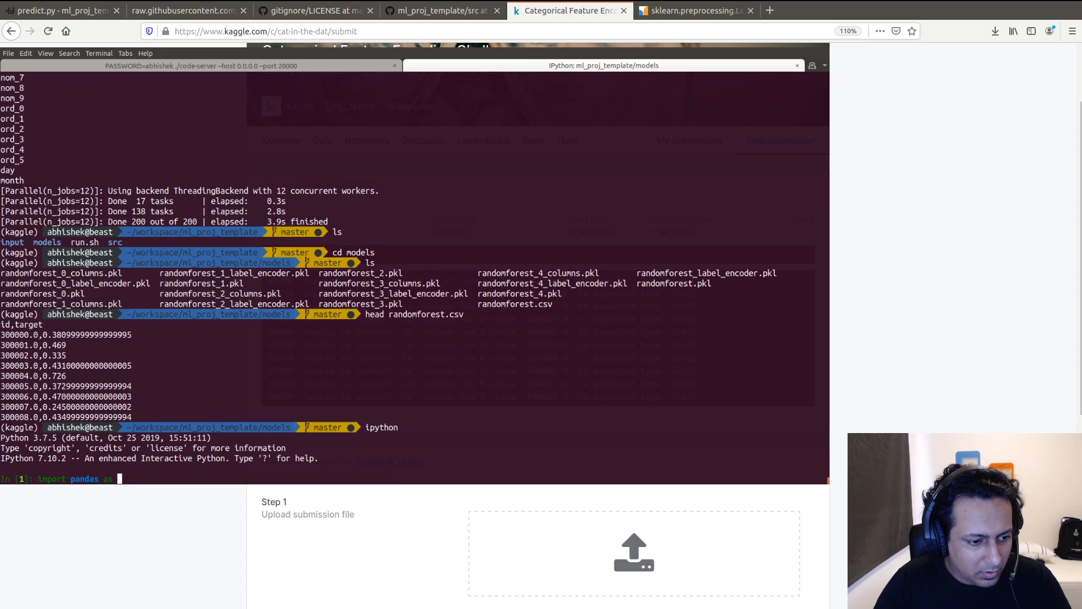
text(pd)
text(df =)
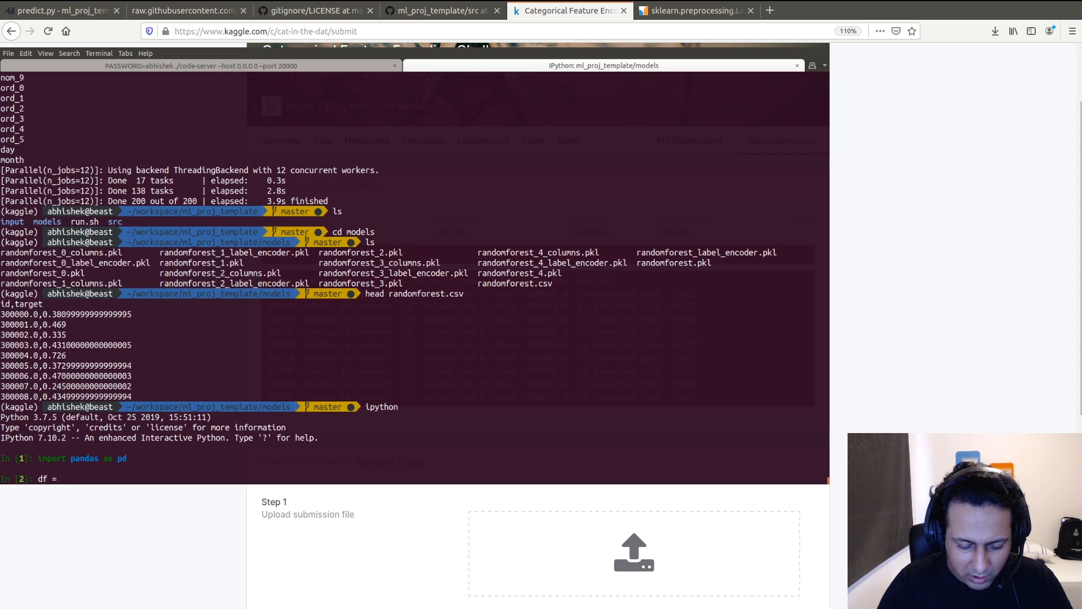
text(pd.read_cs)
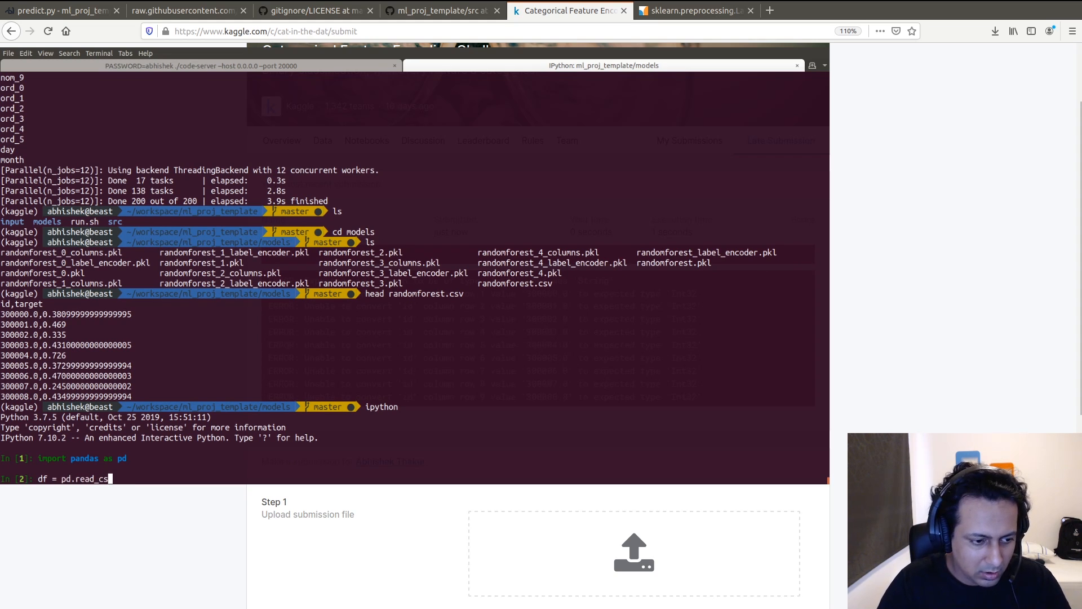
text(v(')
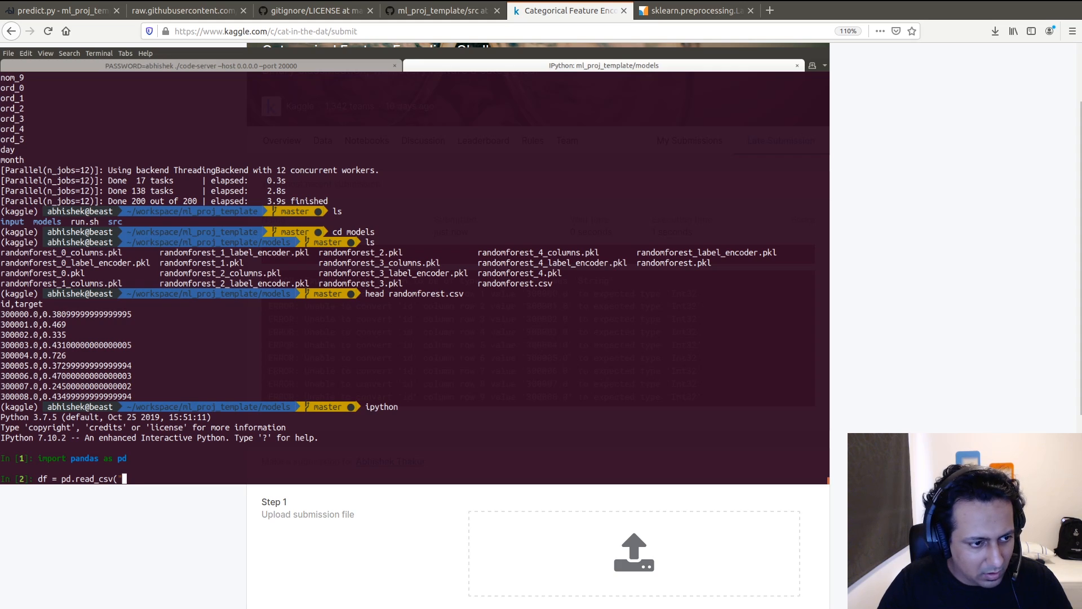
text(random)
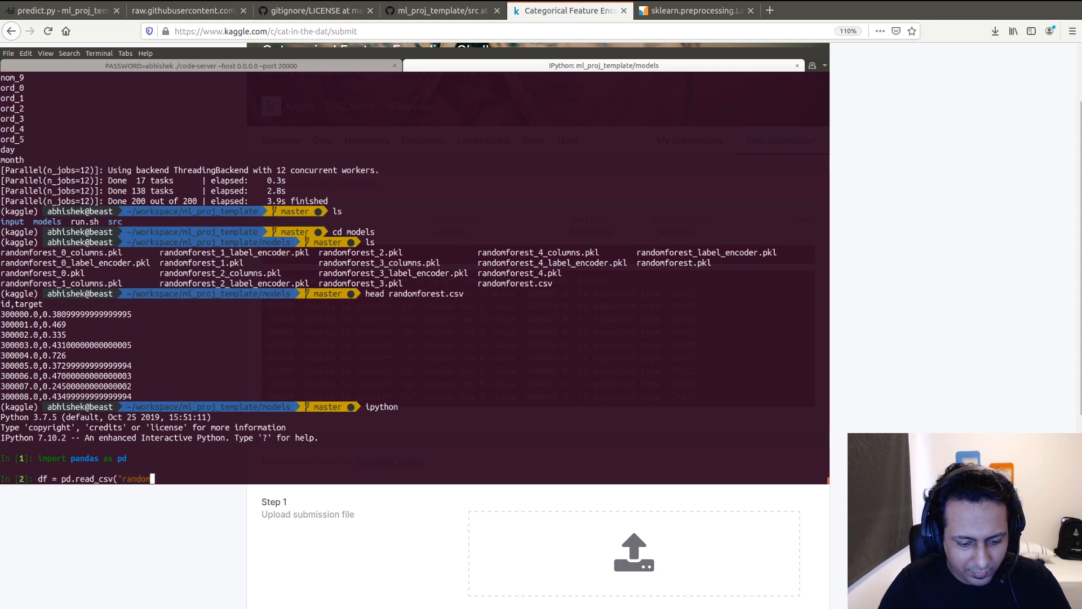
text(forest.csv")
text(df.id = df.id)
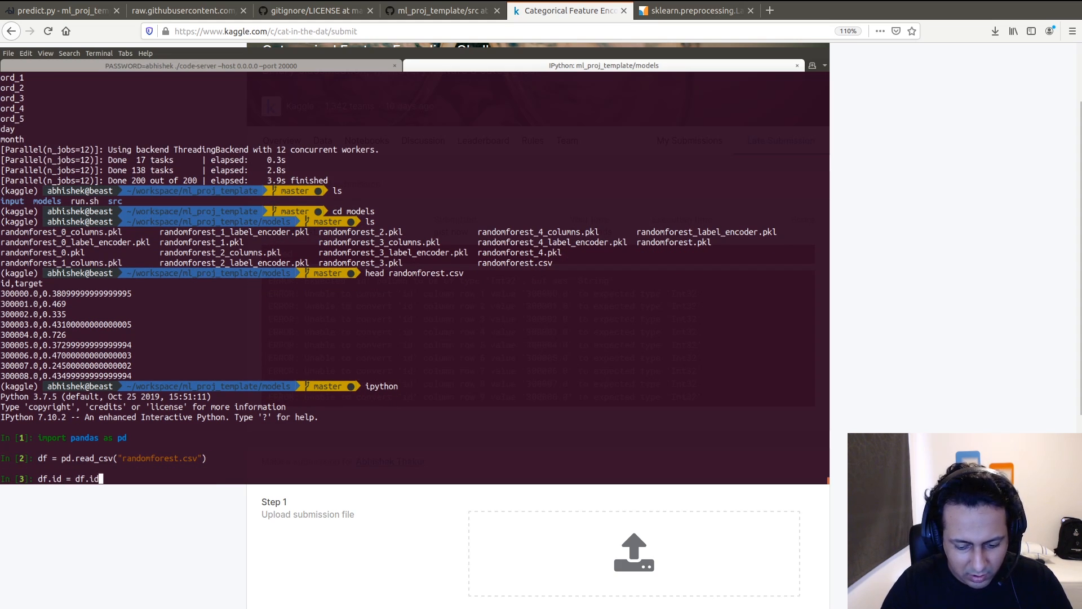
- Cast the DataFrame's id column to int
text(.a)
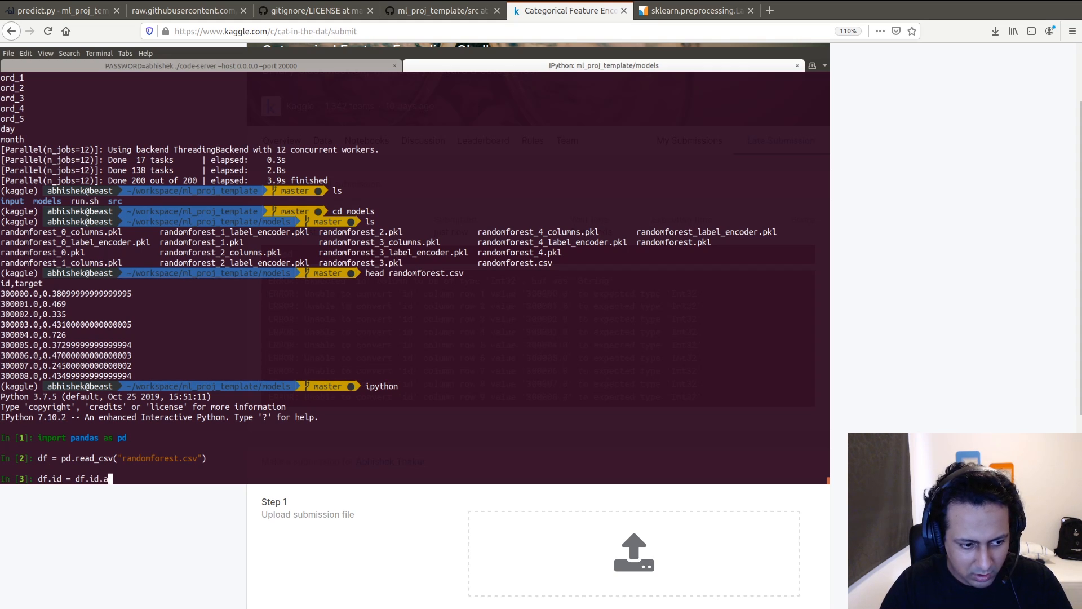
text(stype())
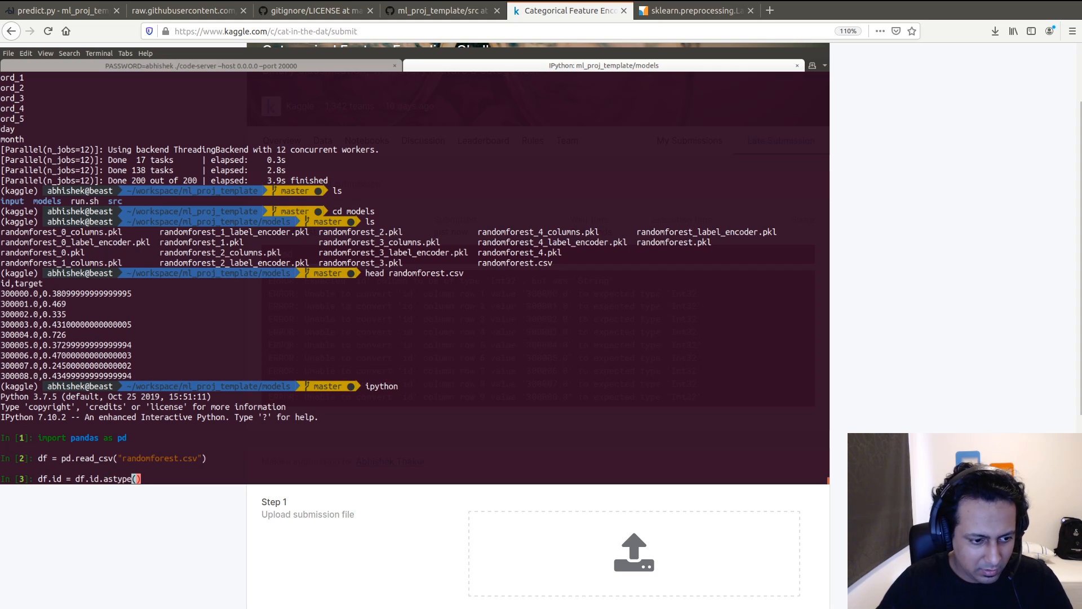
text("")
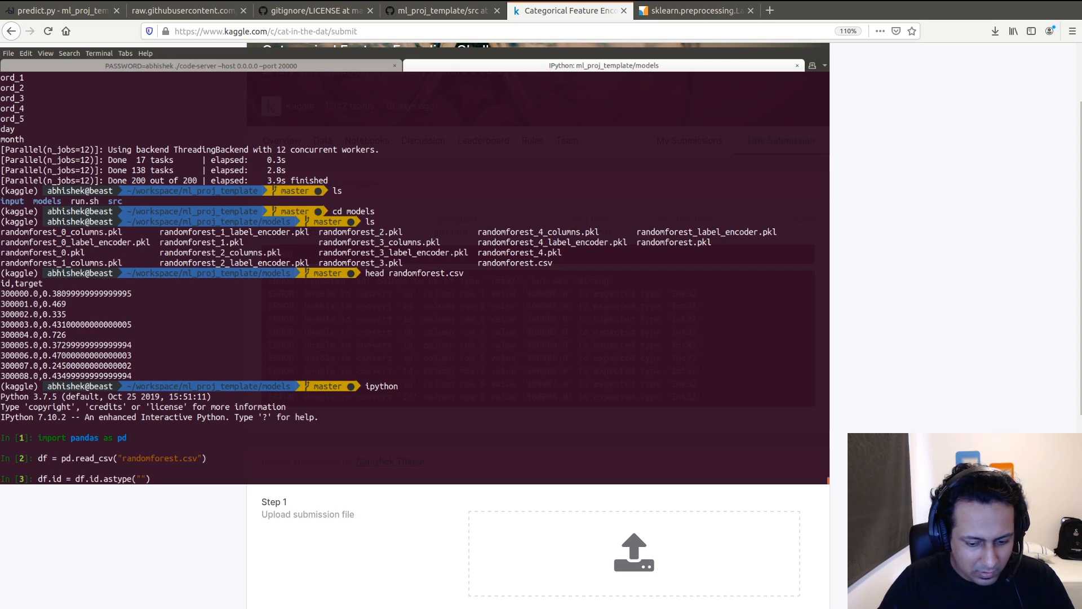
text(int)
text(df.)
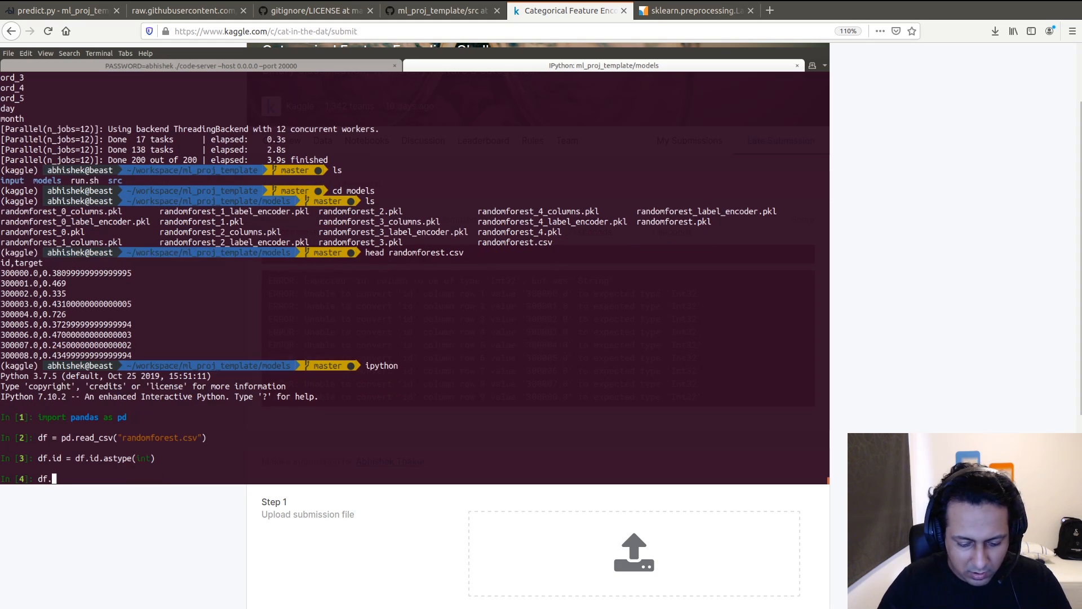
- Save the predictions as rf_fixed.csv with index=False, then exit IPython
text(to_csv("rf_)
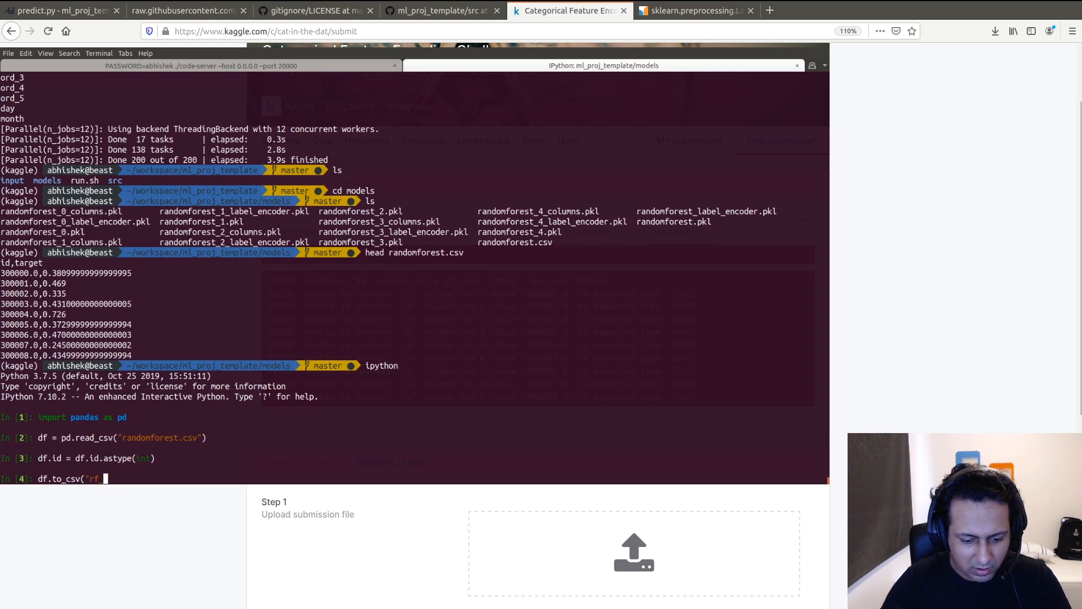
text(fixed.csv")
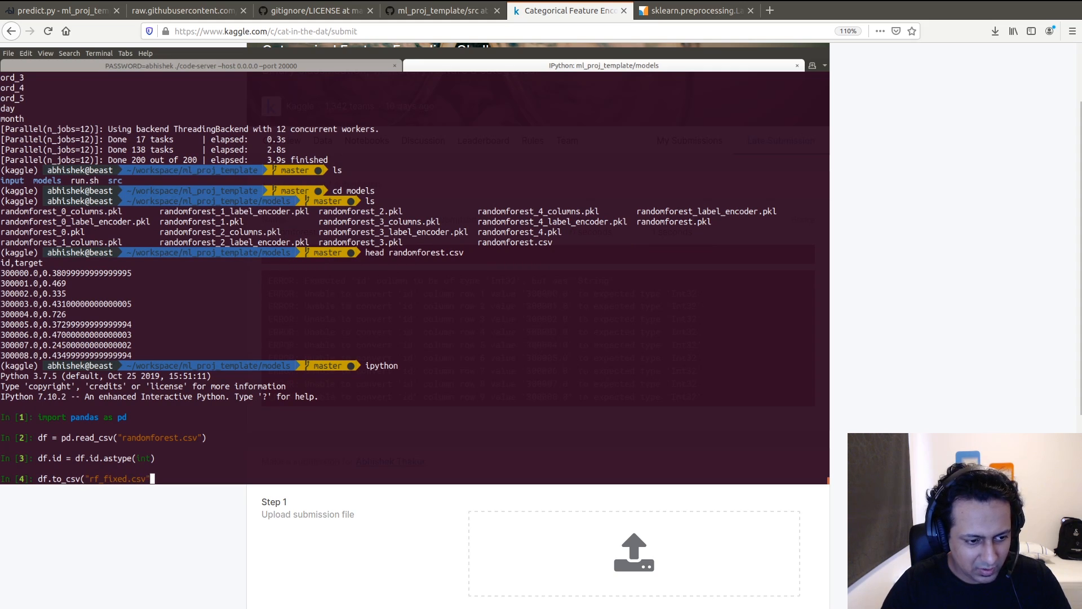
text(, index)
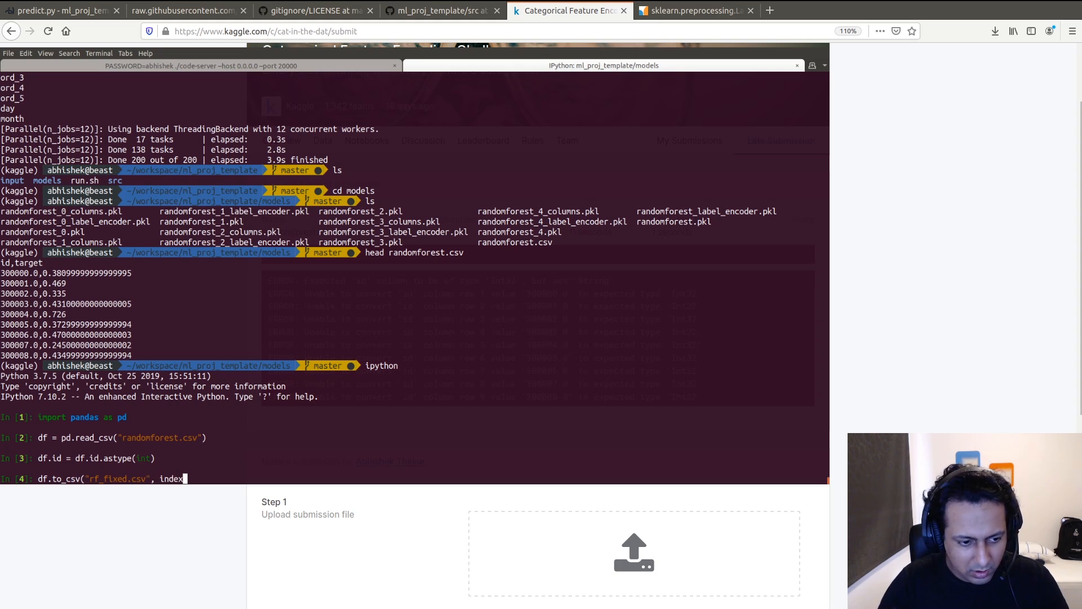
text(F)
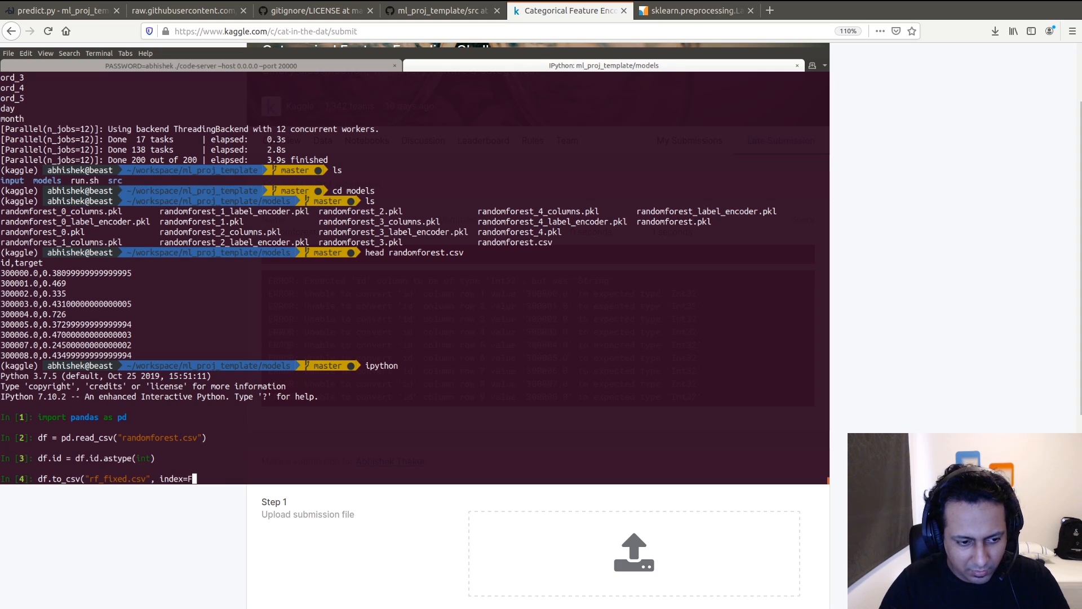
text(alse)
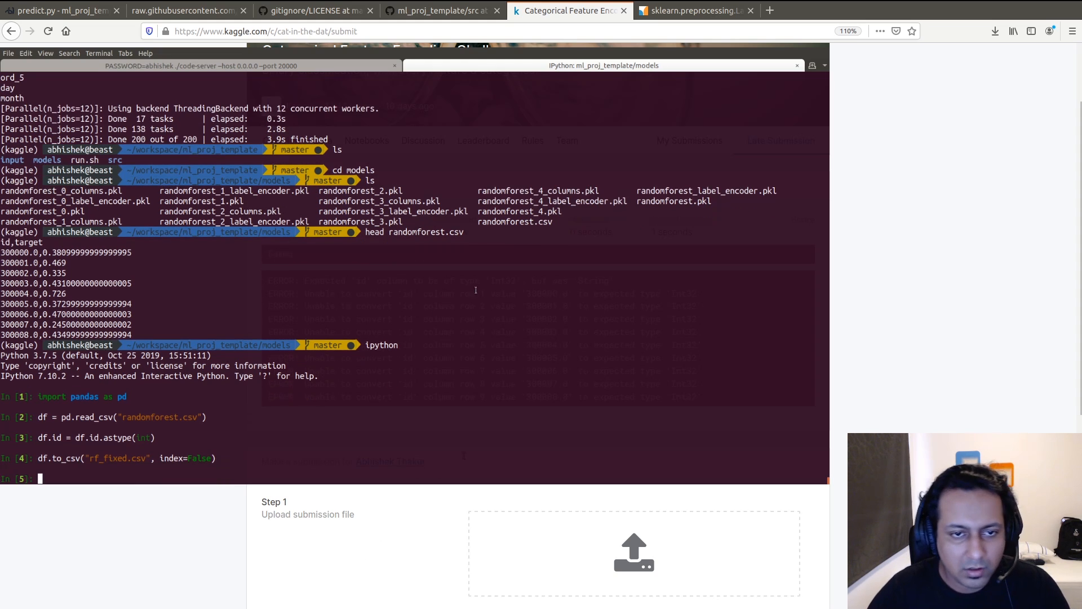
text(exit)
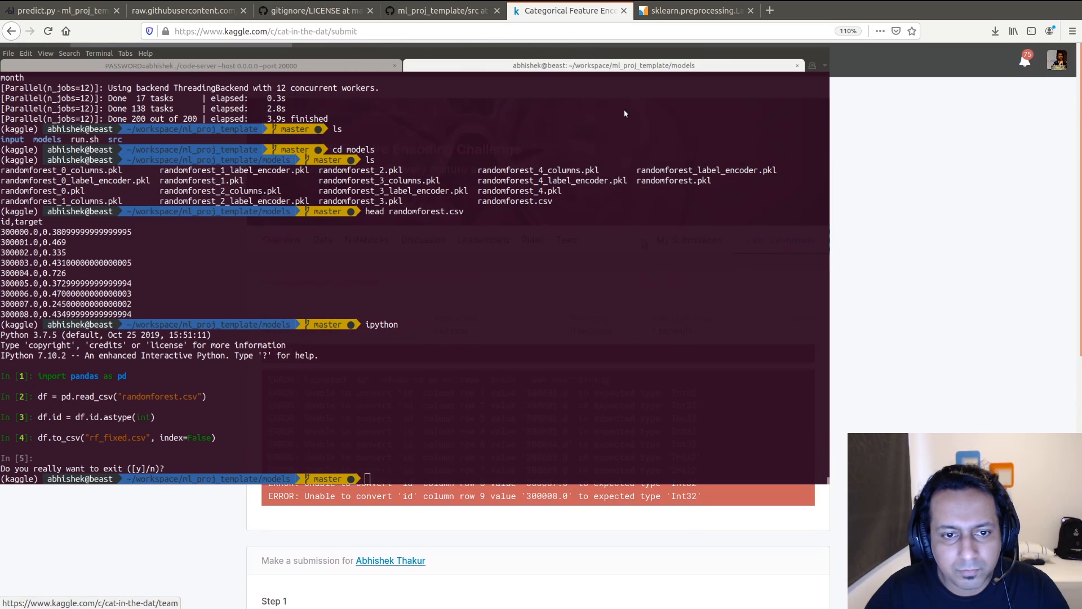
mouse_move(648, 141)
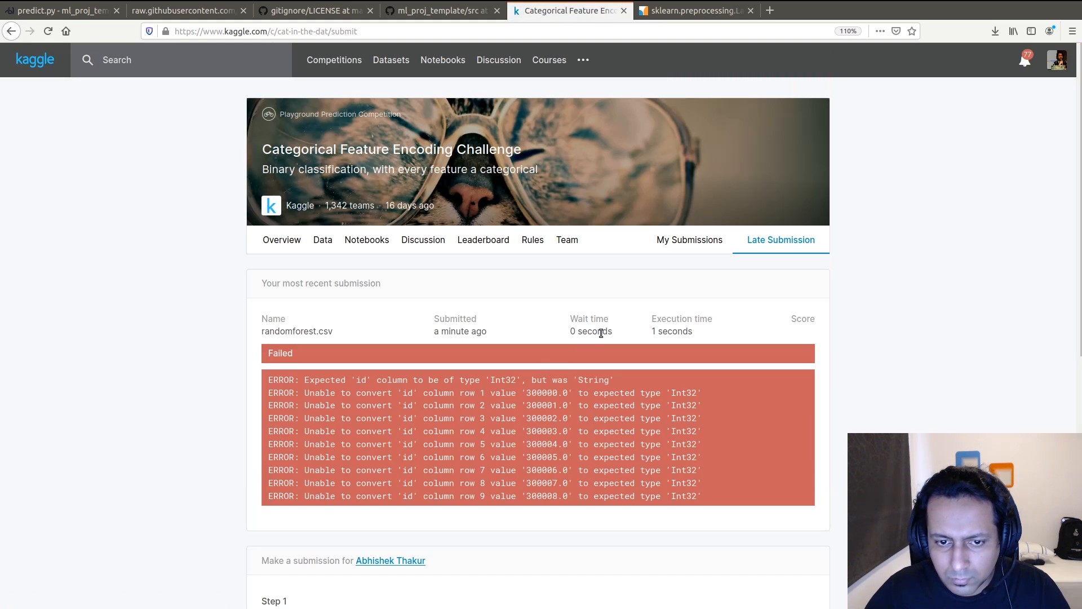
- Upload and submit rf_fixed.csv, copy the 0.75091 score, and return to VS Code
click(688, 239)
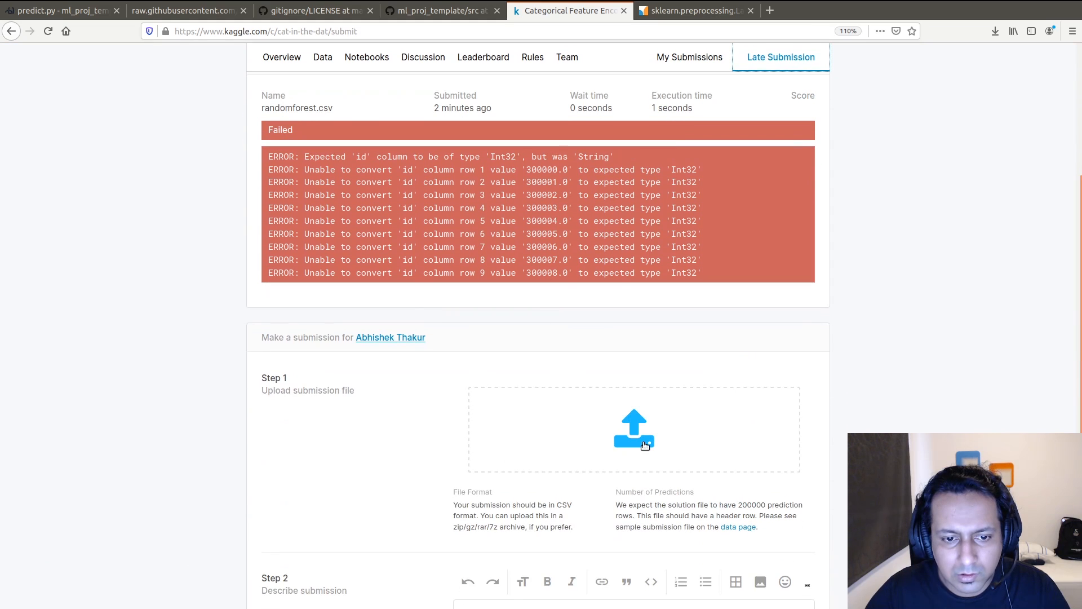
mouse_move(350, 203)
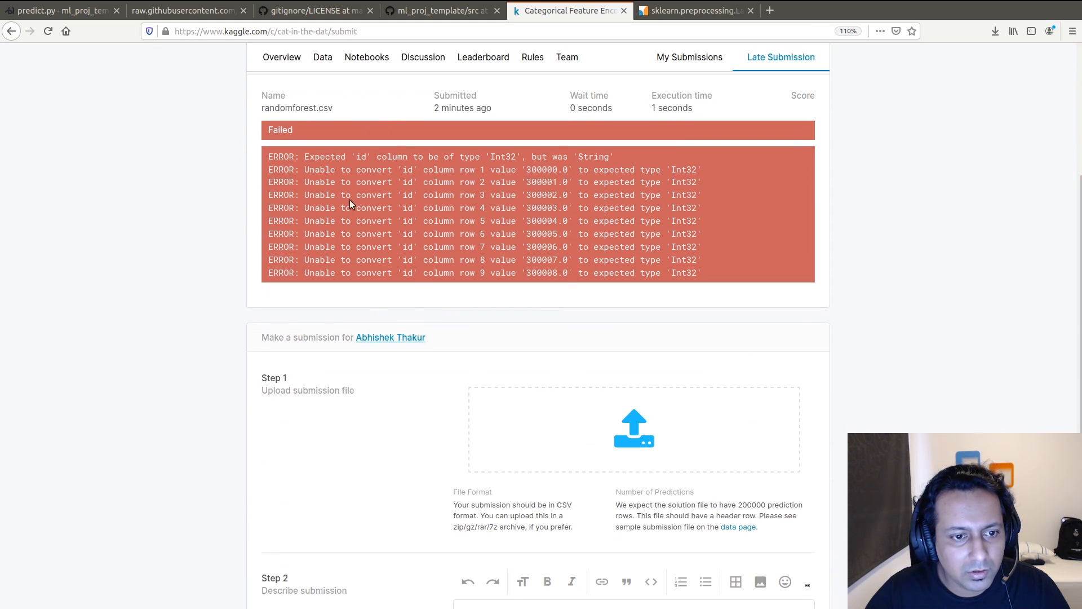
click(633, 427)
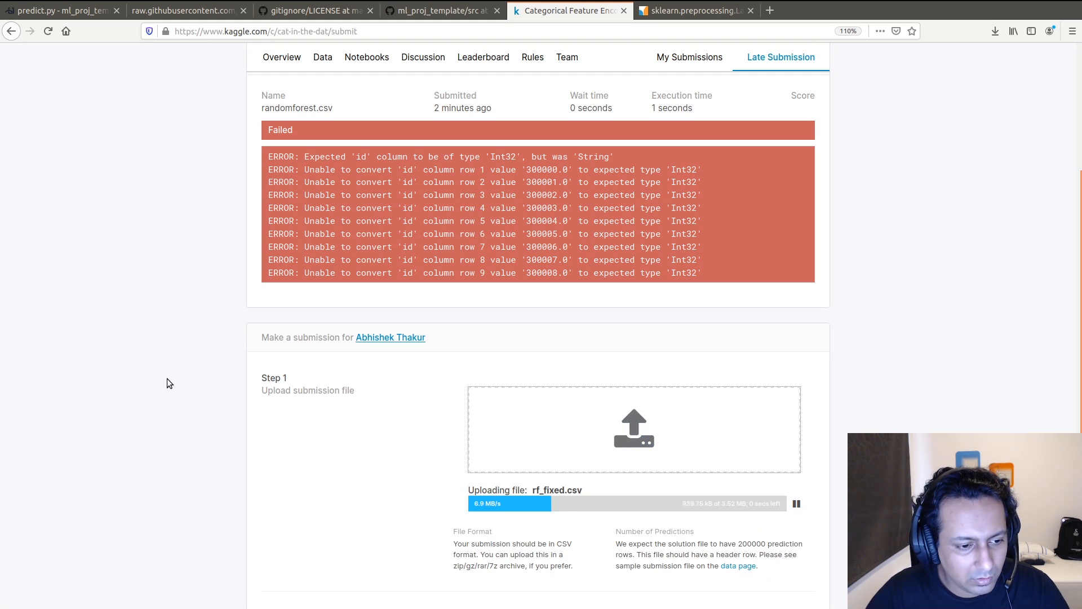
scroll(down, 3)
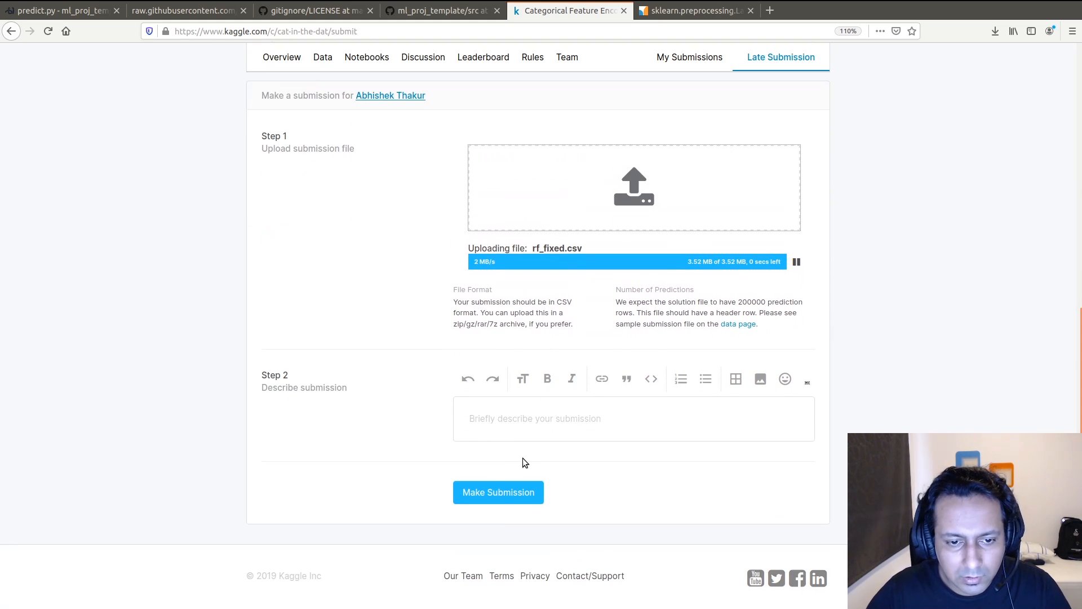
click(497, 492)
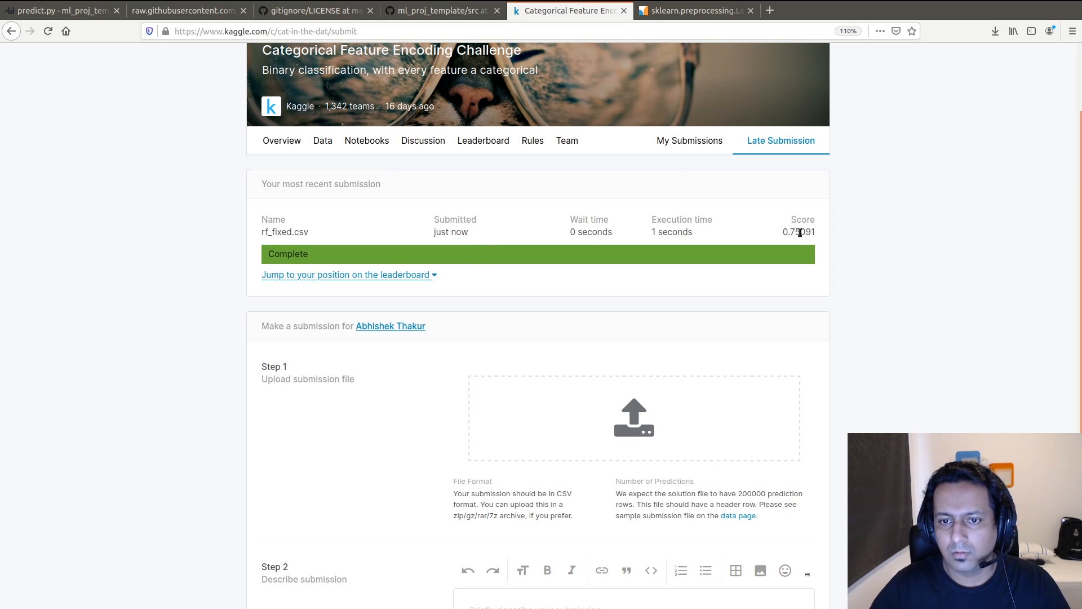
double_click(799, 232)
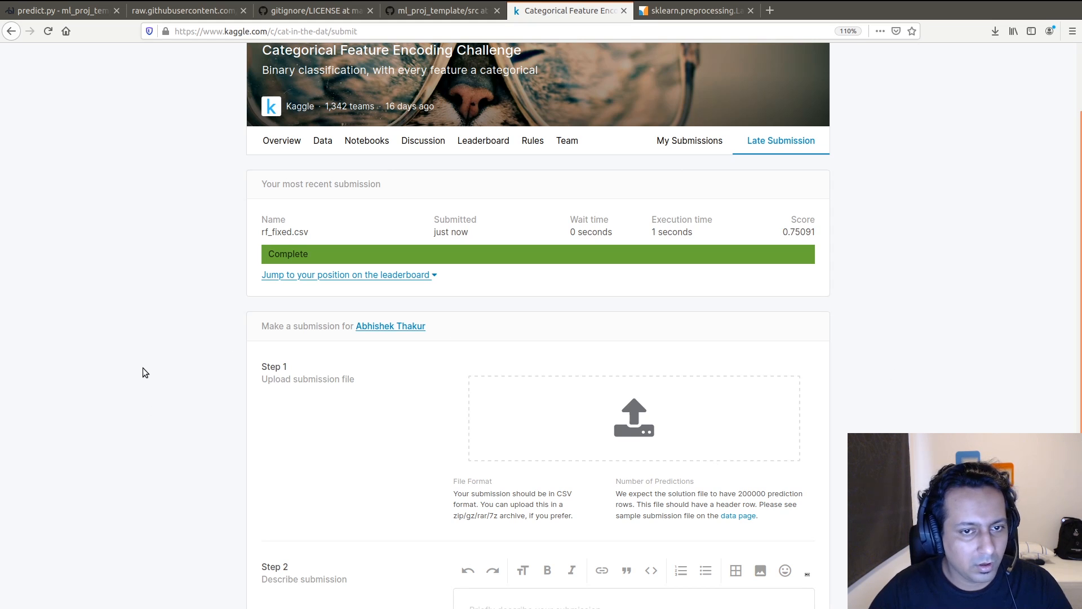
click(59, 10)
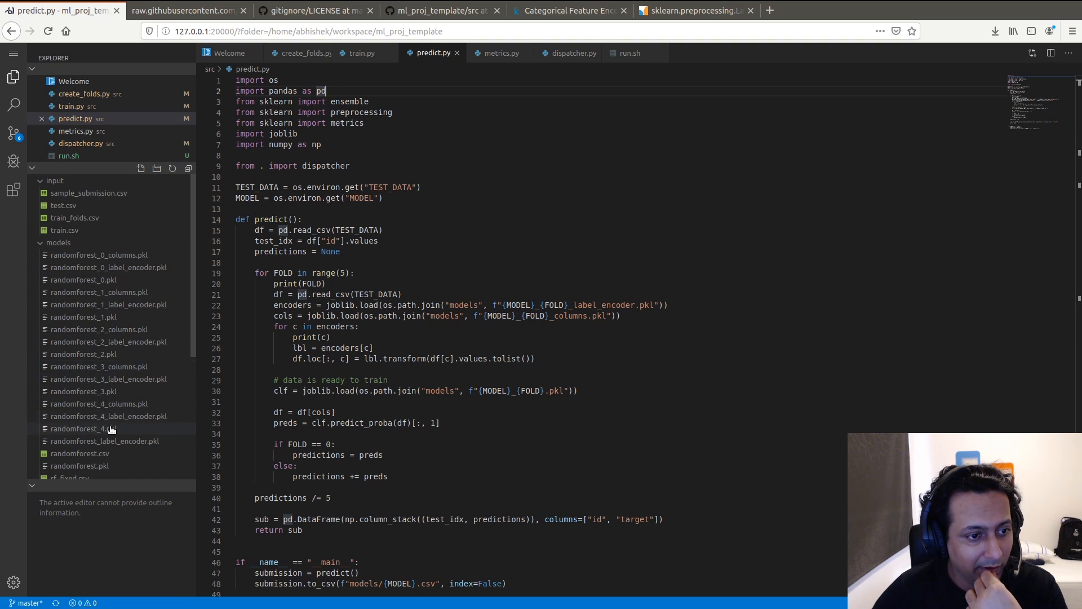
mouse_move(134, 255)
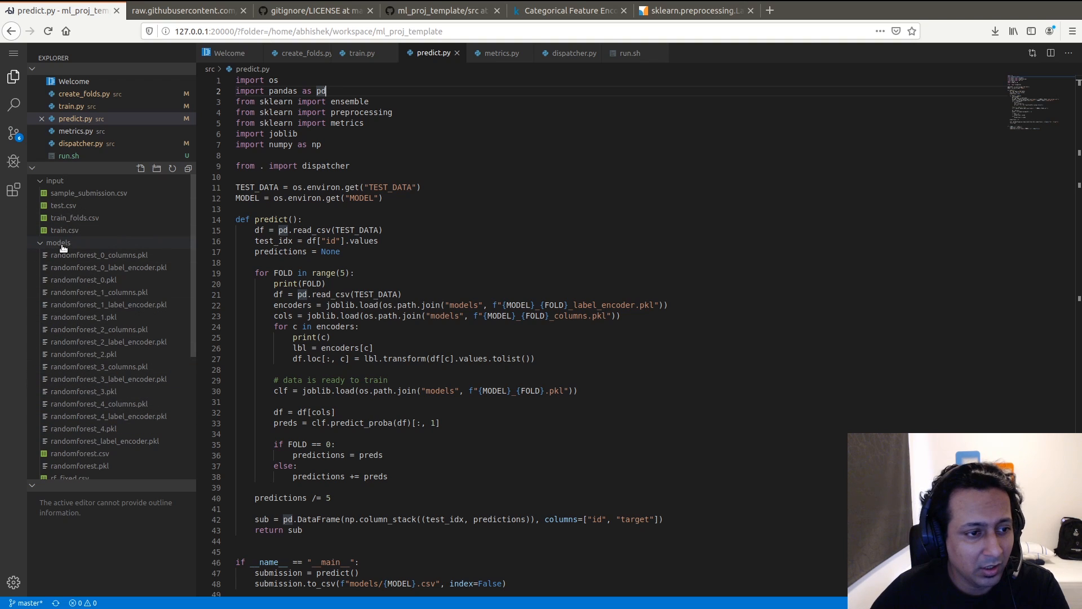
- Collapse the models folder, open train.py, then bring up dispatcher.py to record 0.75091
click(58, 242)
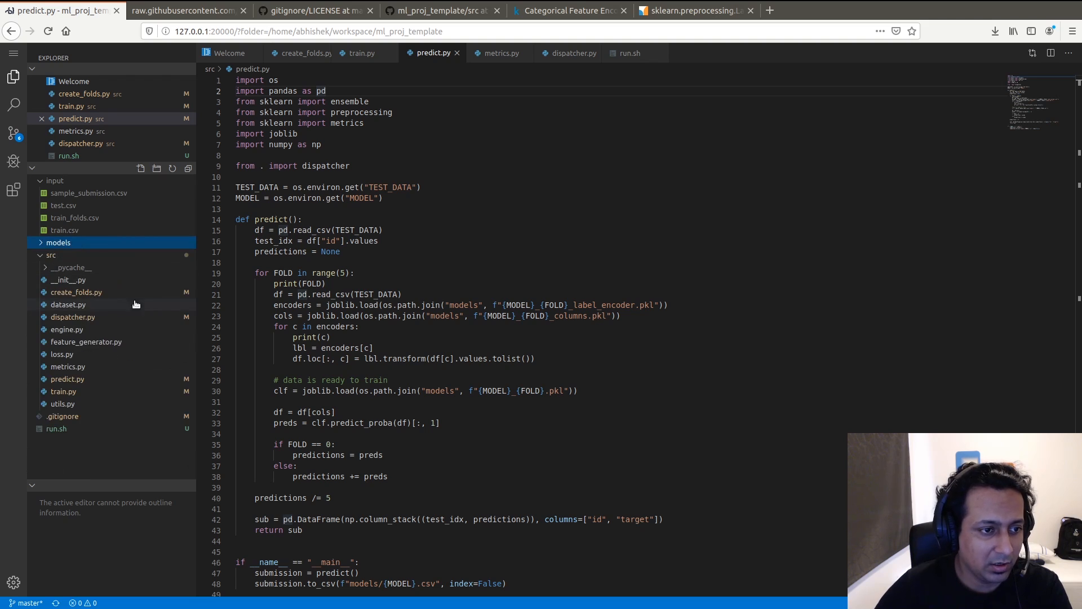
click(54, 180)
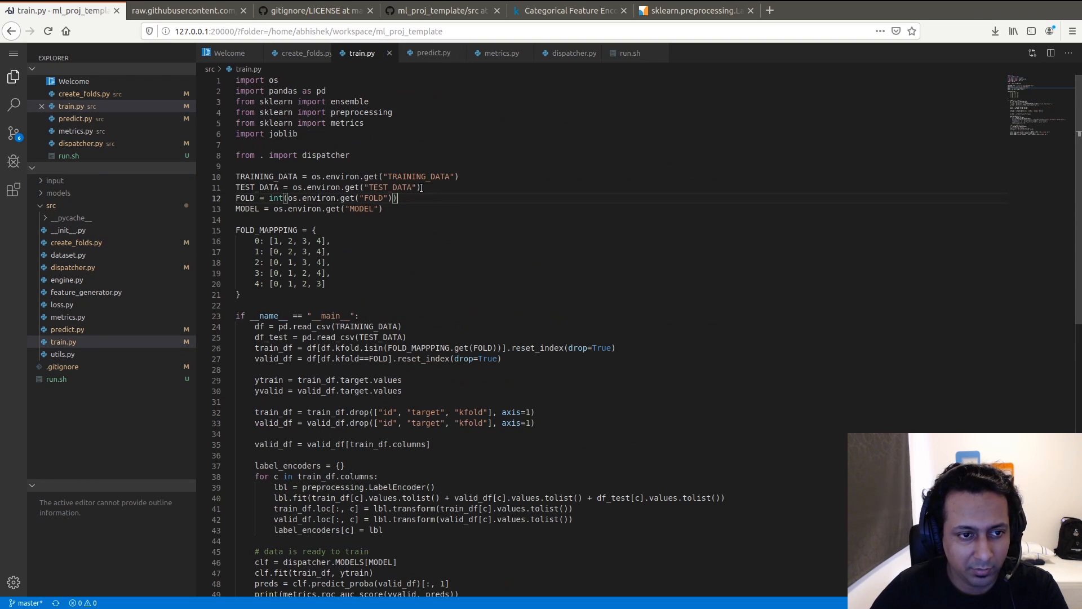
click(433, 53)
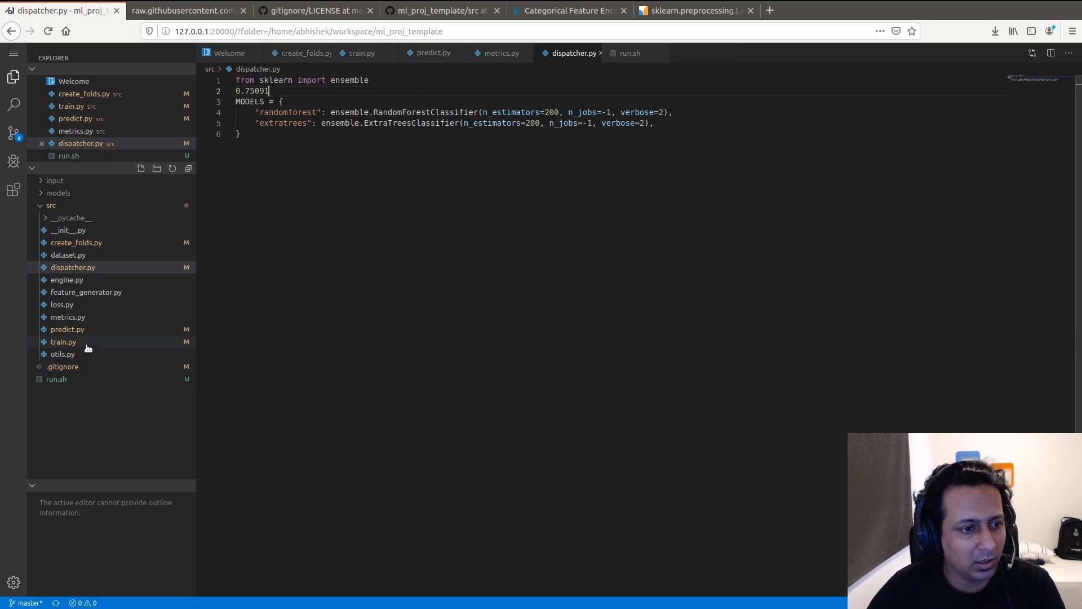
mouse_move(85, 255)
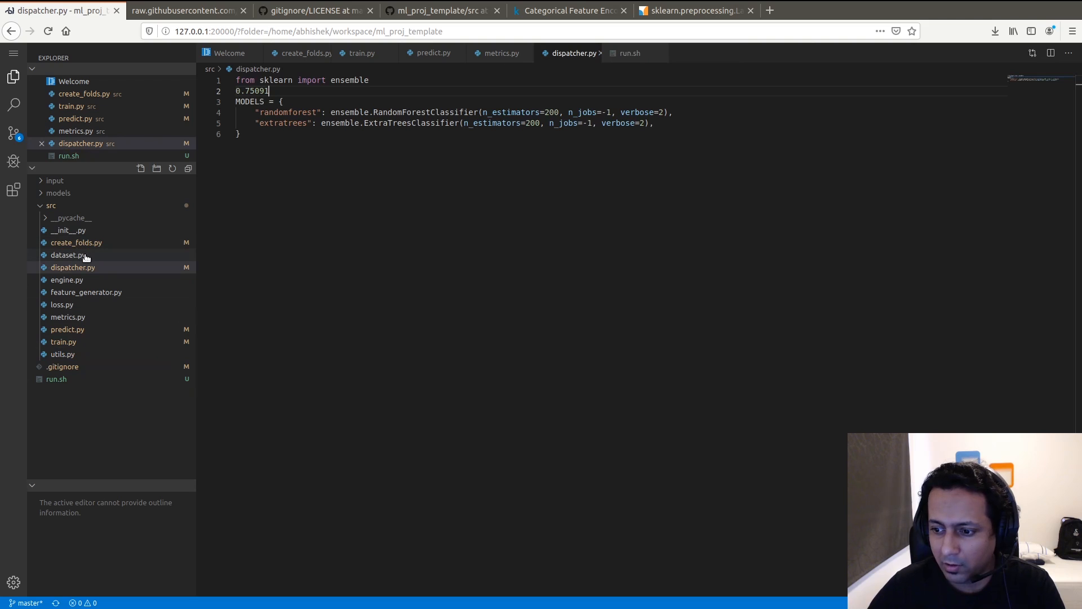
mouse_move(136, 262)
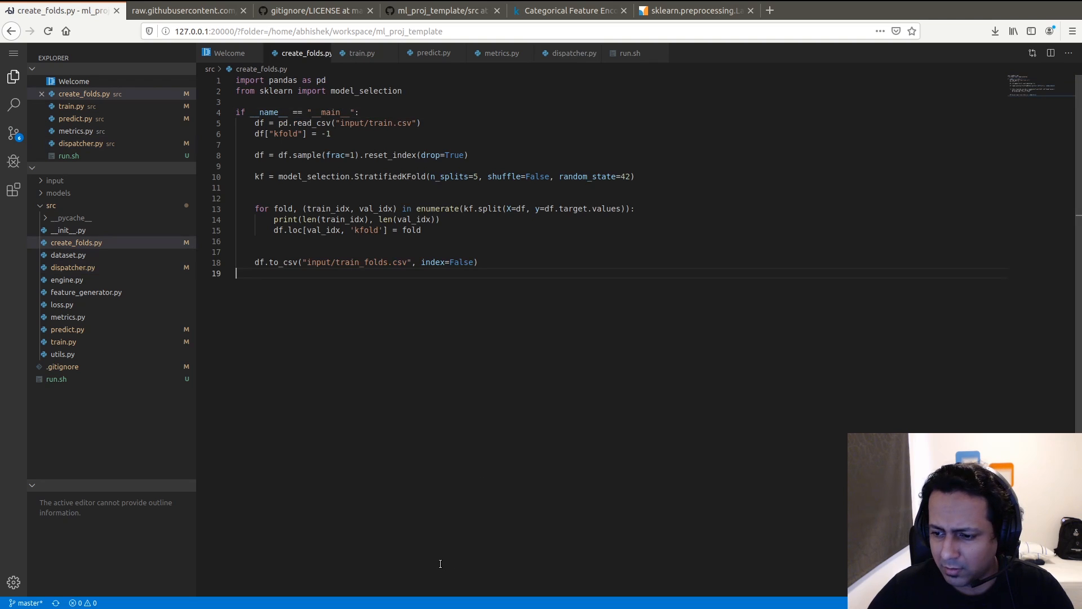
mouse_move(468, 523)
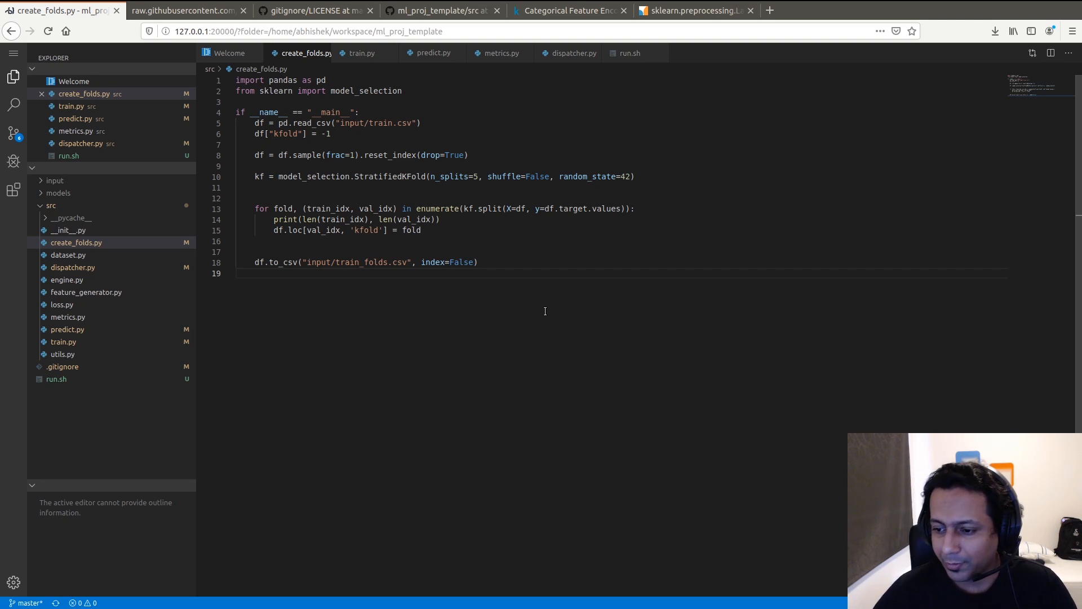
mouse_move(535, 311)
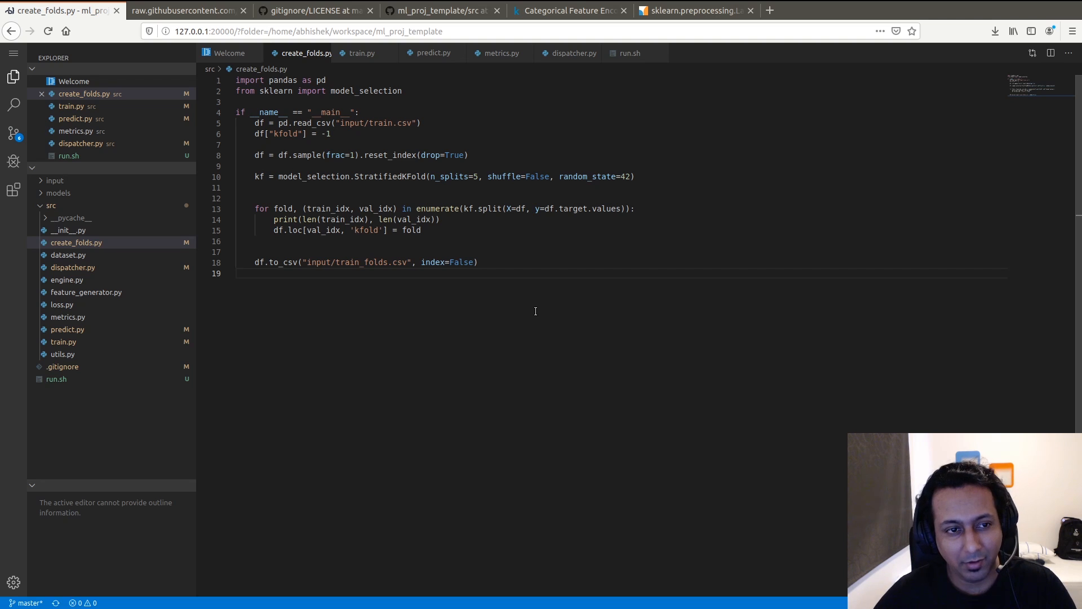
mouse_move(477, 310)
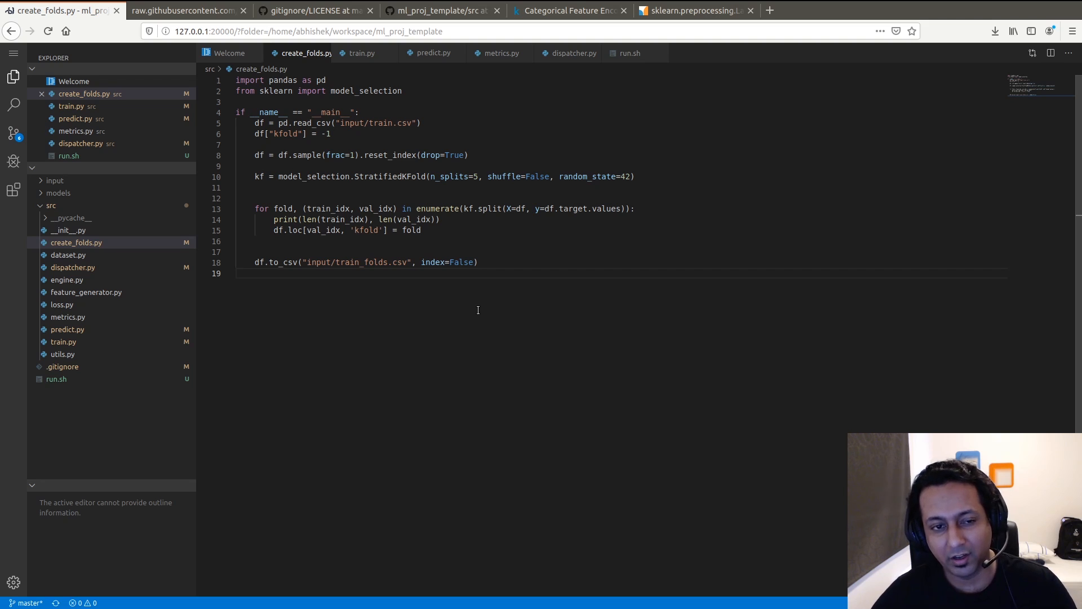
mouse_move(590, 342)
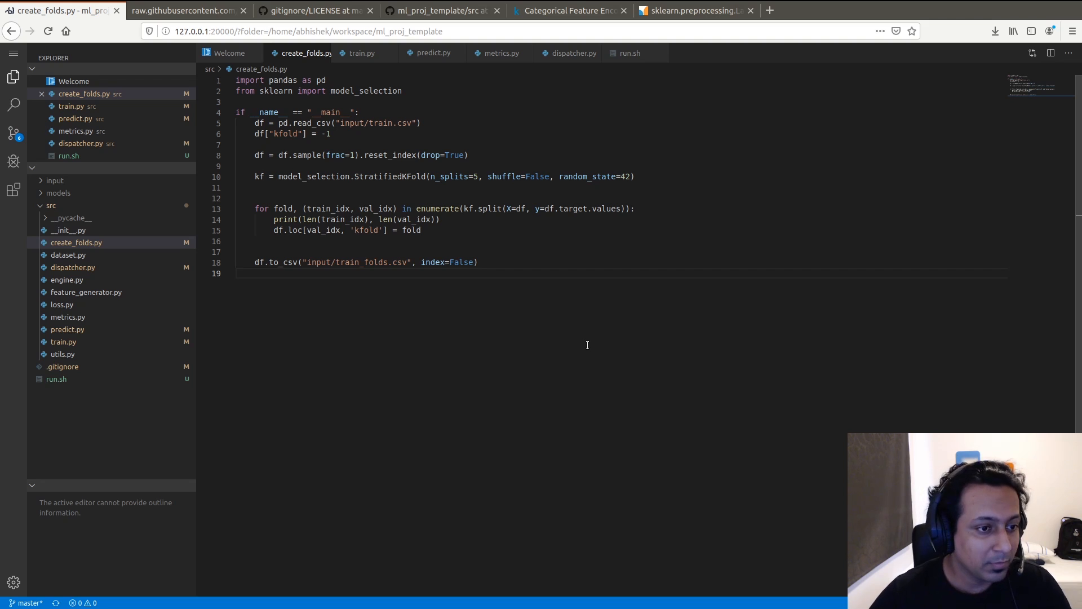
mouse_move(727, 303)
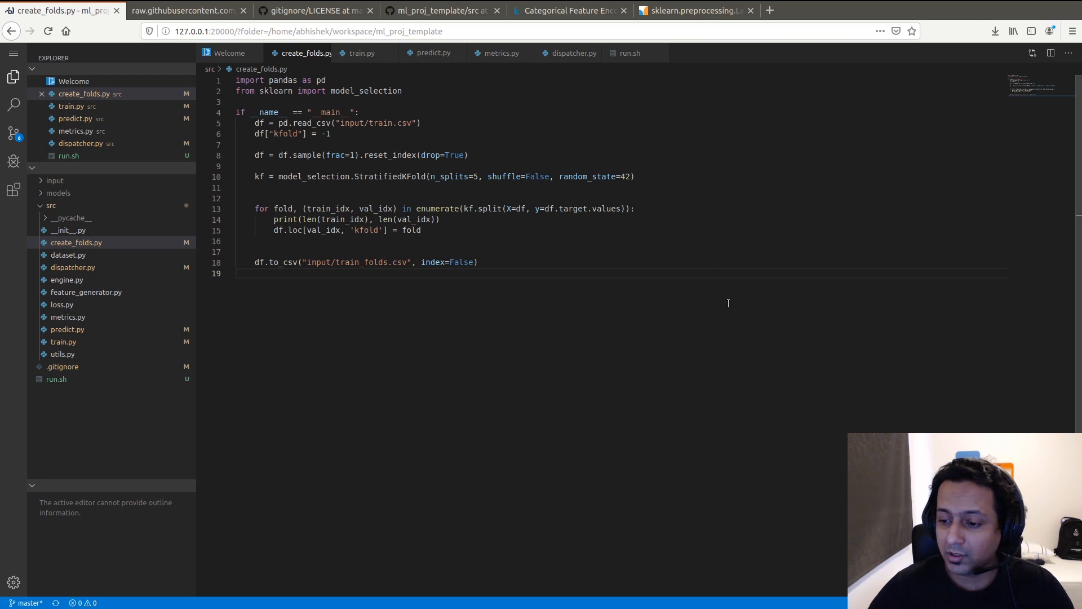